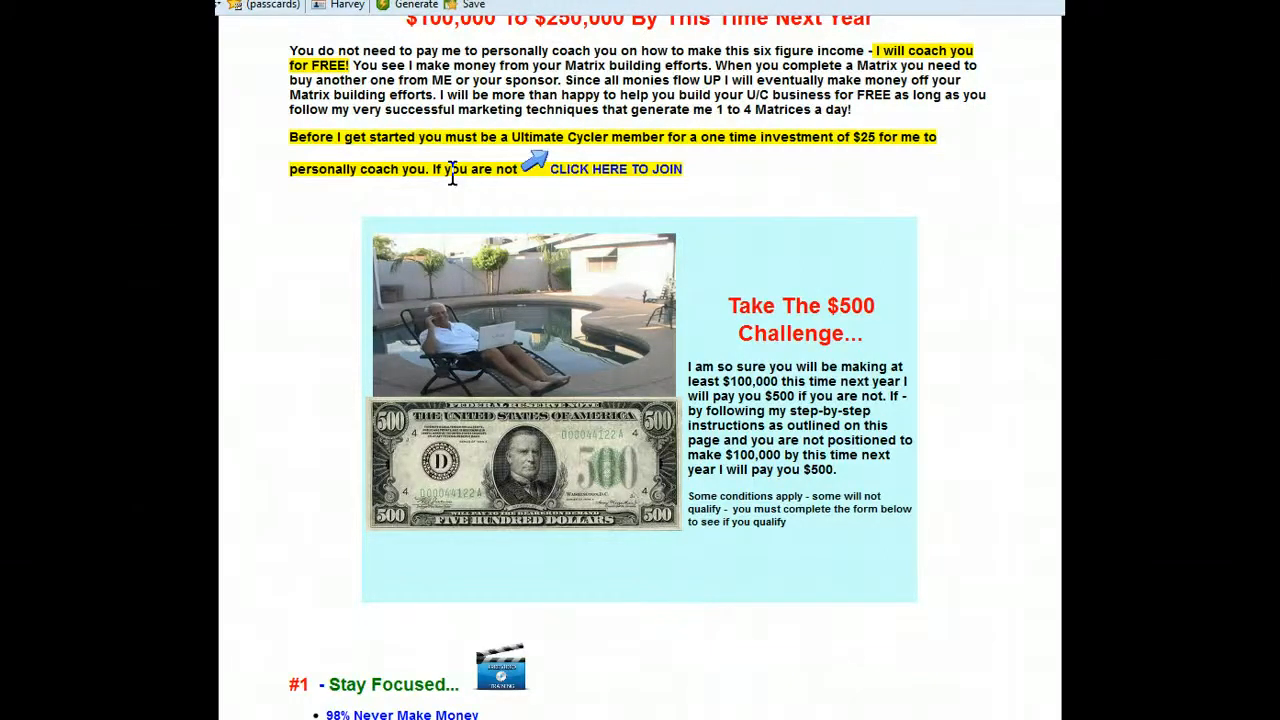
- Scroll the Private Members Club page to the #5 Stay Disciplined daily routine list
scroll("up", 3)
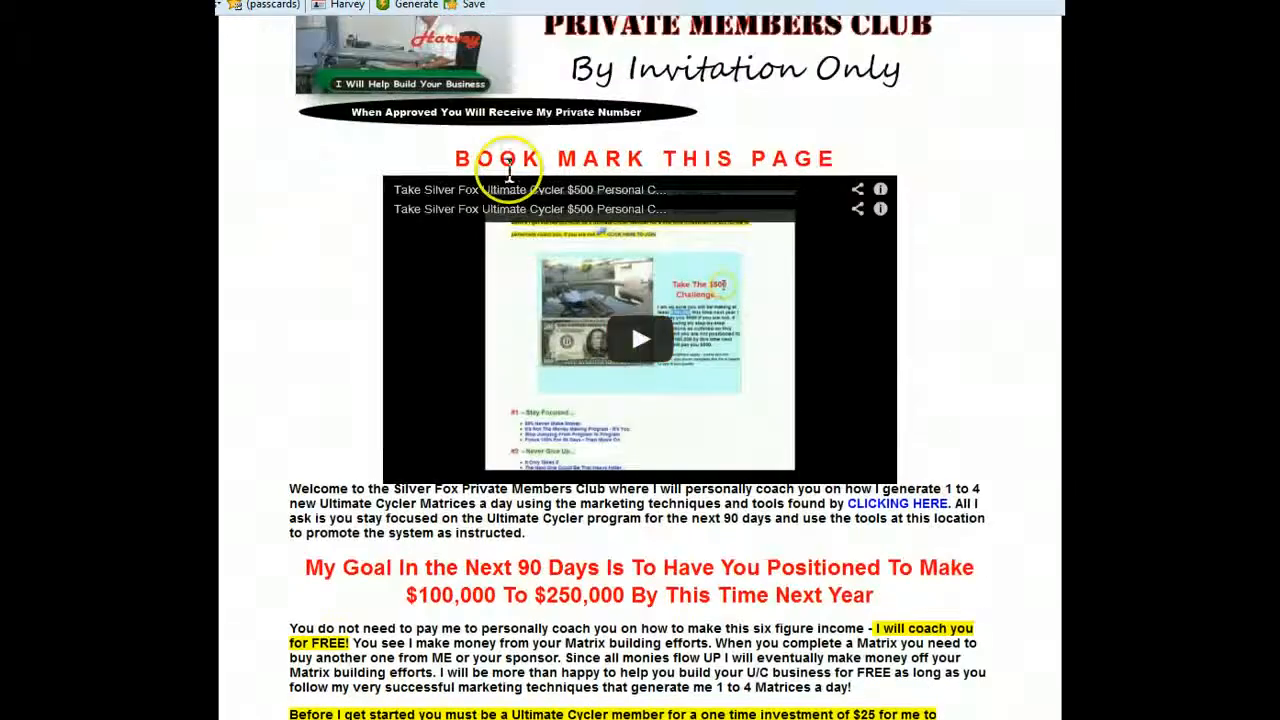
scroll("up", 3)
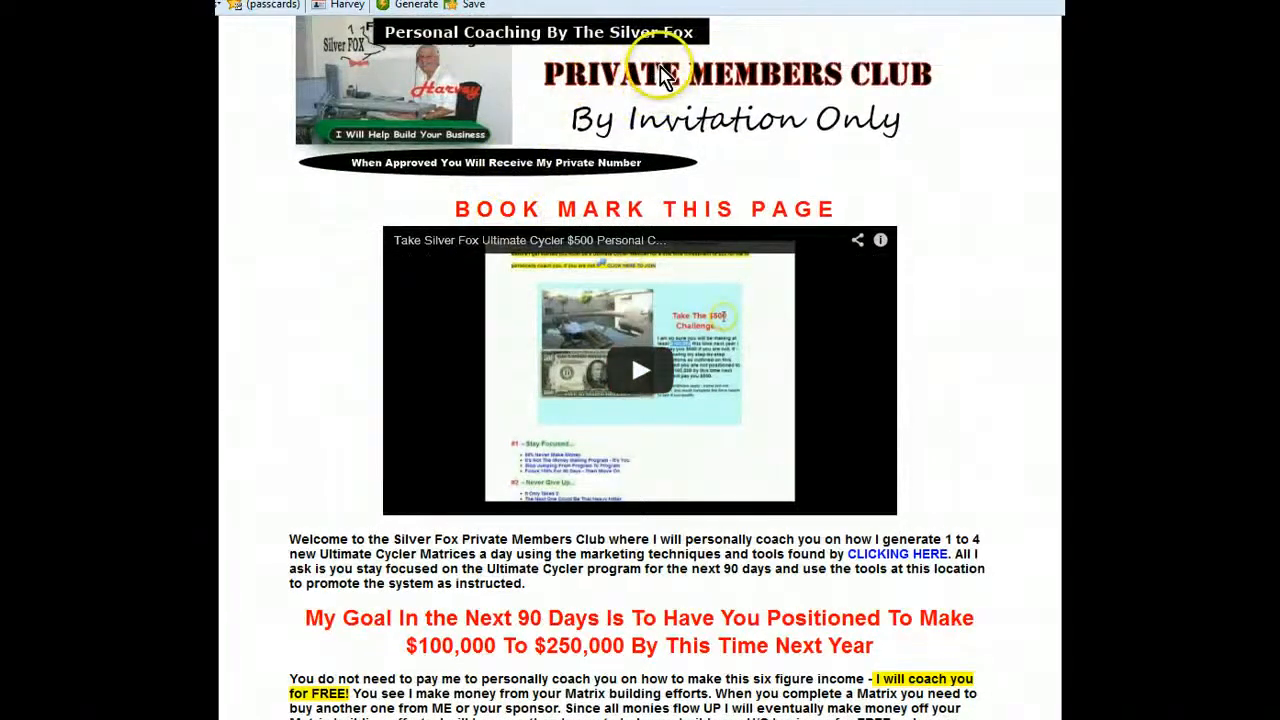
mouse_move(620, 82)
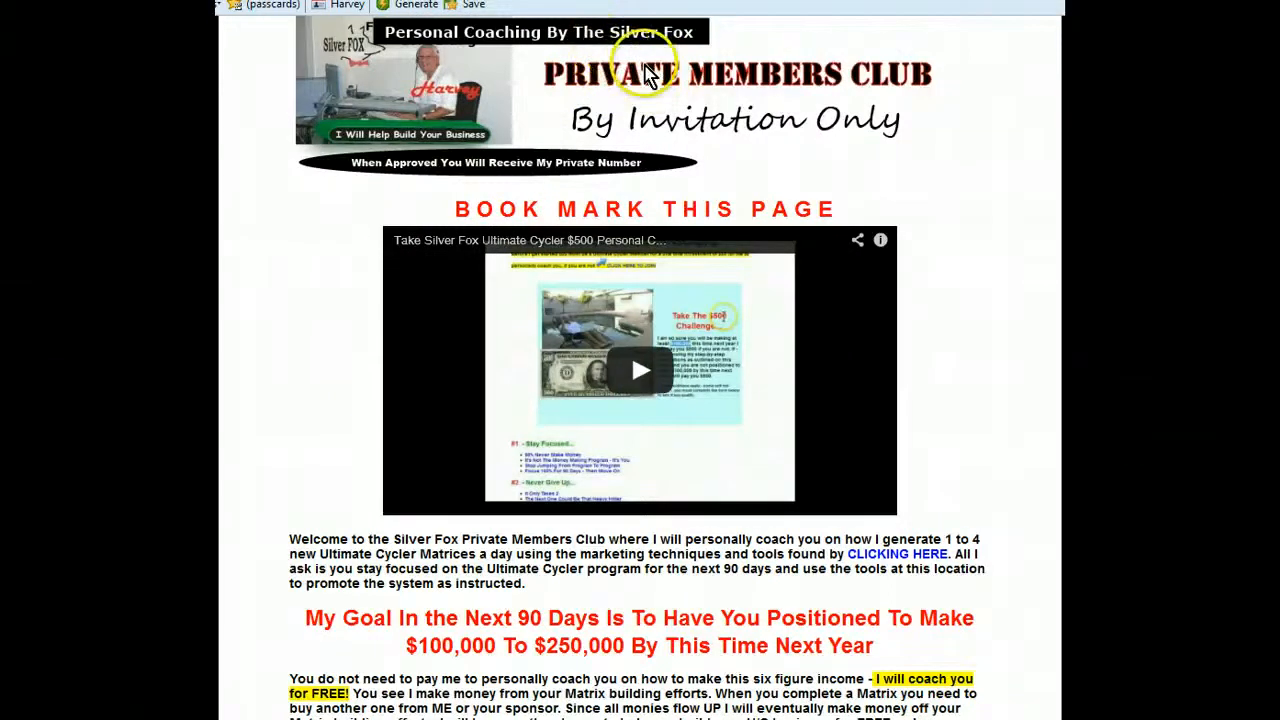
scroll("down", 3)
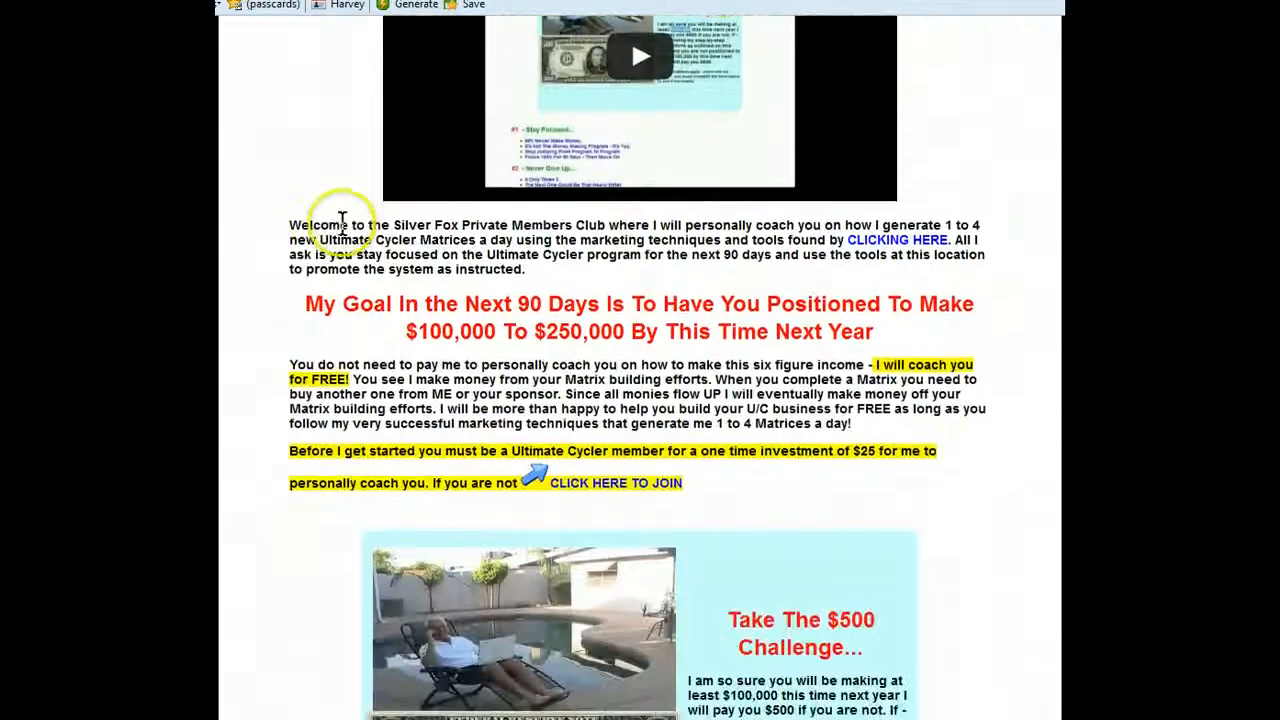
scroll("down", 3)
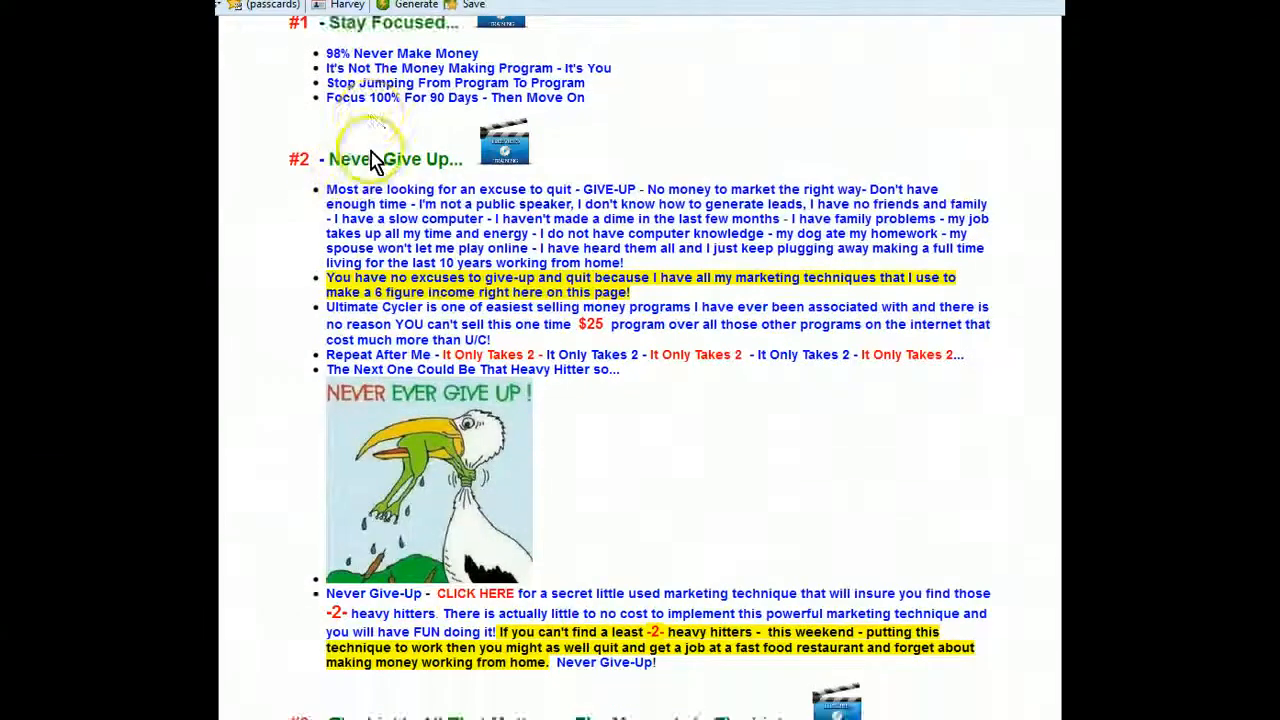
scroll("down", 3)
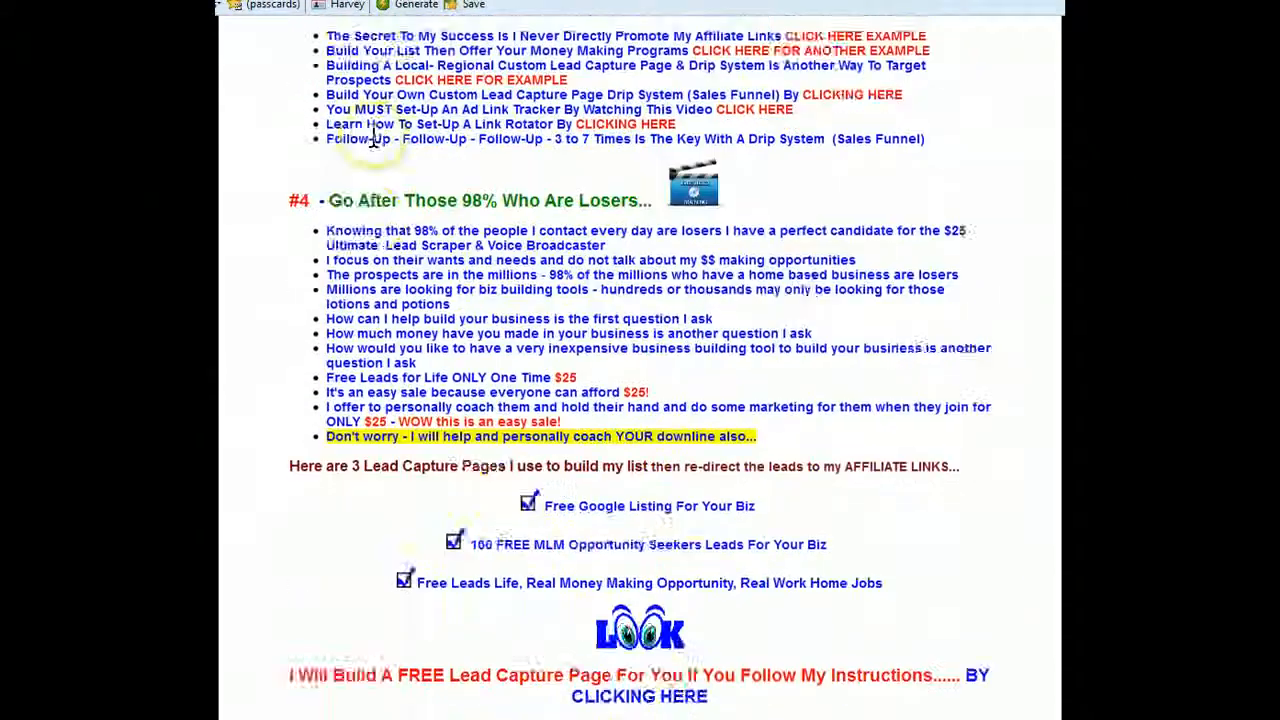
scroll("down", 3)
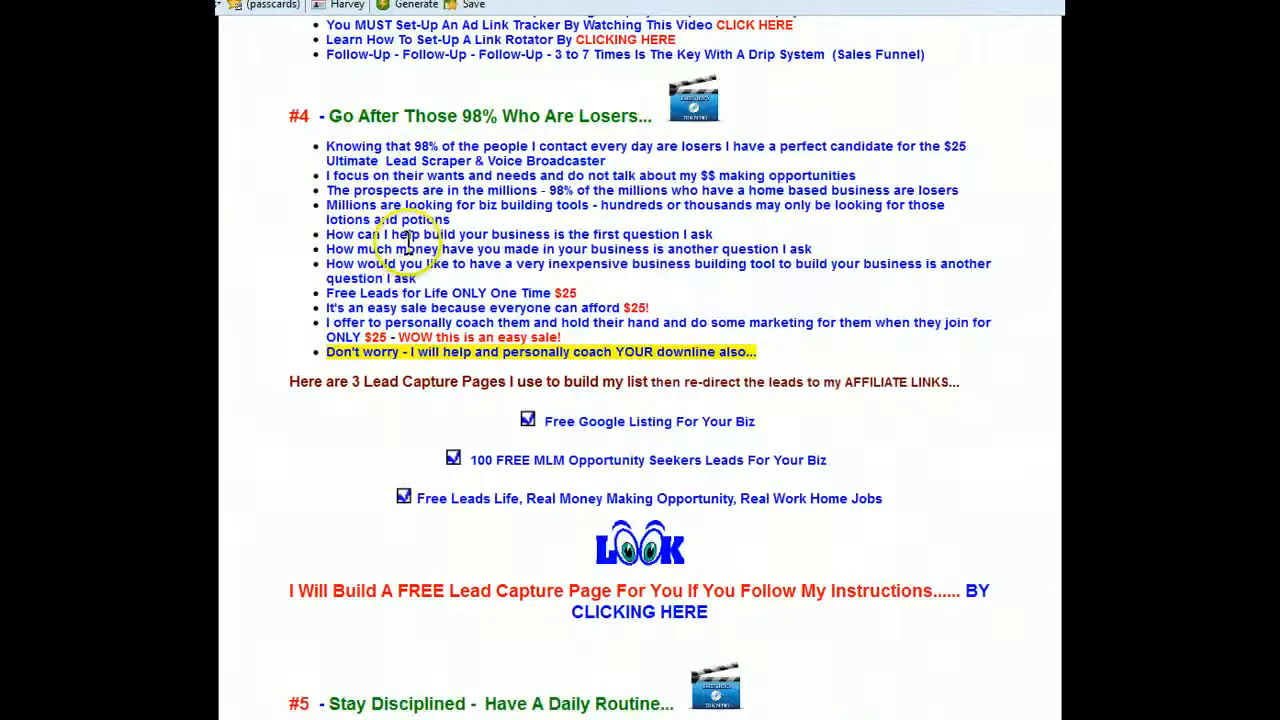
scroll("down", 3)
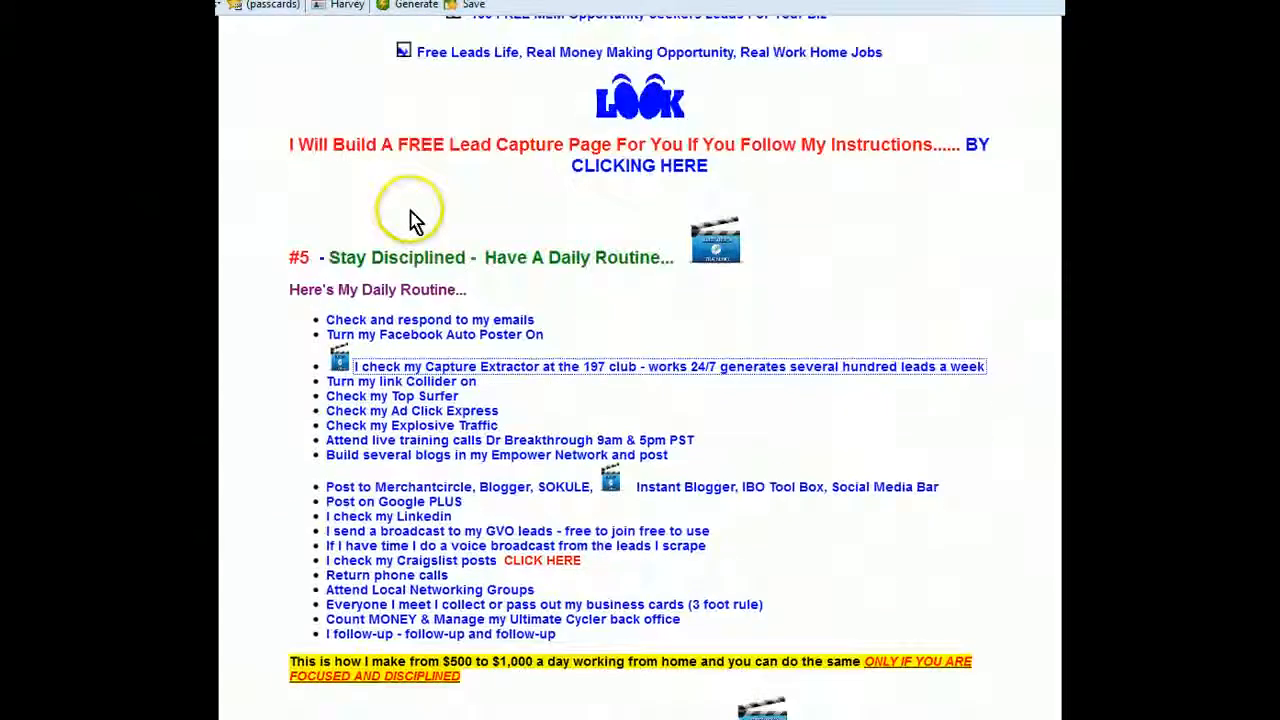
scroll("down", 3)
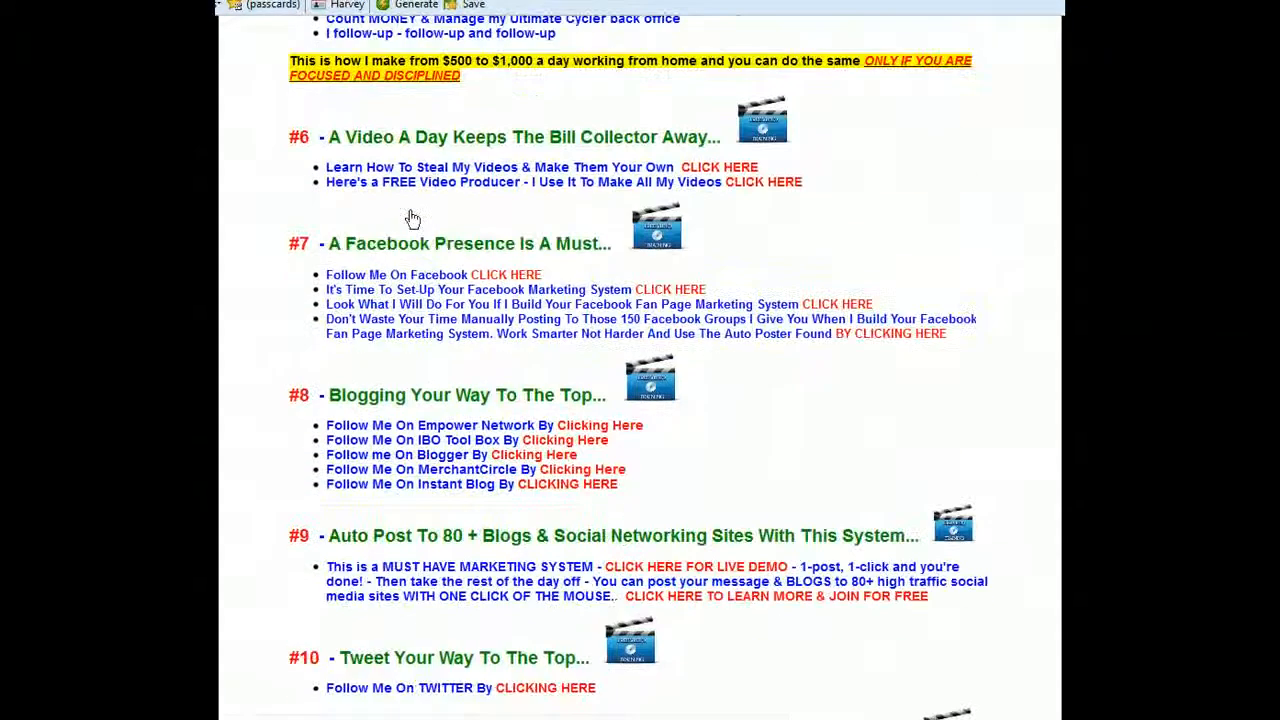
mouse_move(418, 219)
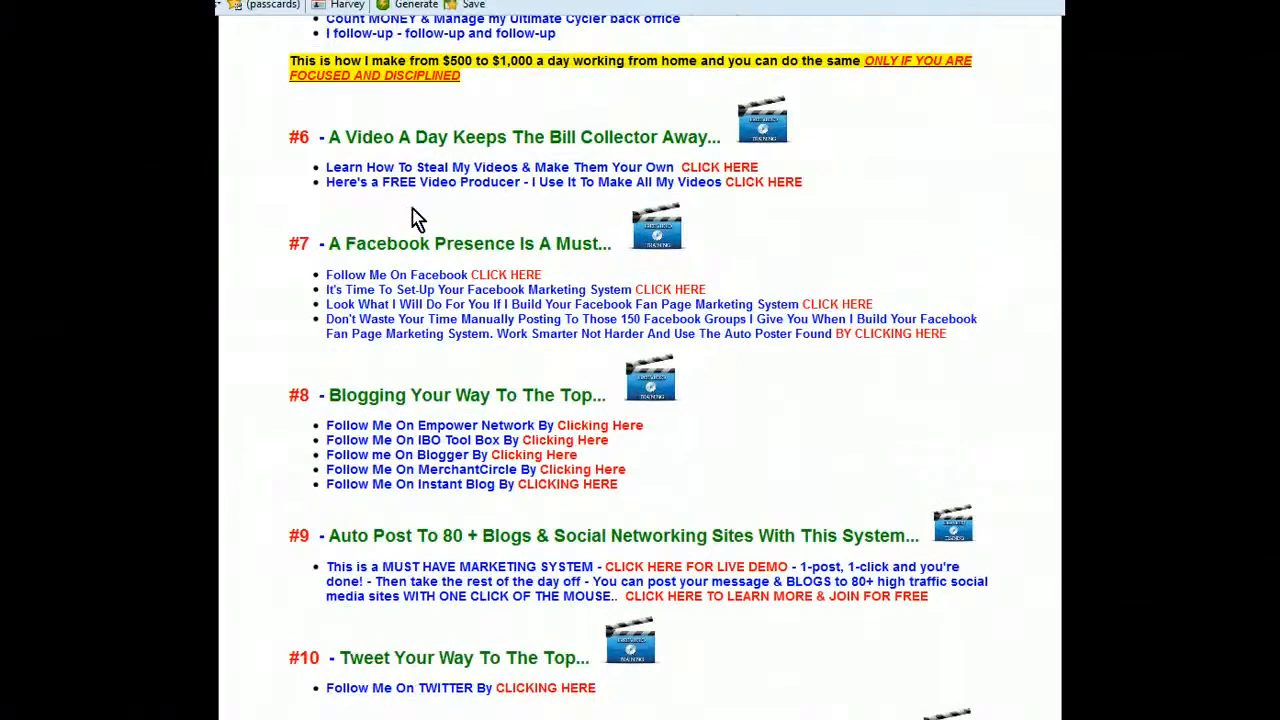
scroll("up", 3)
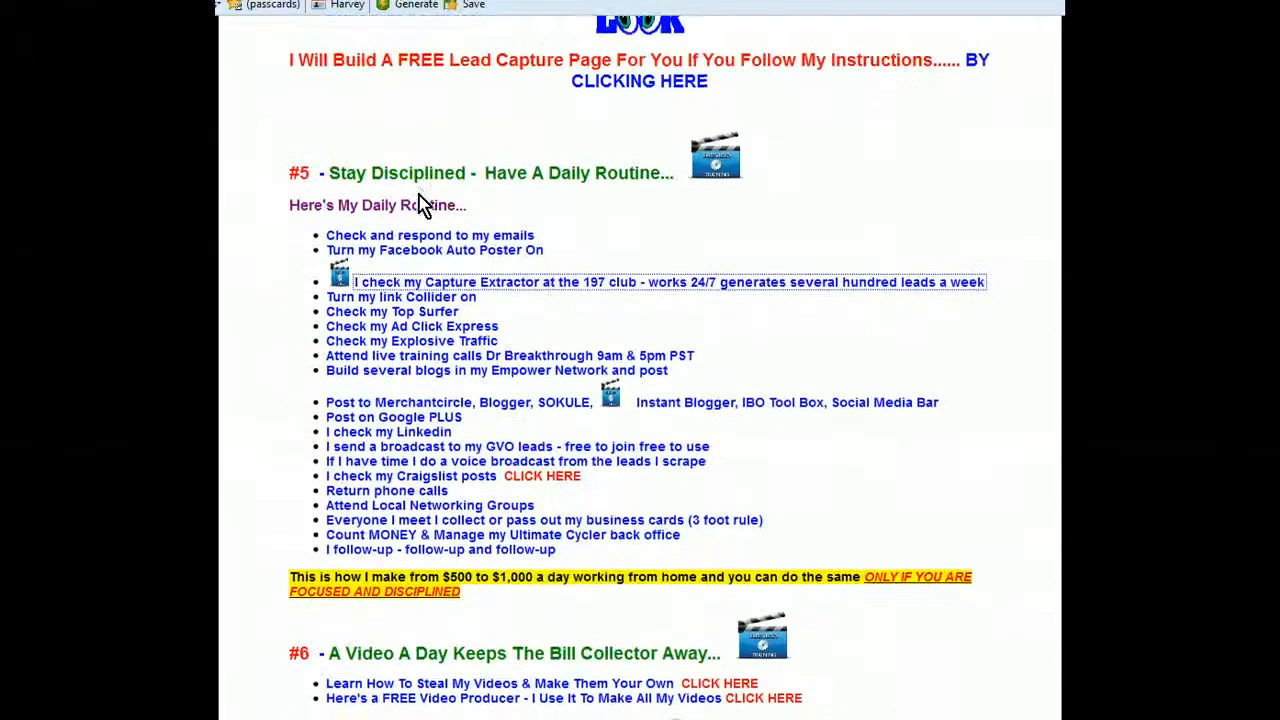
scroll("up", 3)
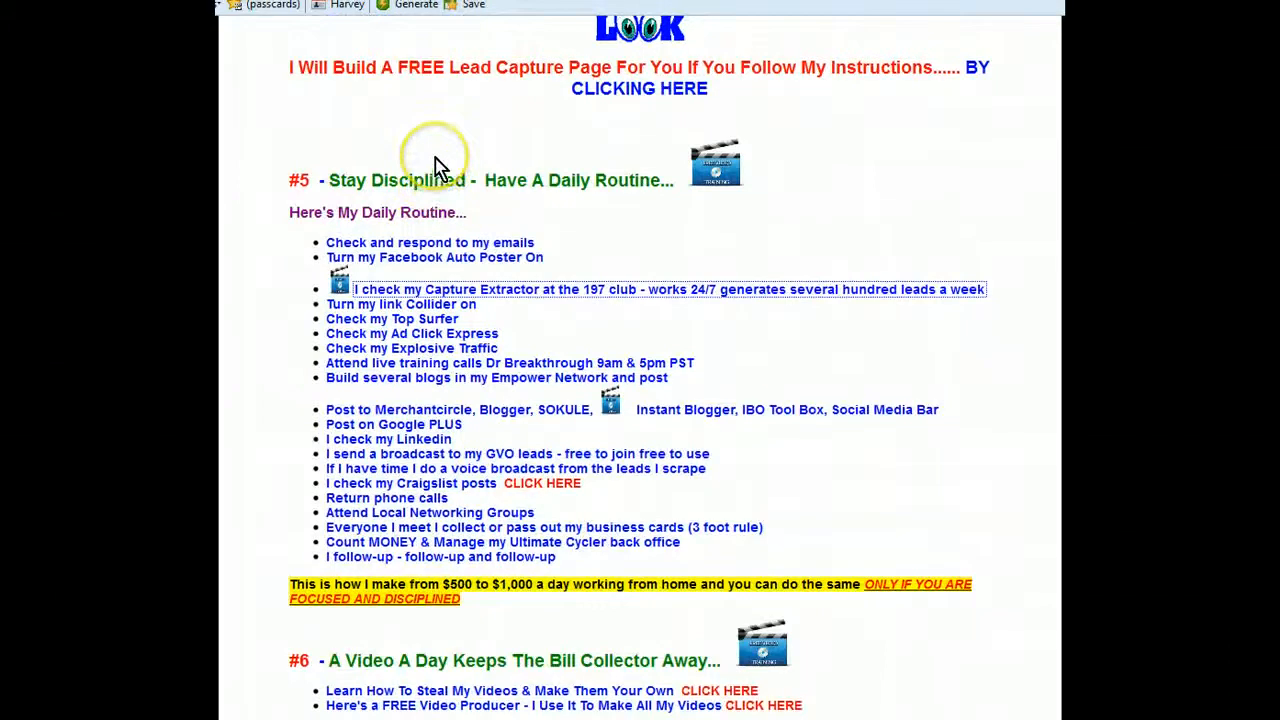
mouse_move(444, 155)
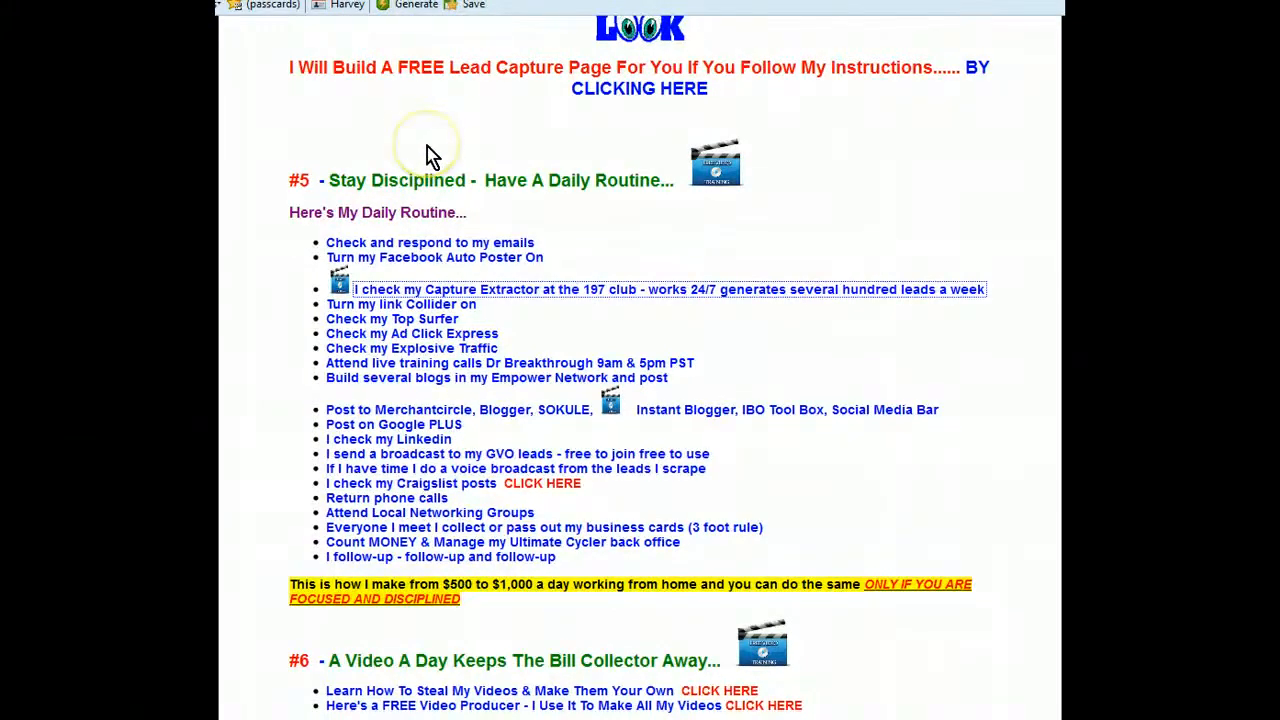
mouse_move(432, 155)
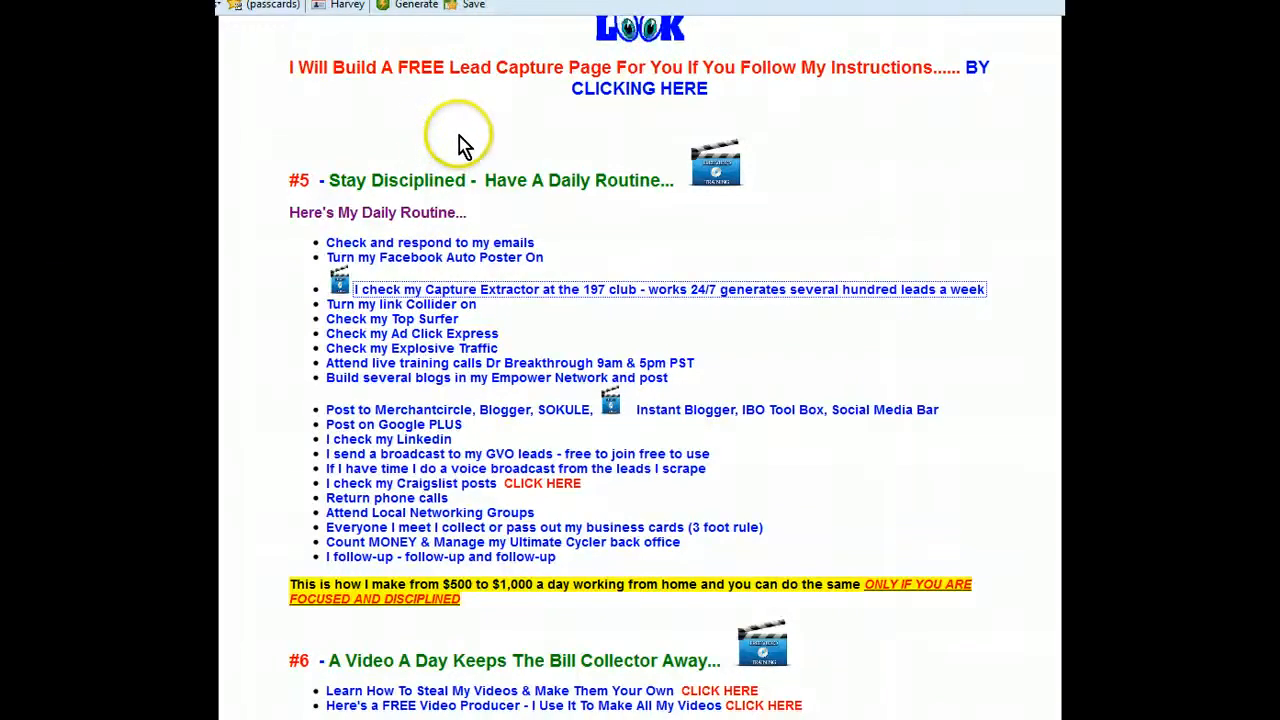
mouse_move(467, 145)
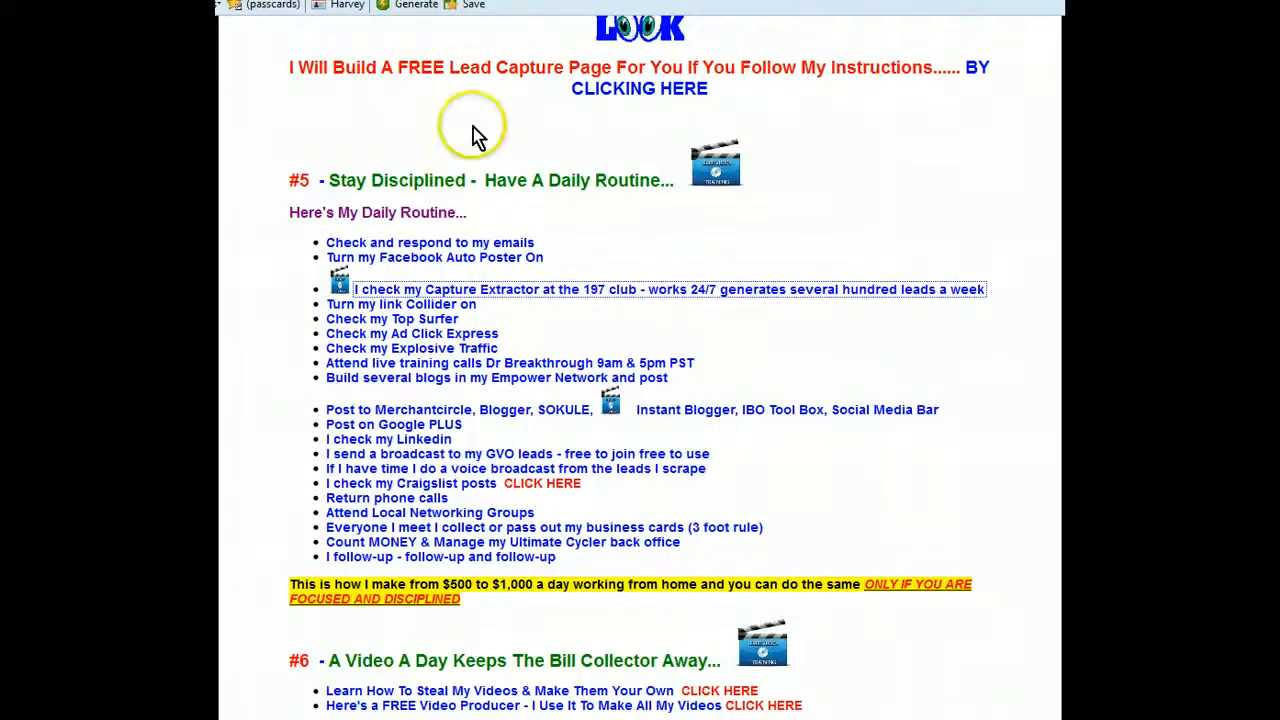
- Scroll up to the 90-day goal heading and highlight the phrase '90 Days Is To Have'
scroll("up", 3)
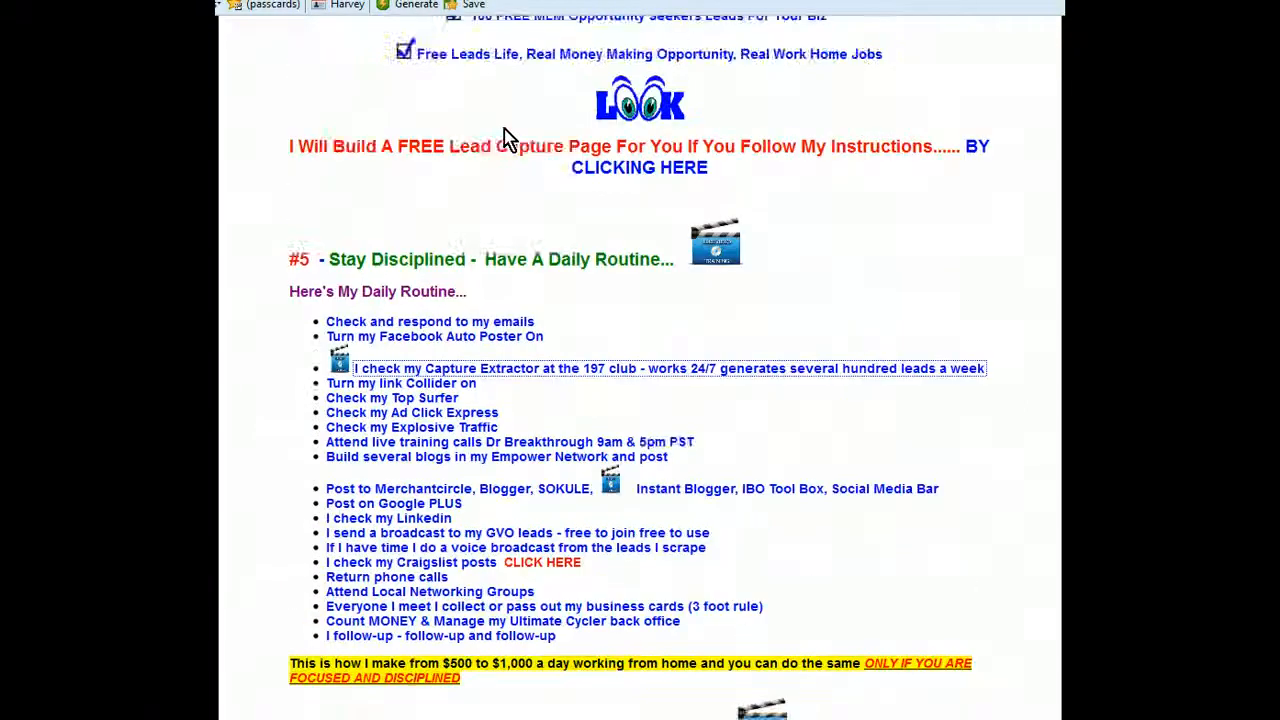
scroll("up", 3)
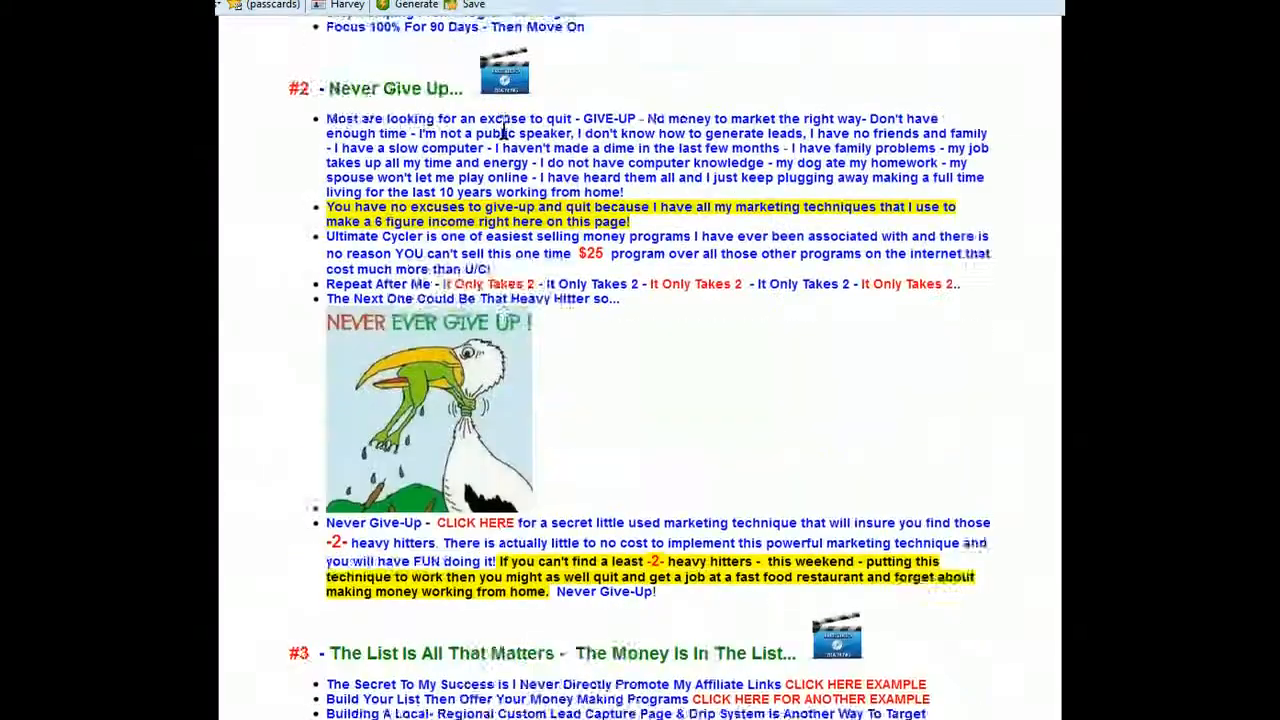
scroll("up", 3)
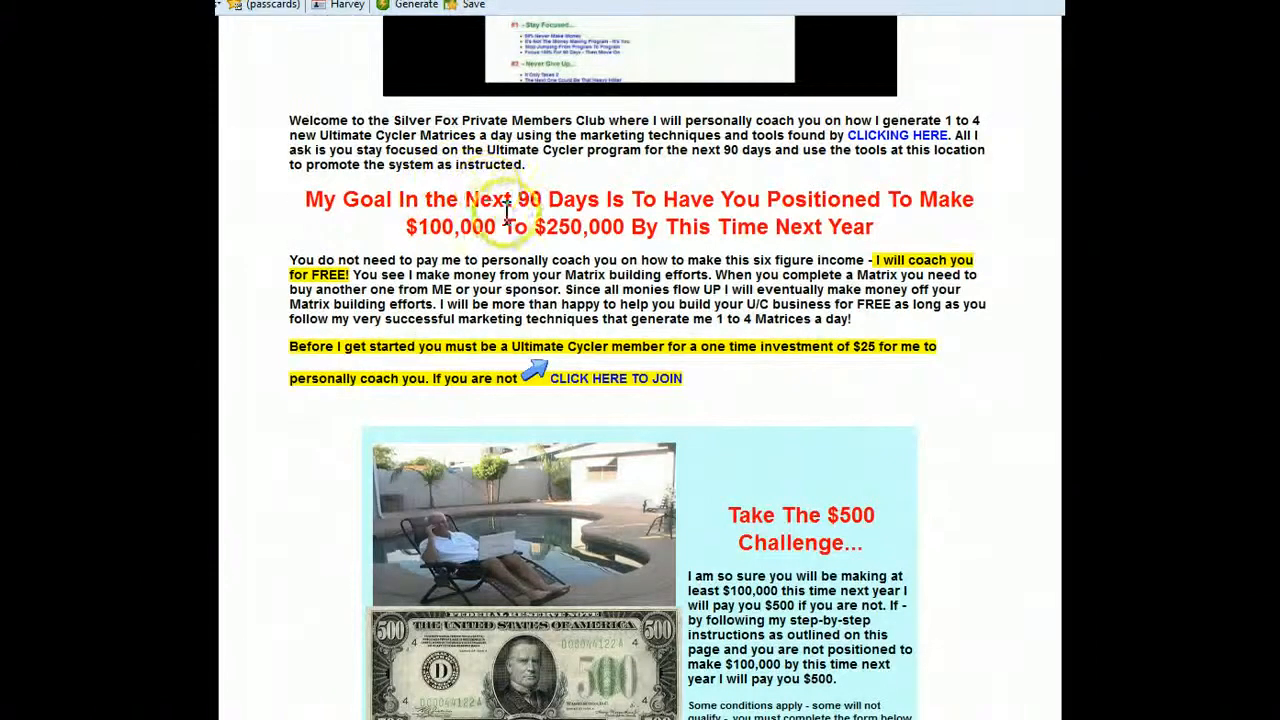
left_click_drag(521, 199, 635, 199)
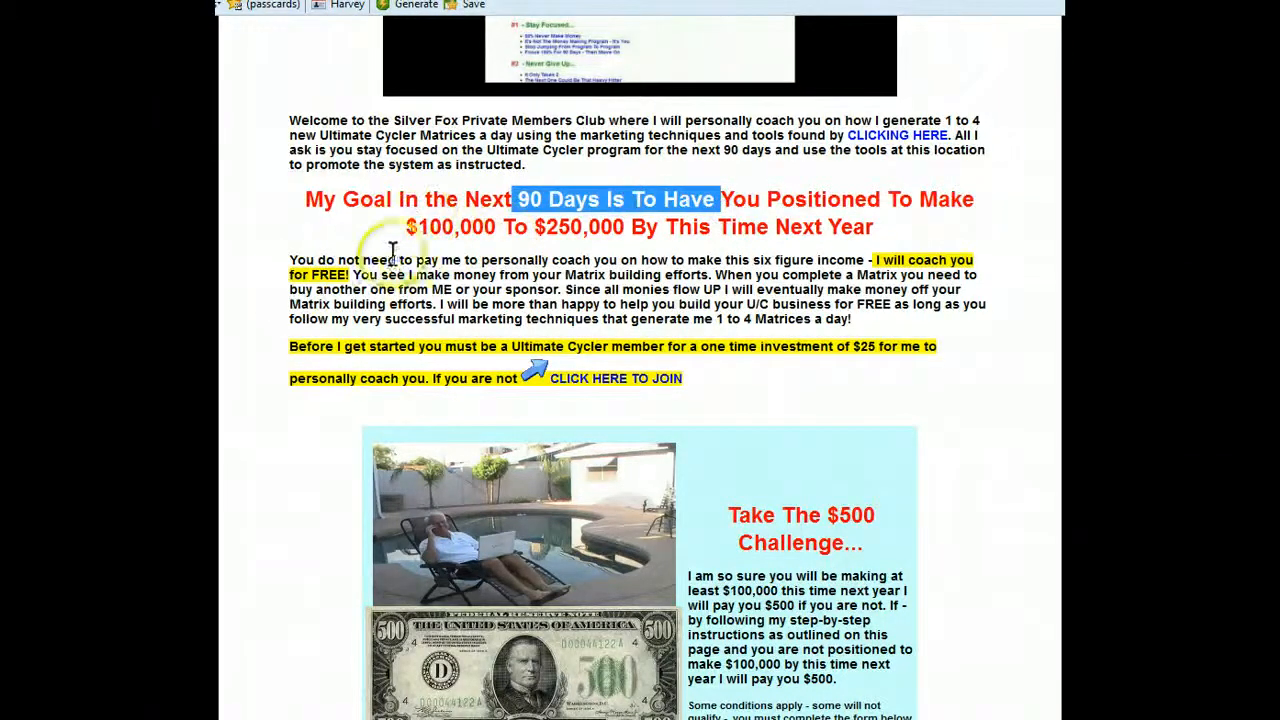
scroll("down", 3)
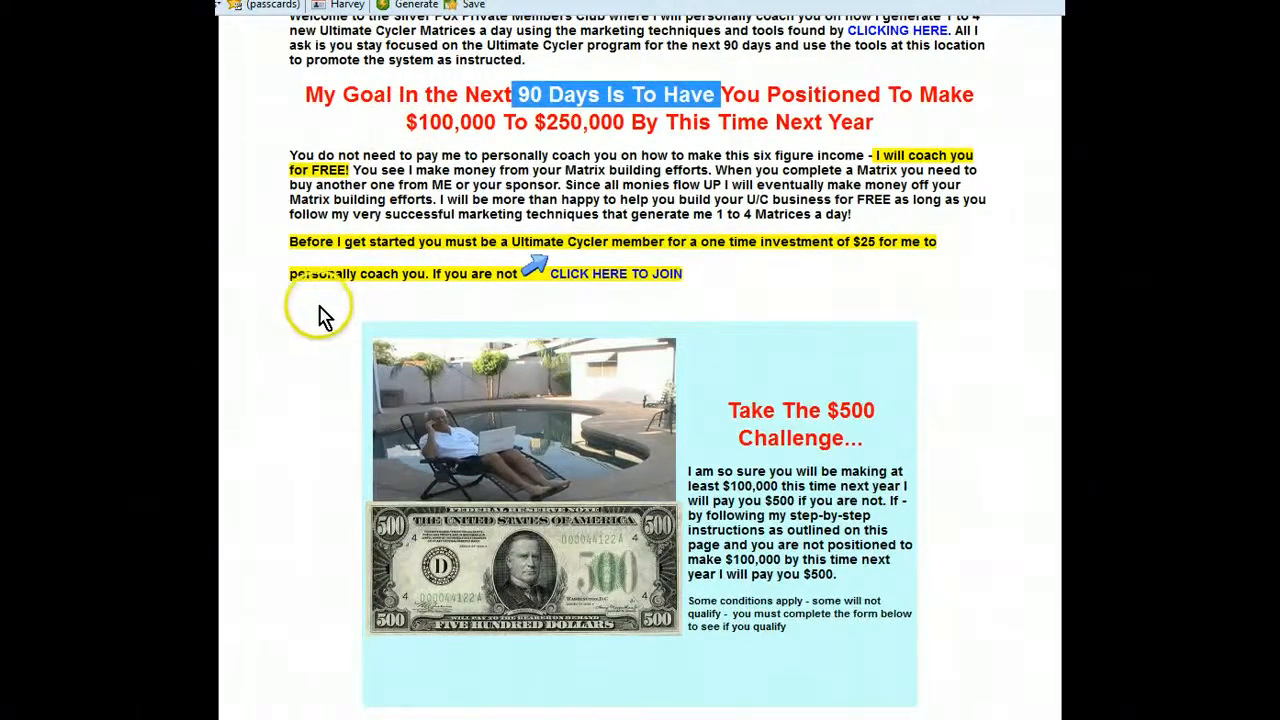
- Scroll down to the application form, then back up to tip #13 on lead scraping
scroll("down", 3)
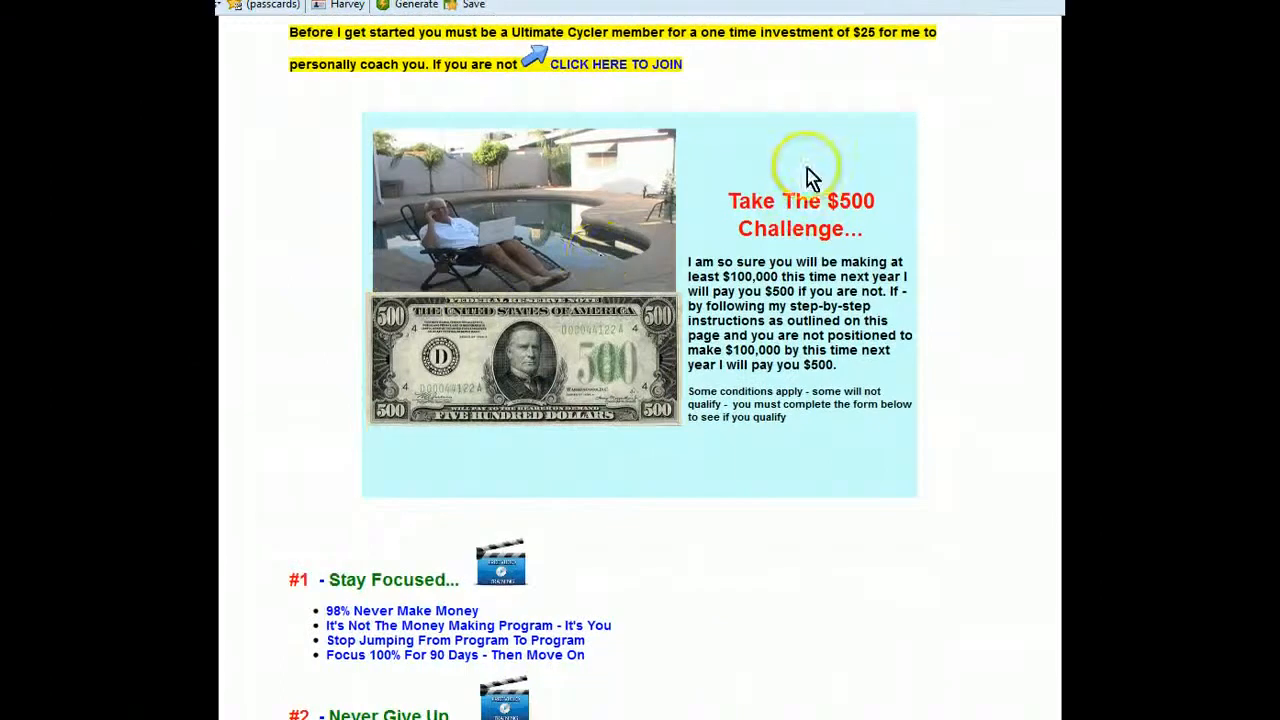
mouse_move(835, 260)
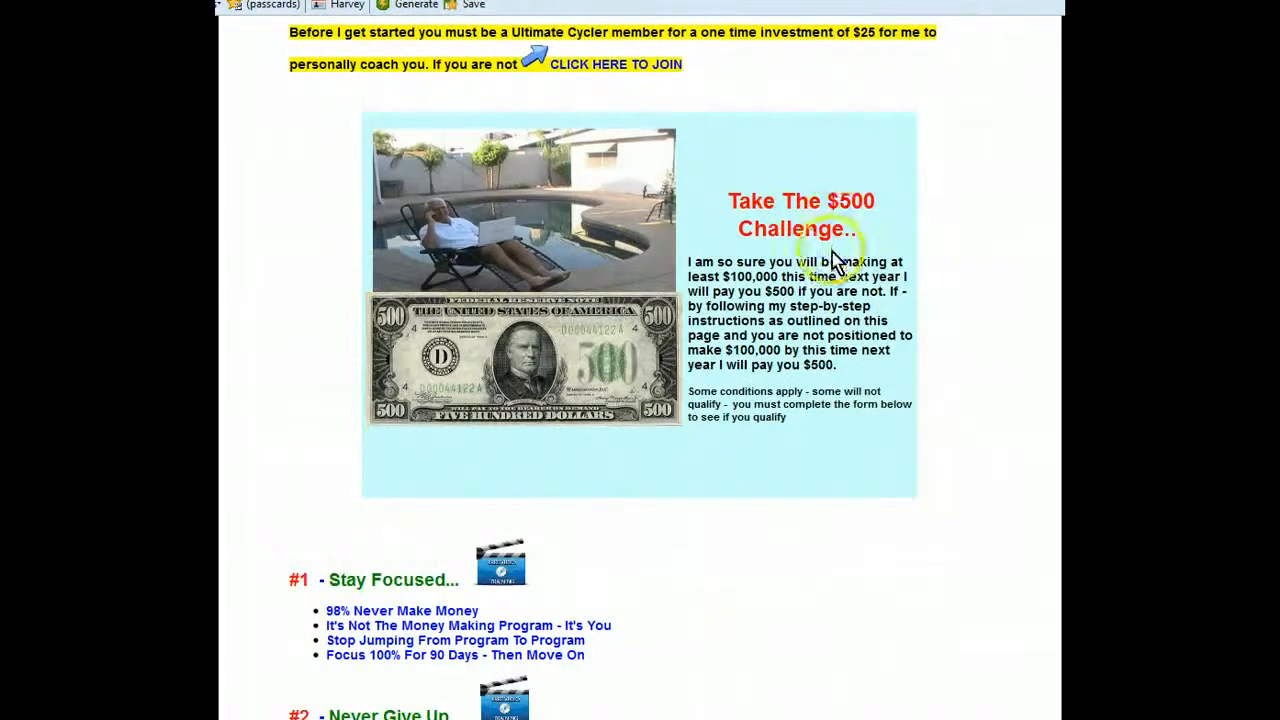
scroll("down", 3)
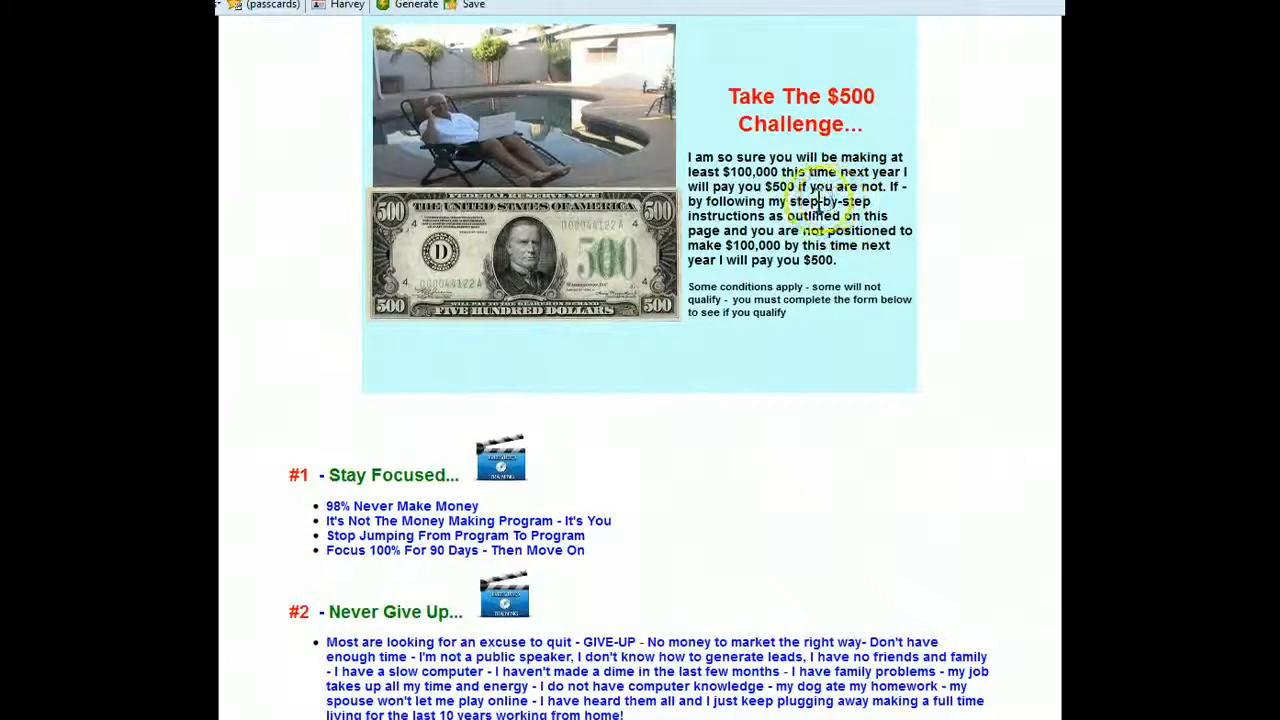
mouse_move(775, 205)
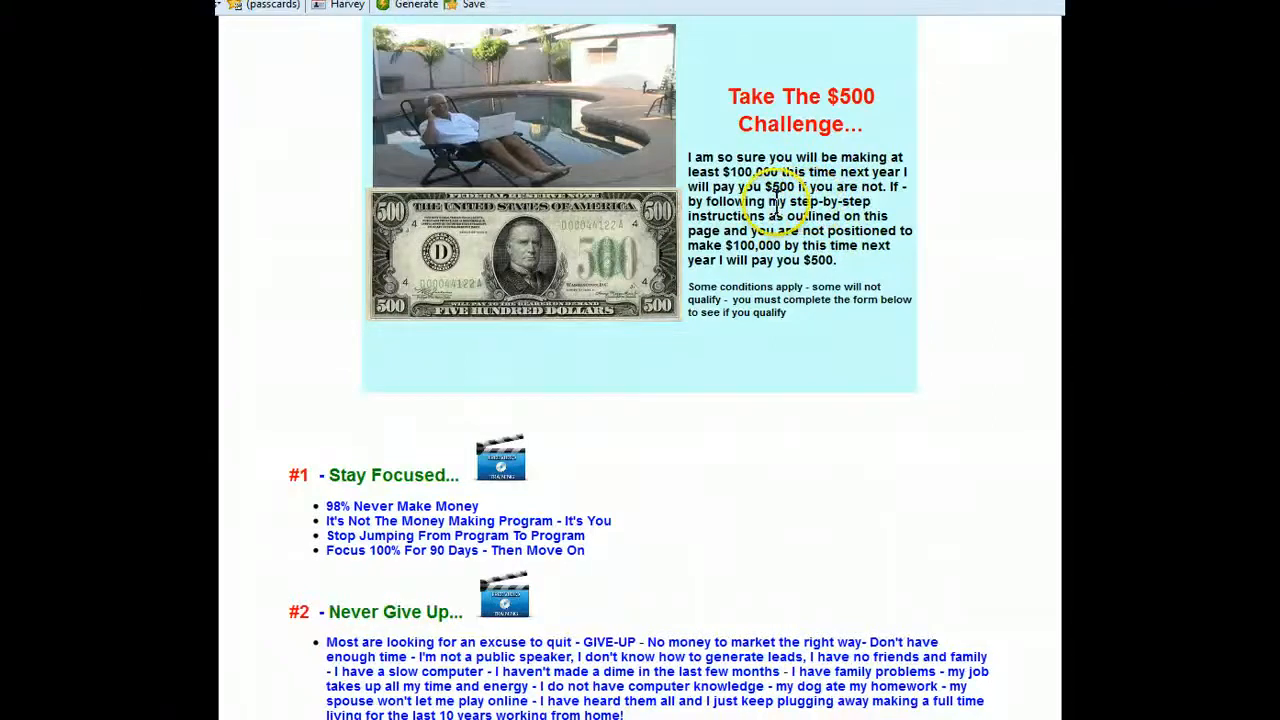
mouse_move(775, 170)
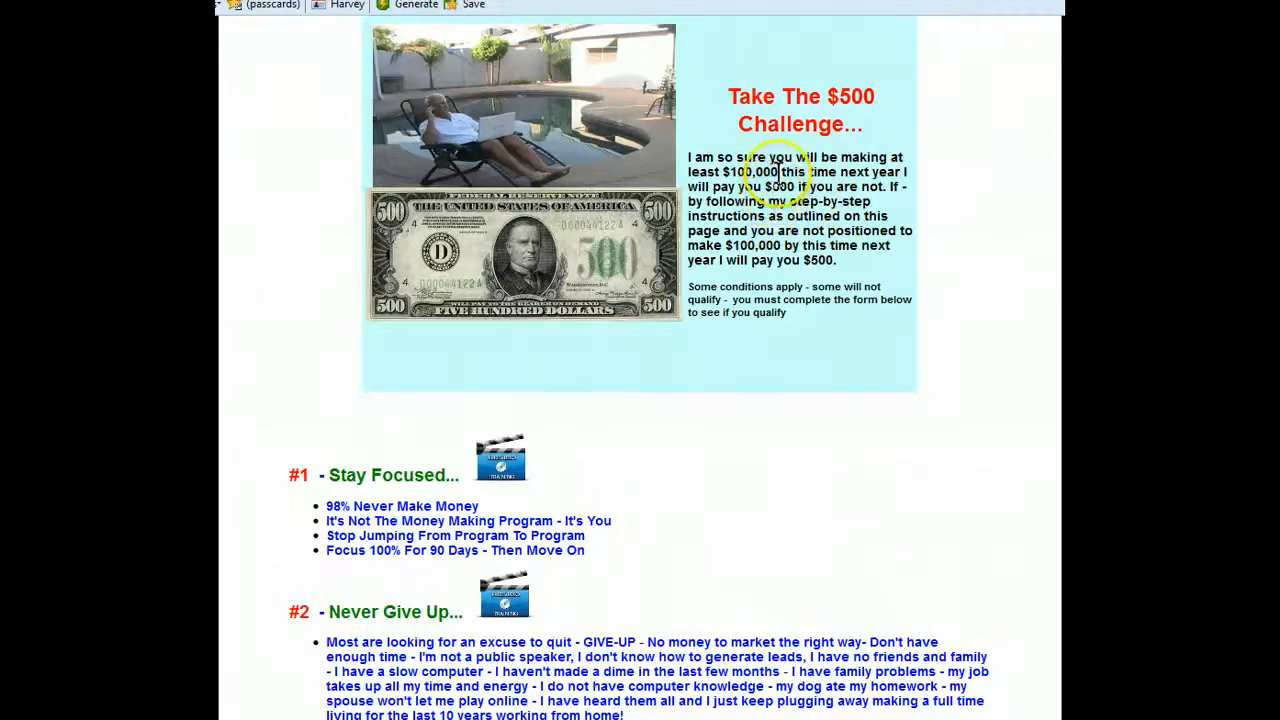
scroll("down", 3)
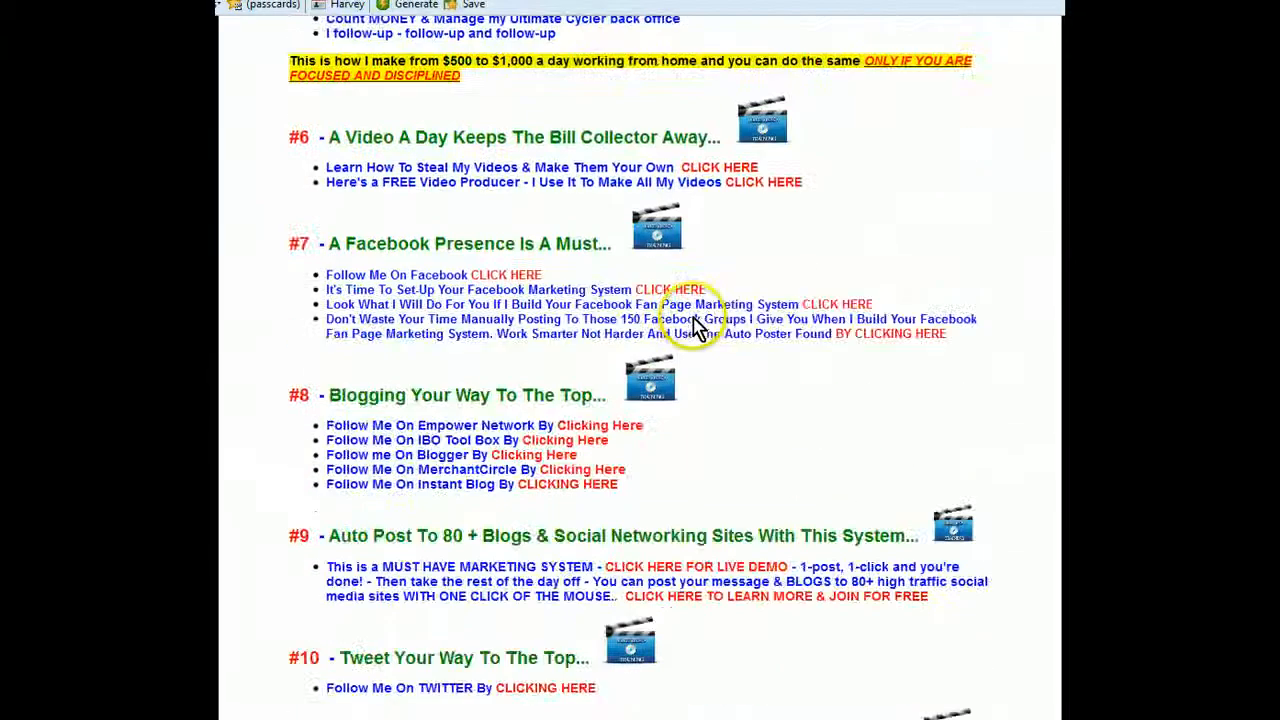
scroll("down", 3)
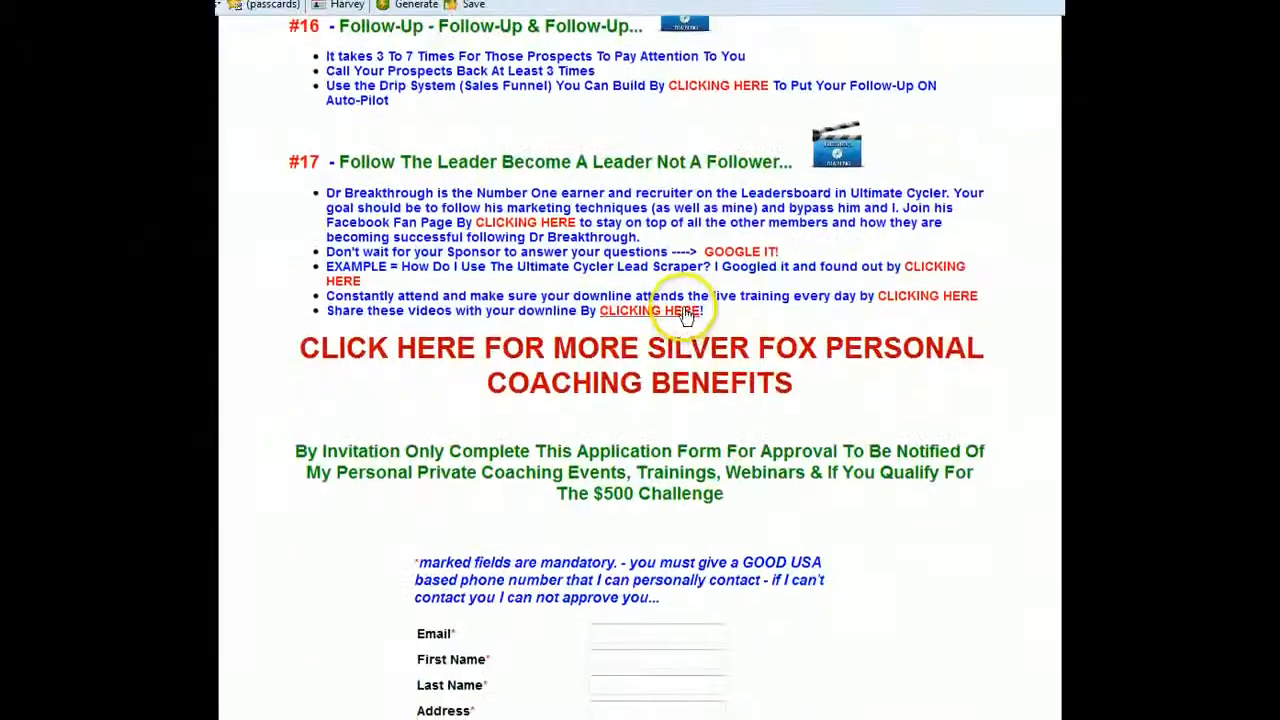
scroll("down", 3)
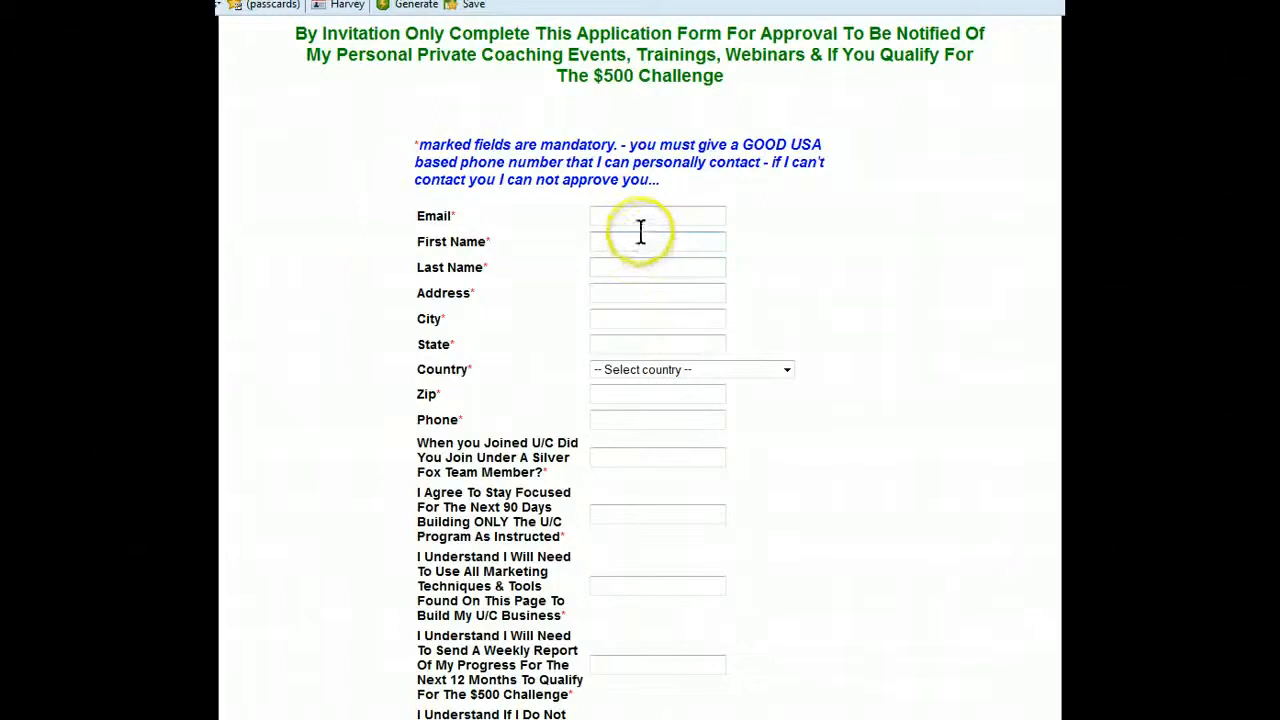
scroll("up", 3)
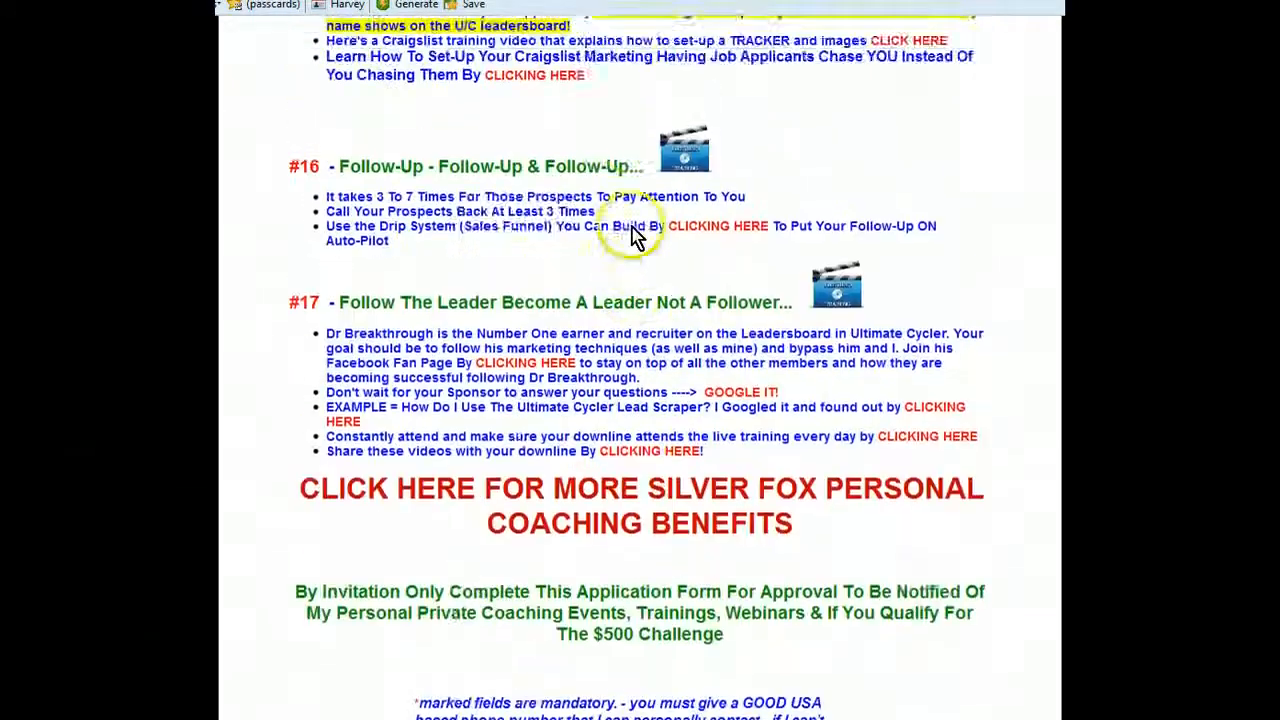
scroll("up", 3)
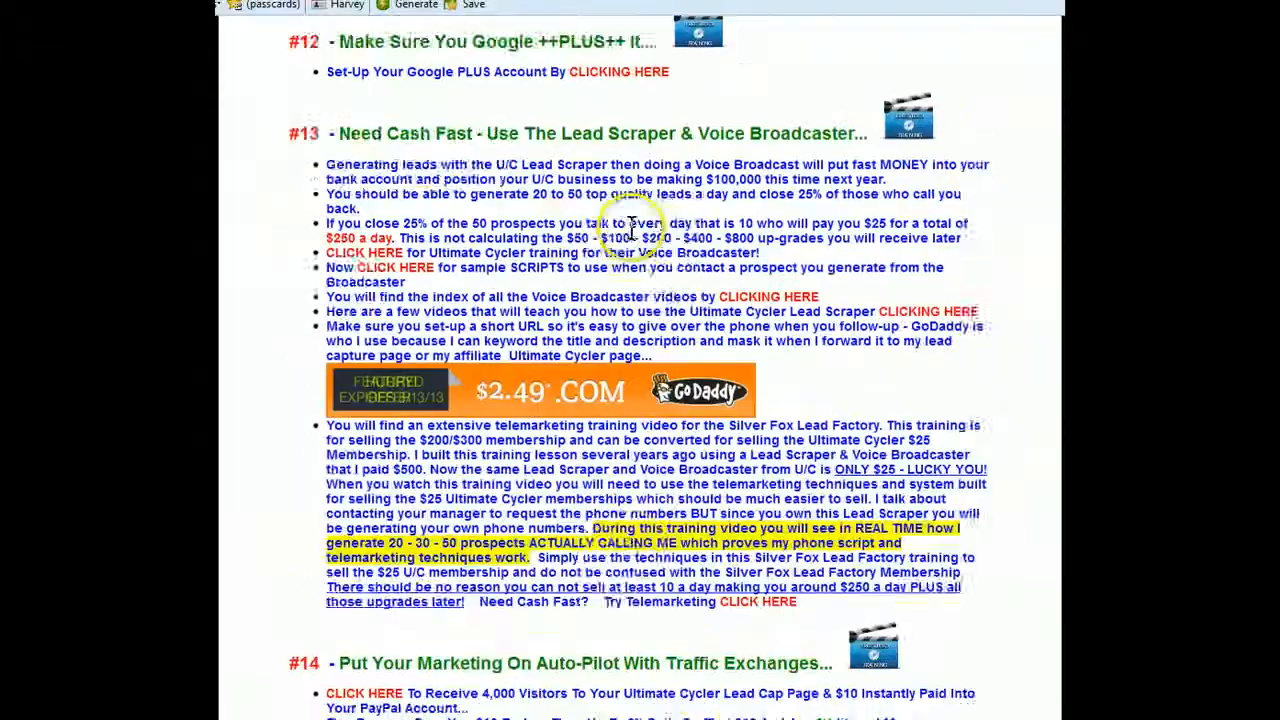
scroll("up", 3)
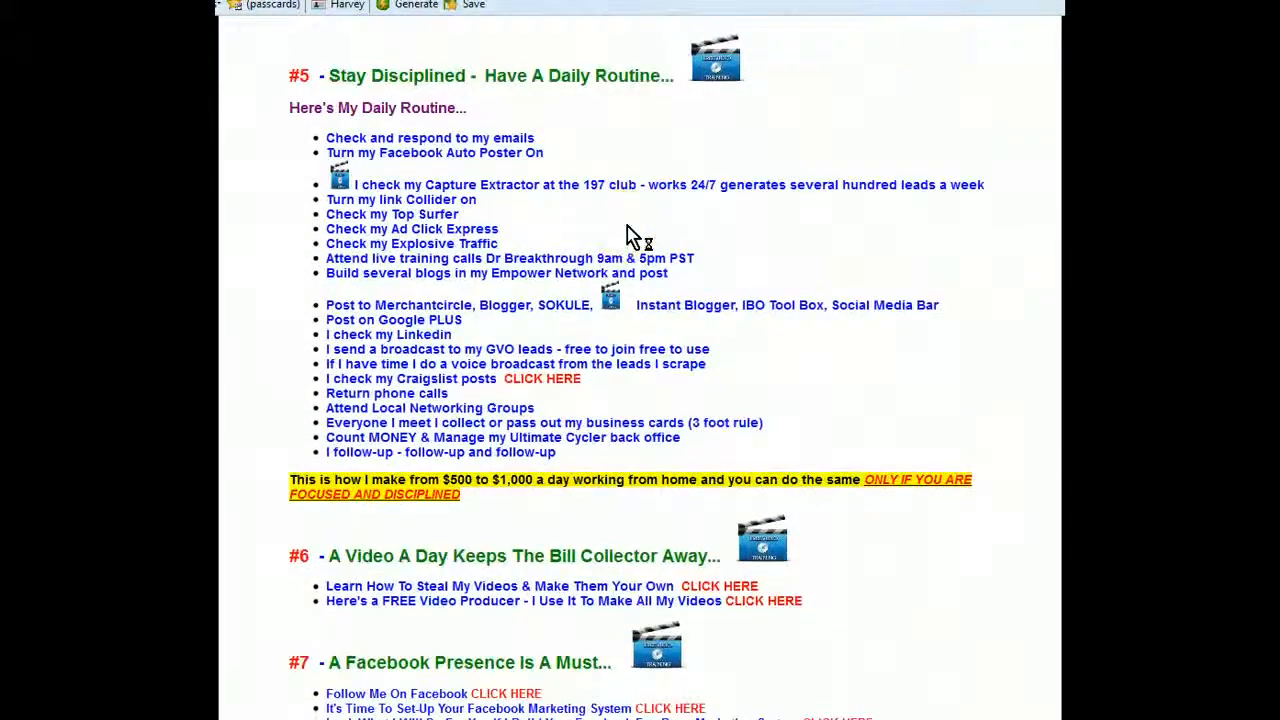
scroll("up", 3)
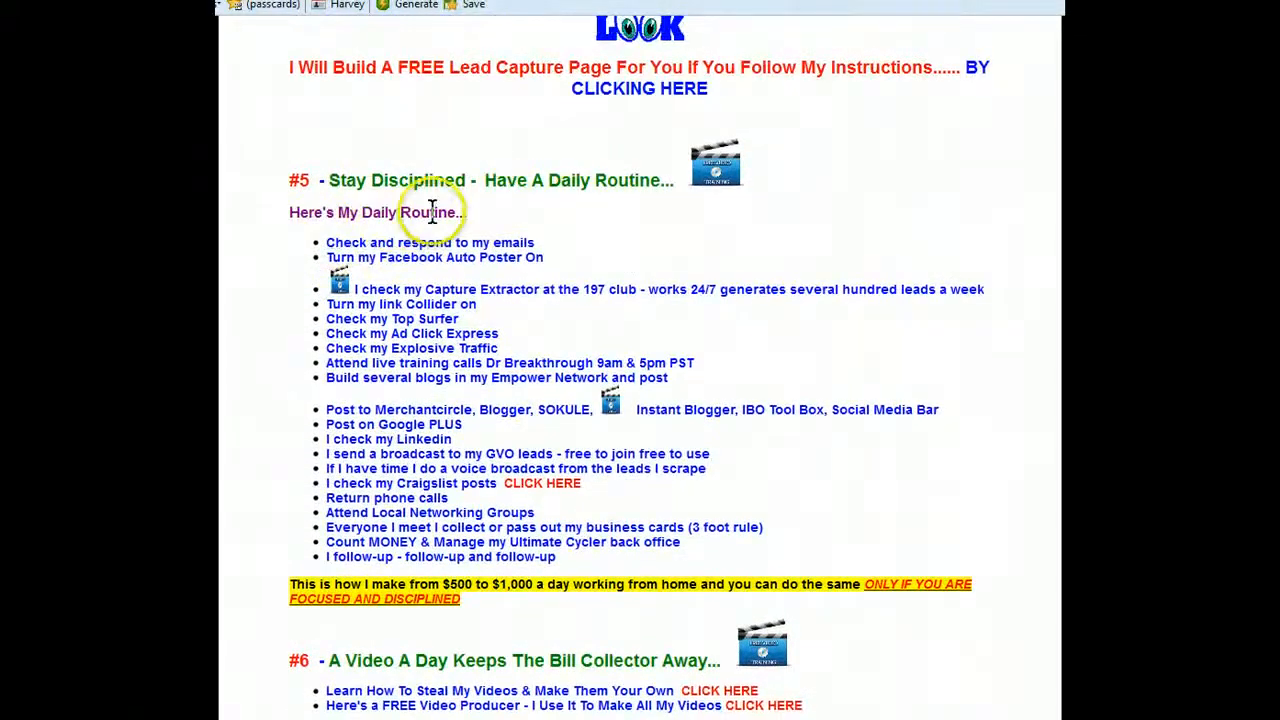
mouse_move(410, 235)
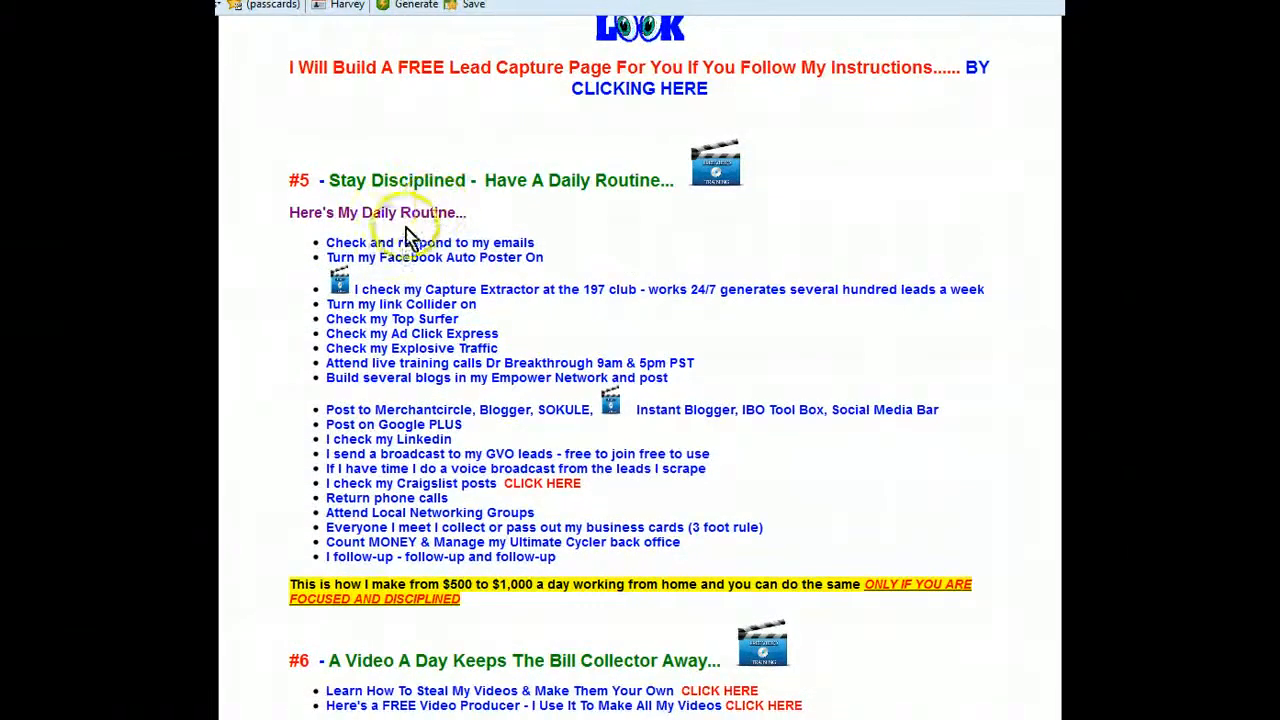
mouse_move(500, 220)
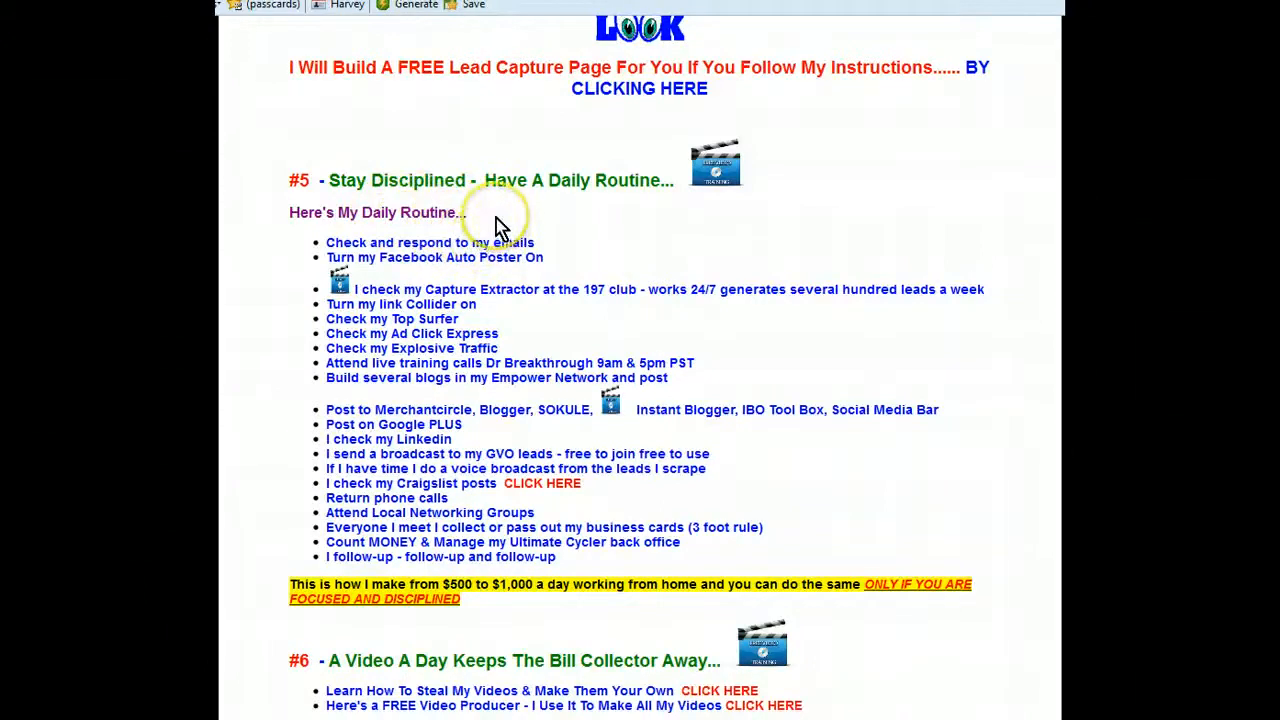
mouse_move(500, 215)
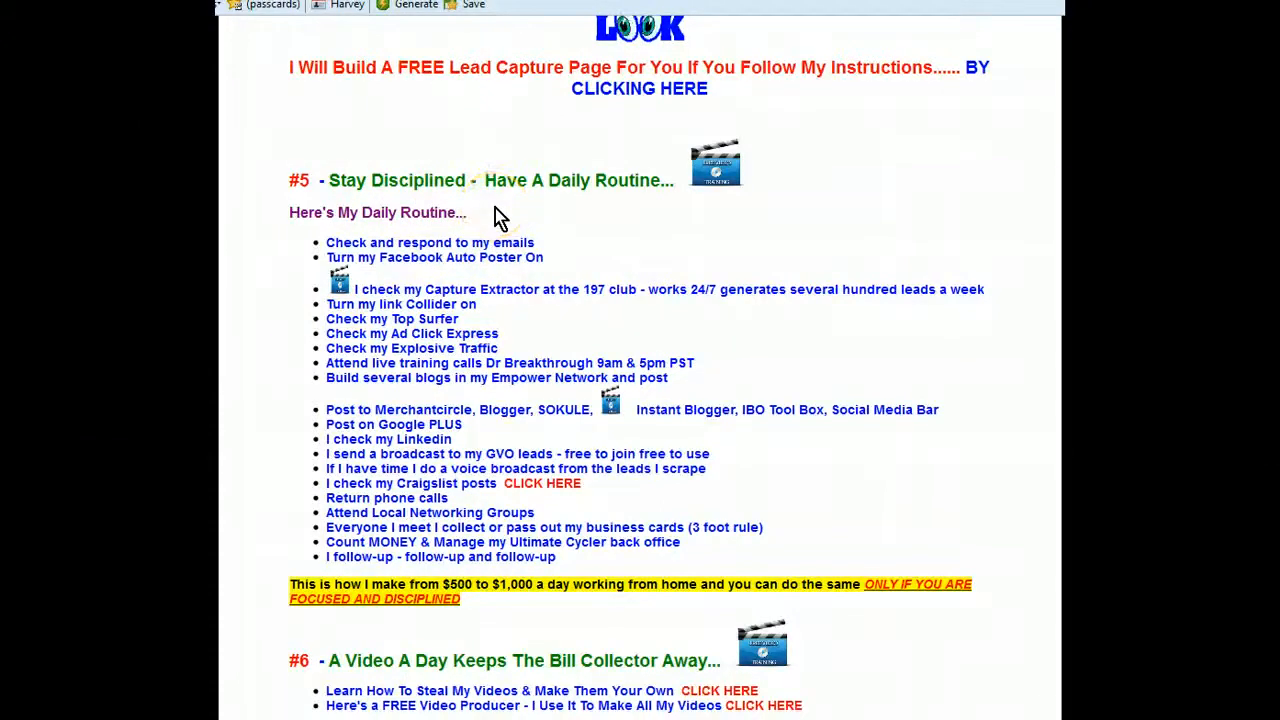
mouse_move(470, 257)
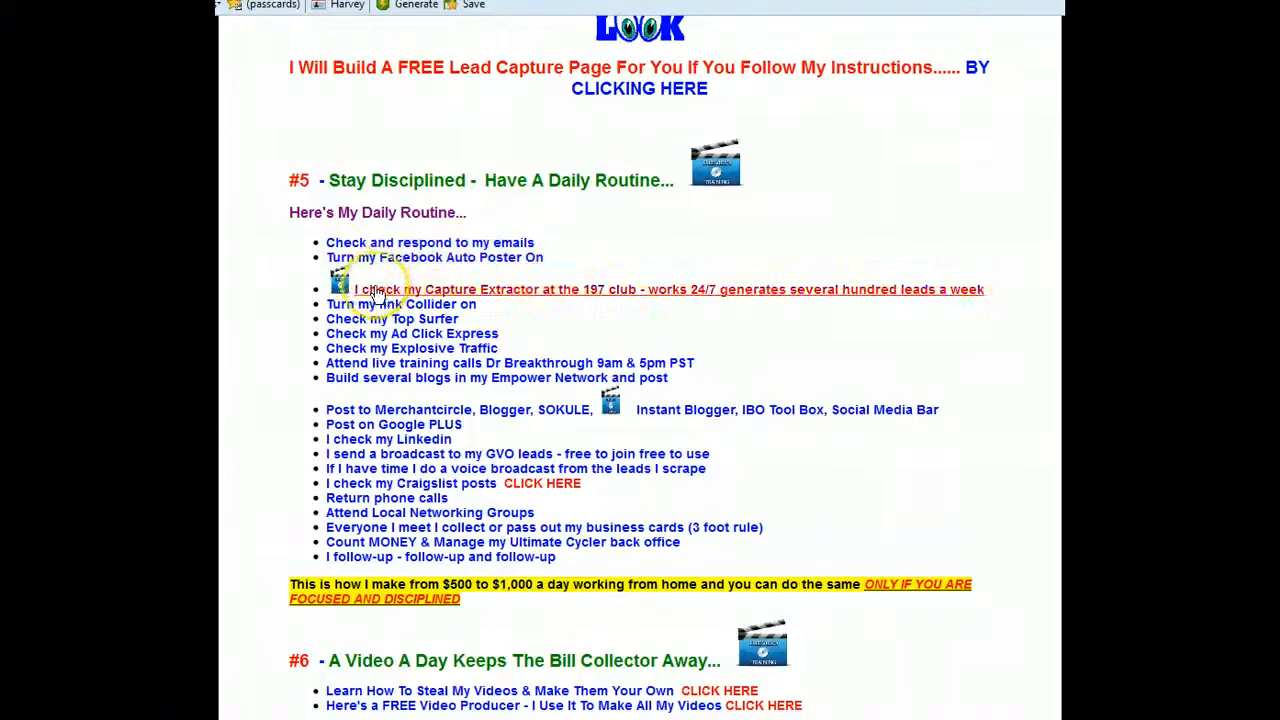
mouse_move(535, 293)
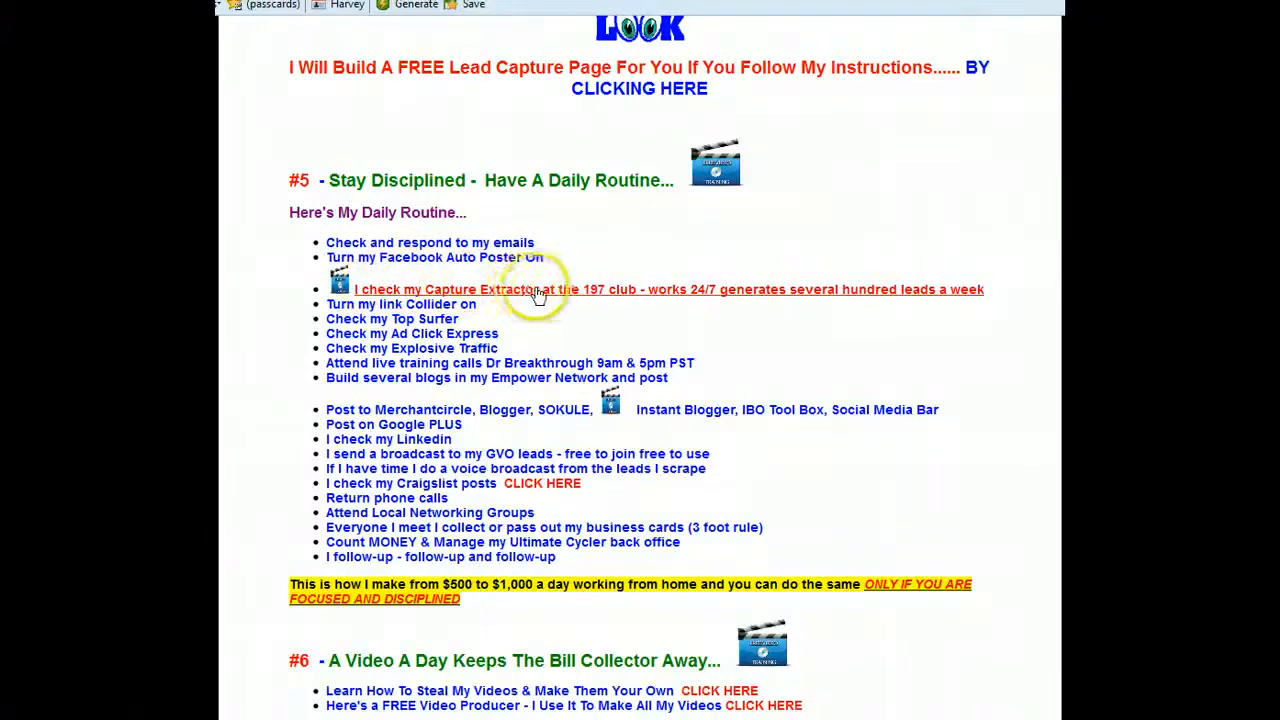
mouse_move(615, 295)
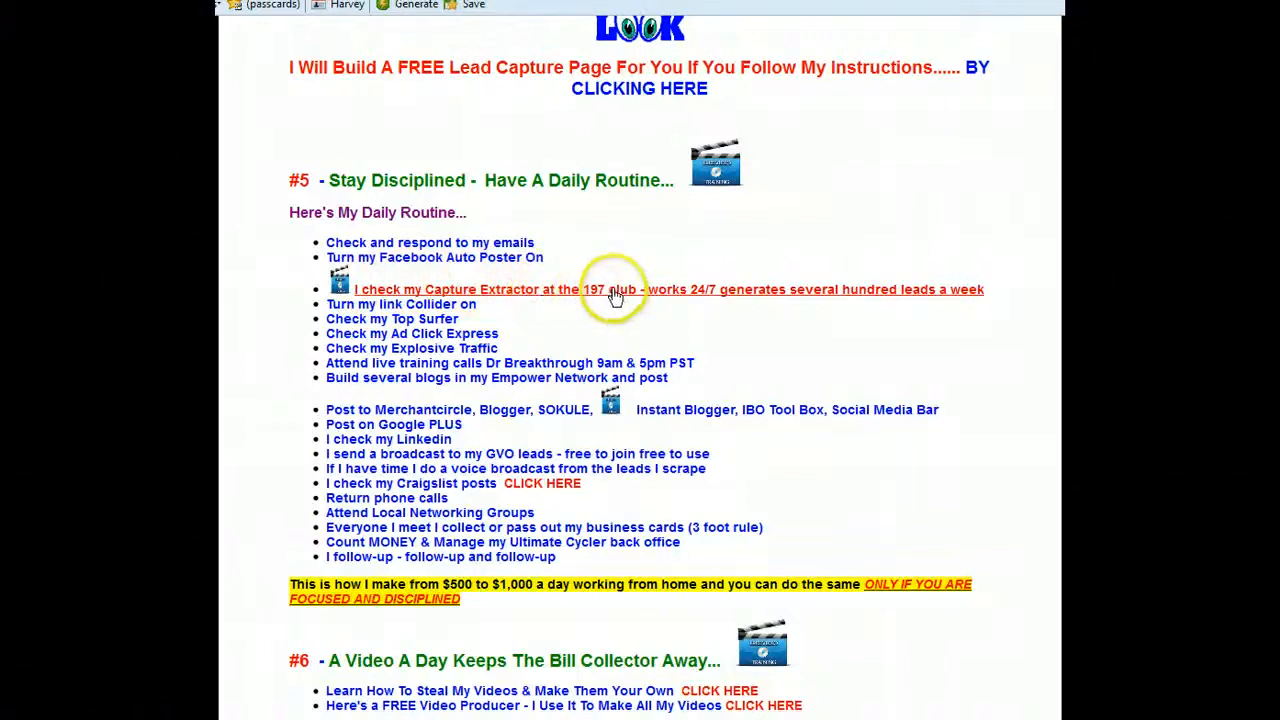
mouse_move(690, 295)
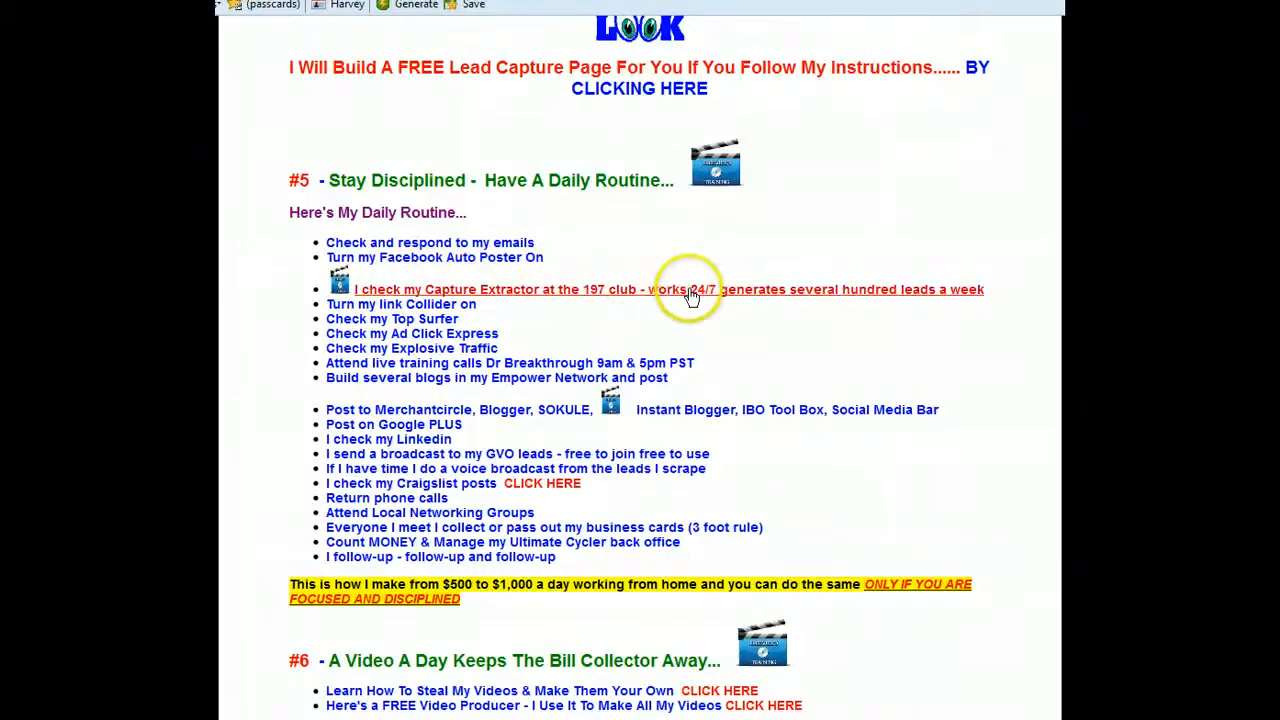
mouse_move(695, 290)
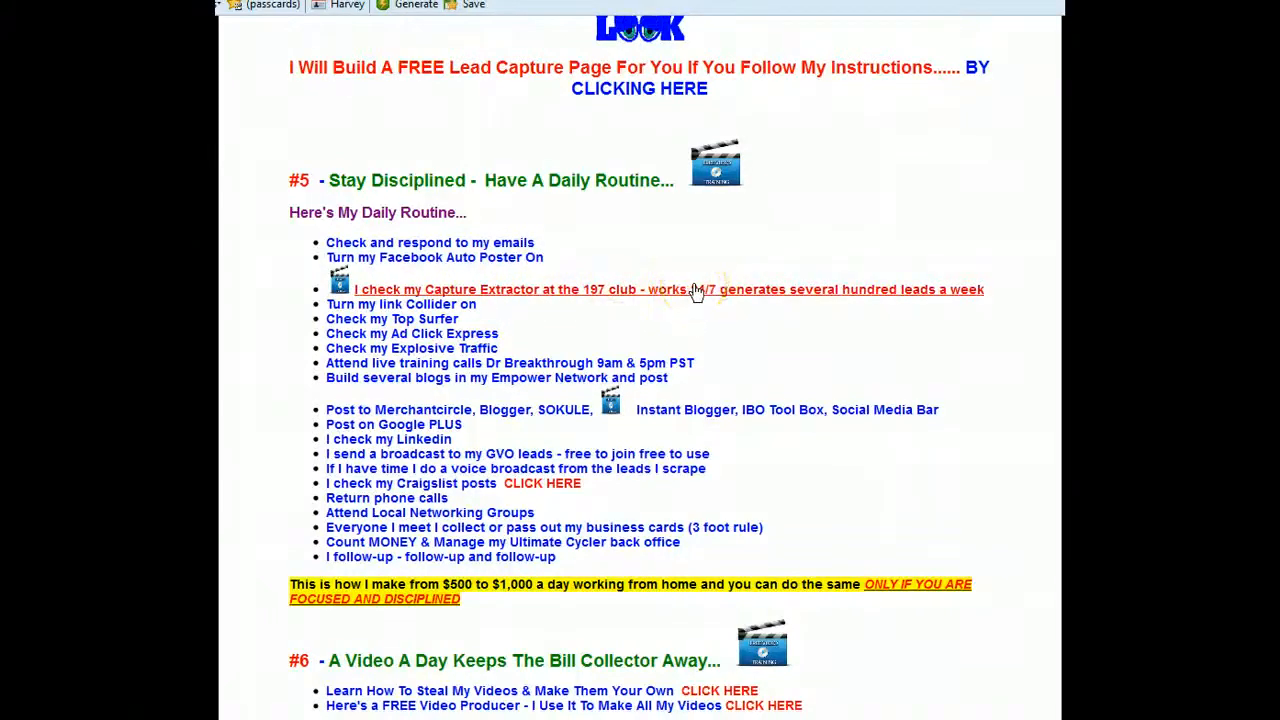
mouse_move(550, 283)
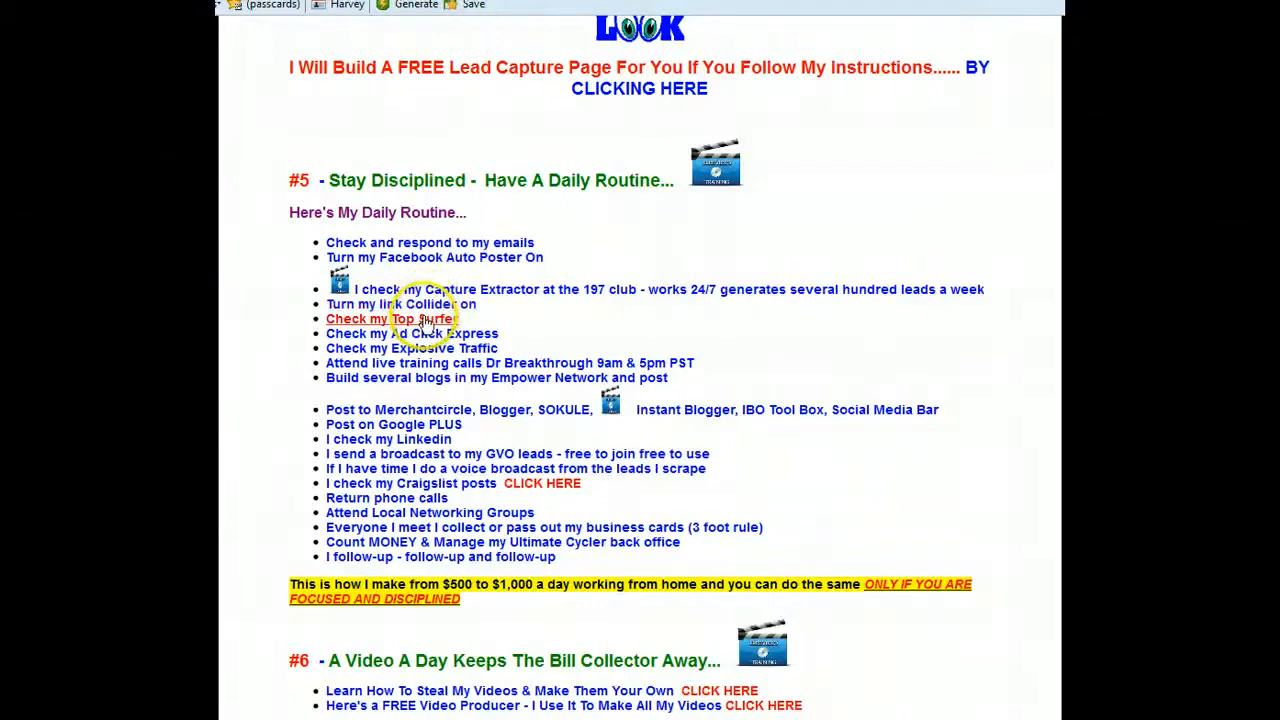
mouse_move(420, 333)
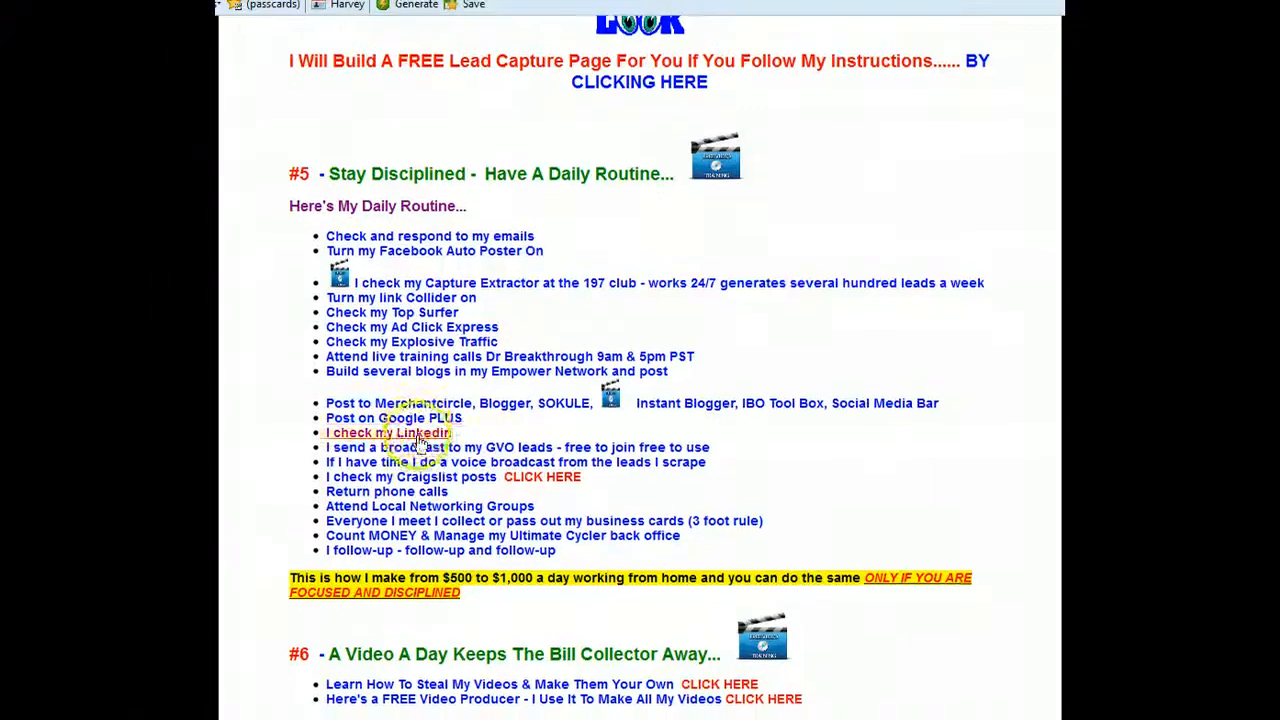
scroll("down", 3)
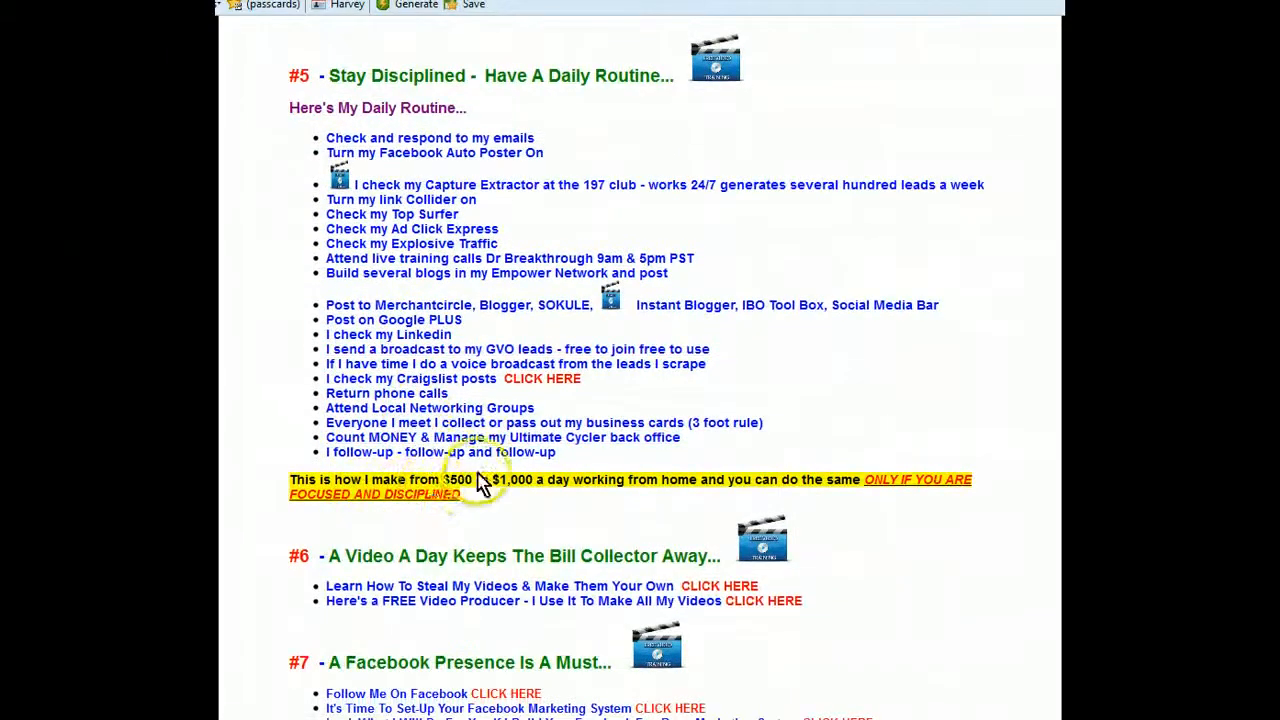
mouse_move(760, 490)
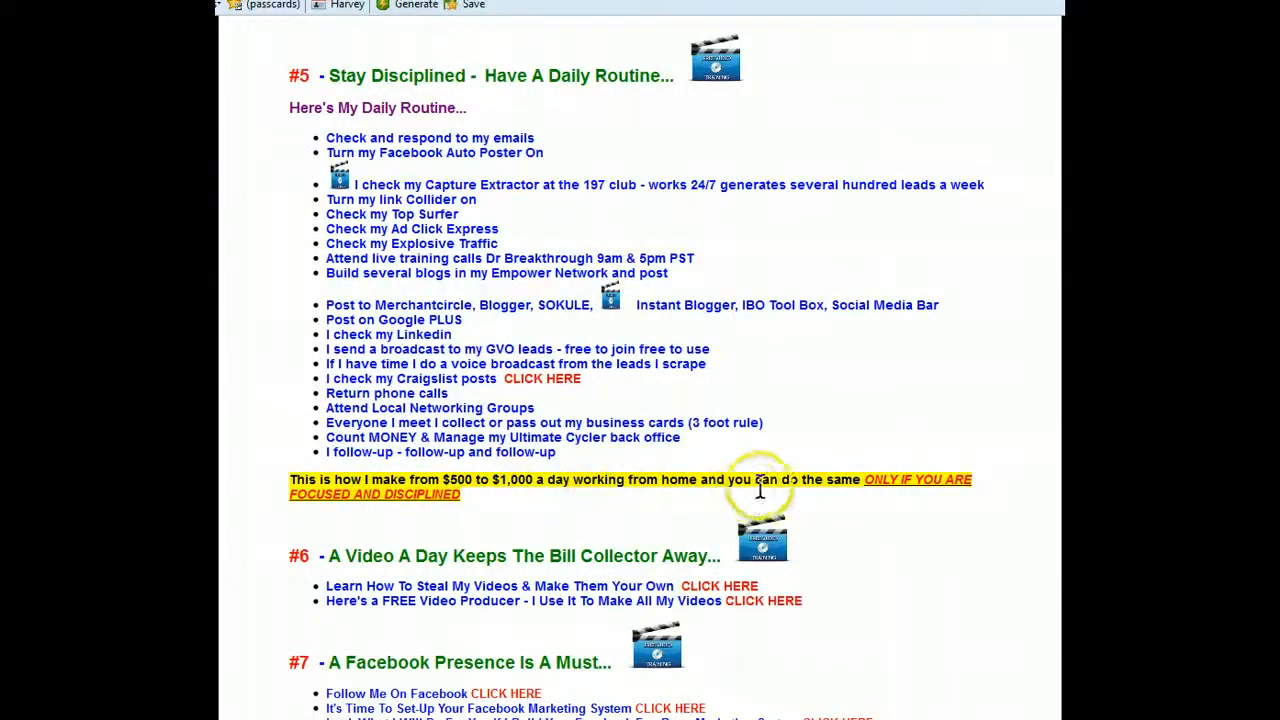
mouse_move(865, 415)
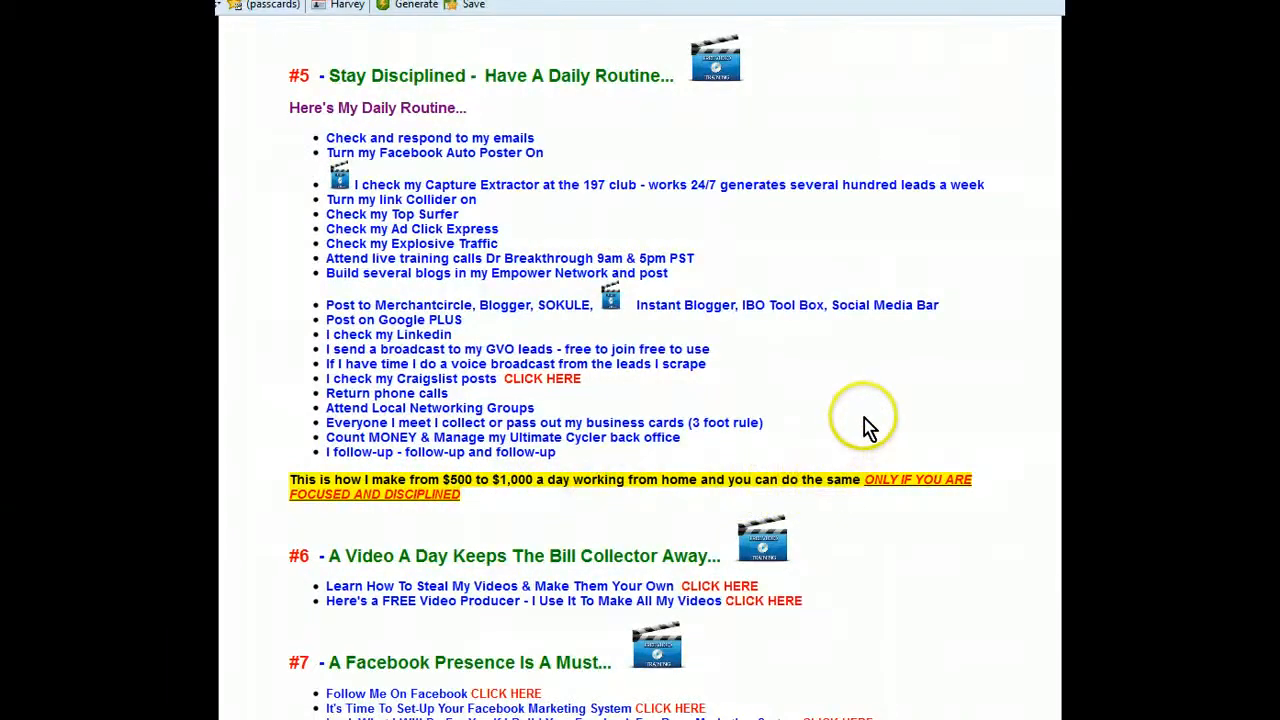
mouse_move(940, 470)
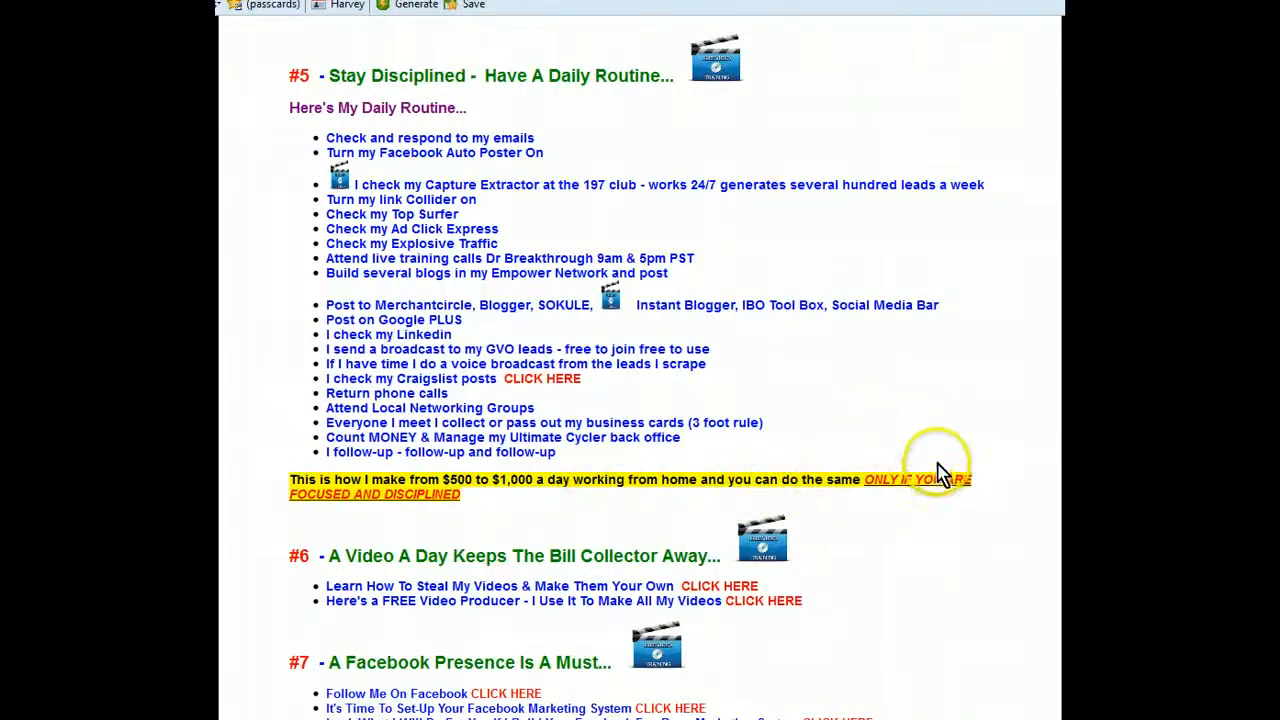
mouse_move(775, 390)
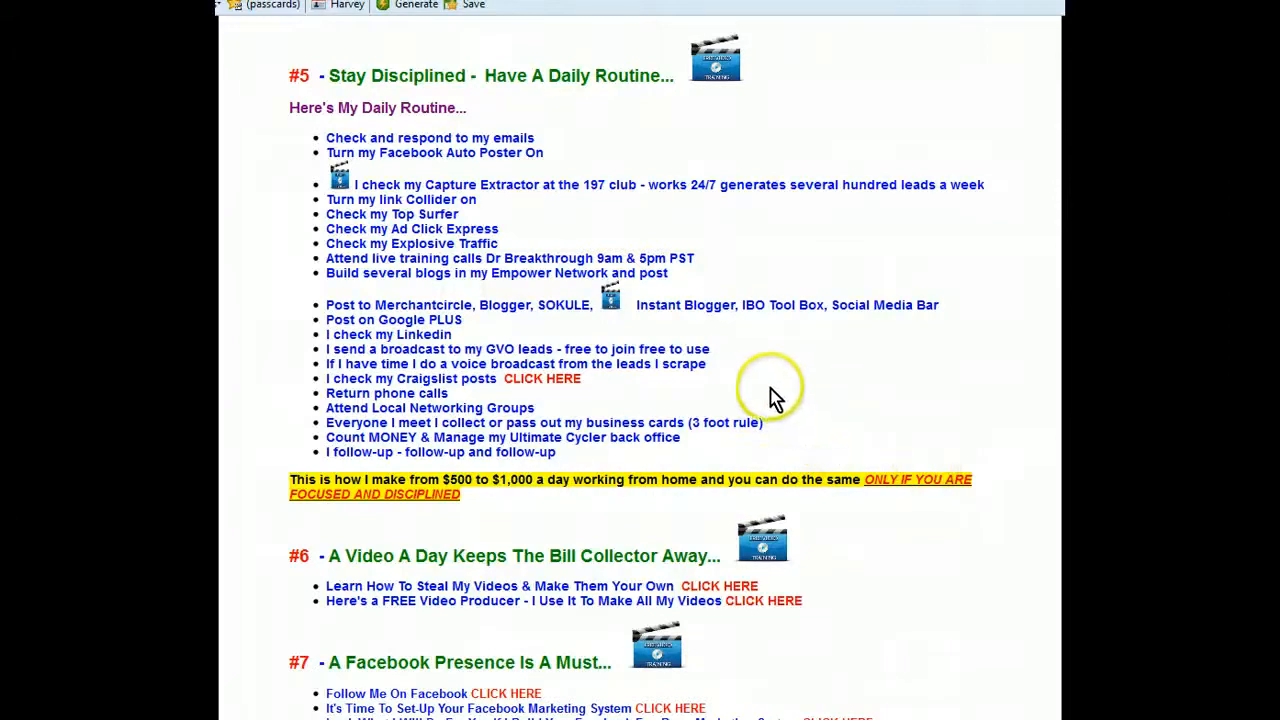
mouse_move(753, 383)
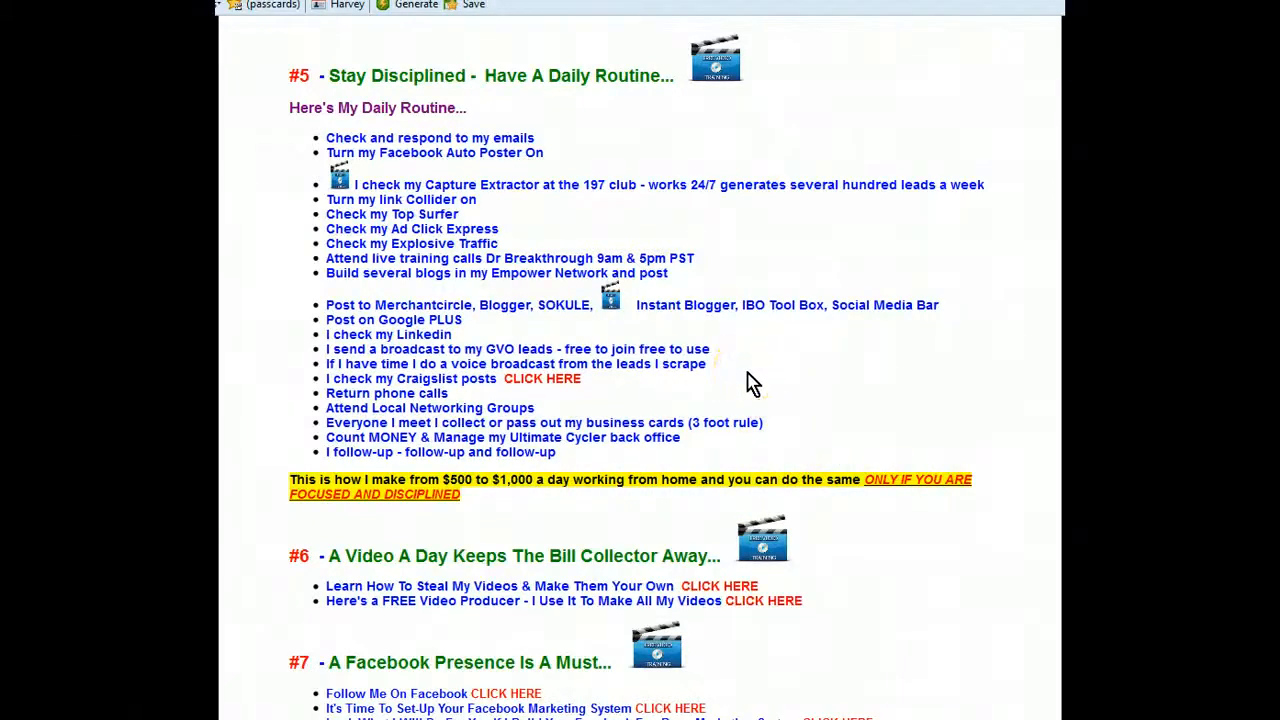
mouse_move(755, 385)
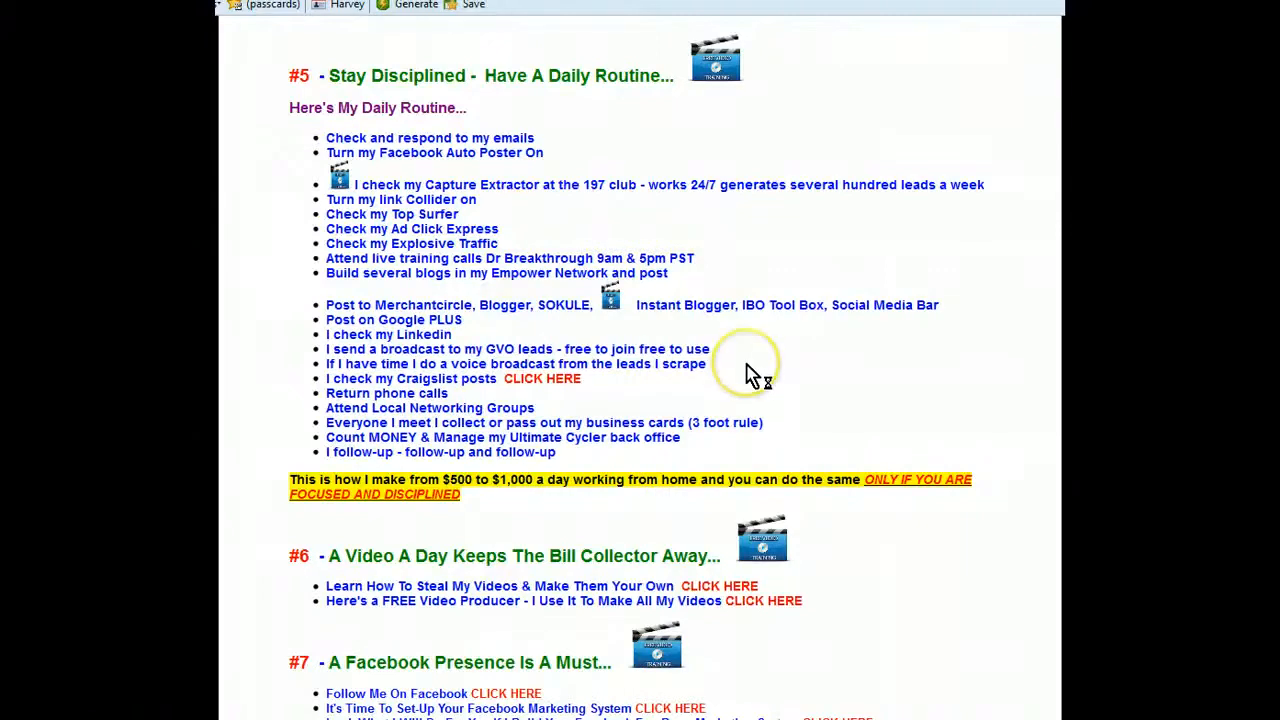
- Scroll down to tips #8–#11, then back up to tip #4 about targeting the 98%
scroll("down", 3)
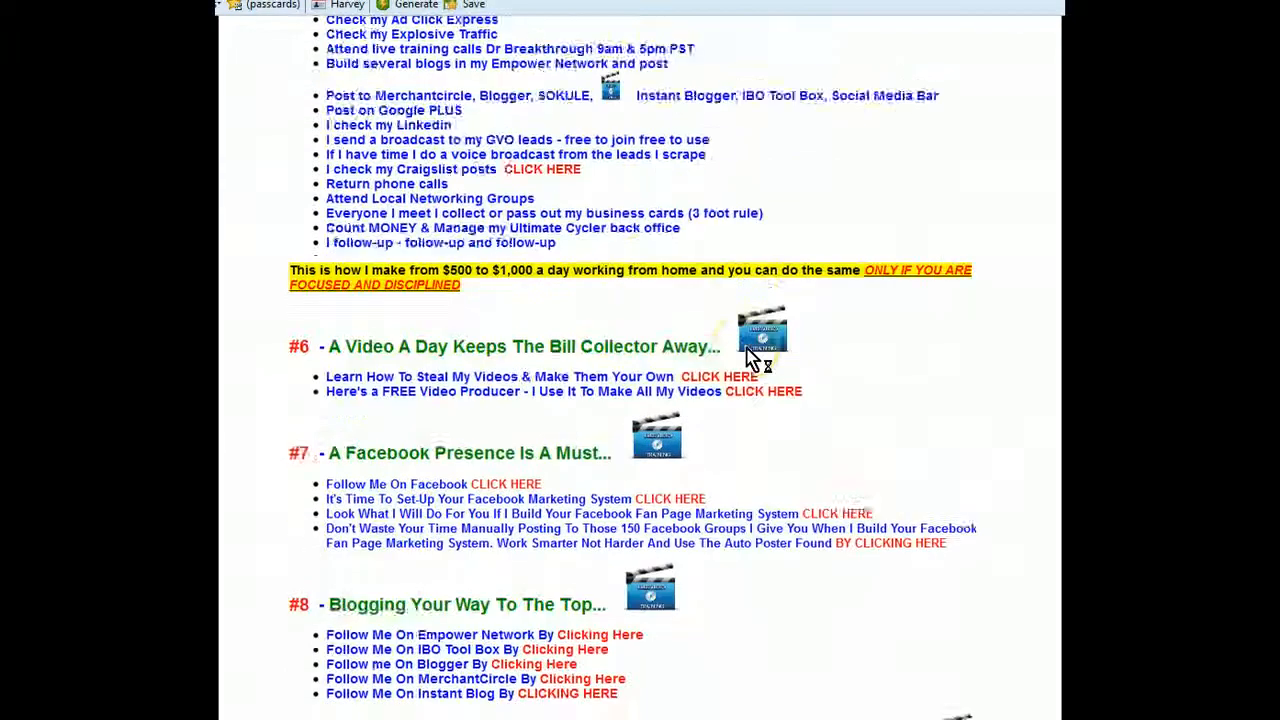
scroll("down", 3)
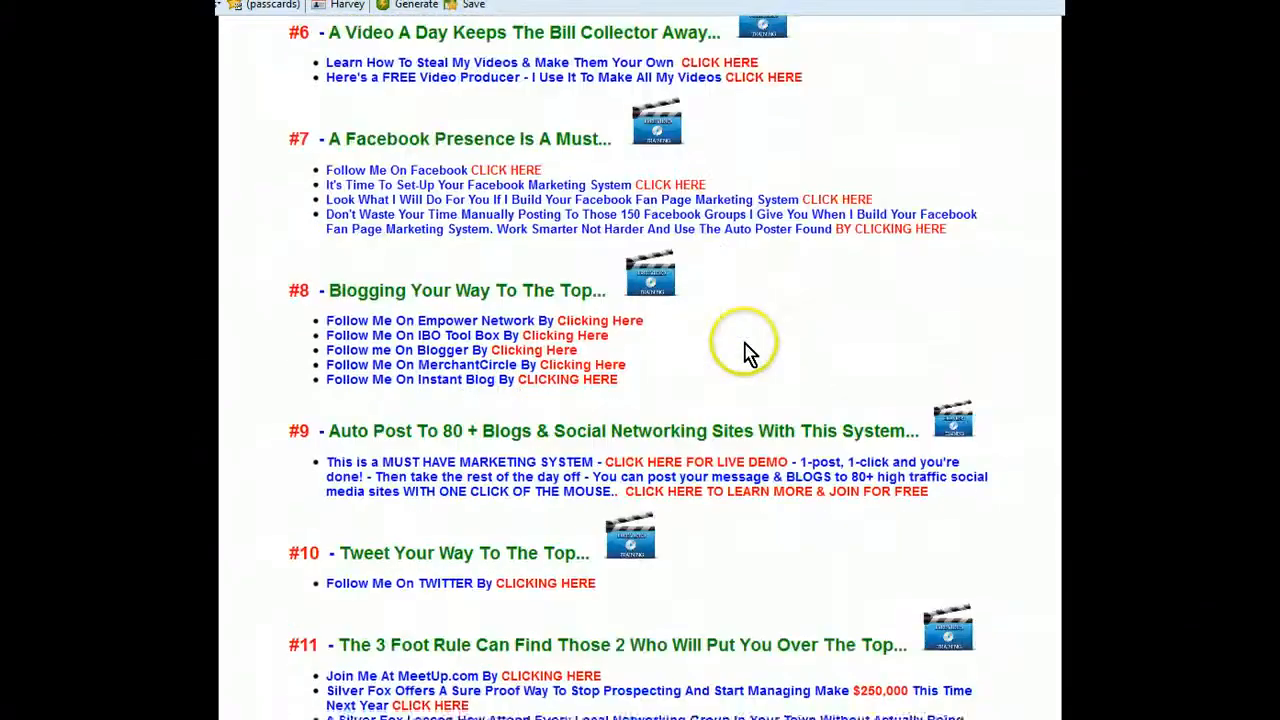
scroll("up", 3)
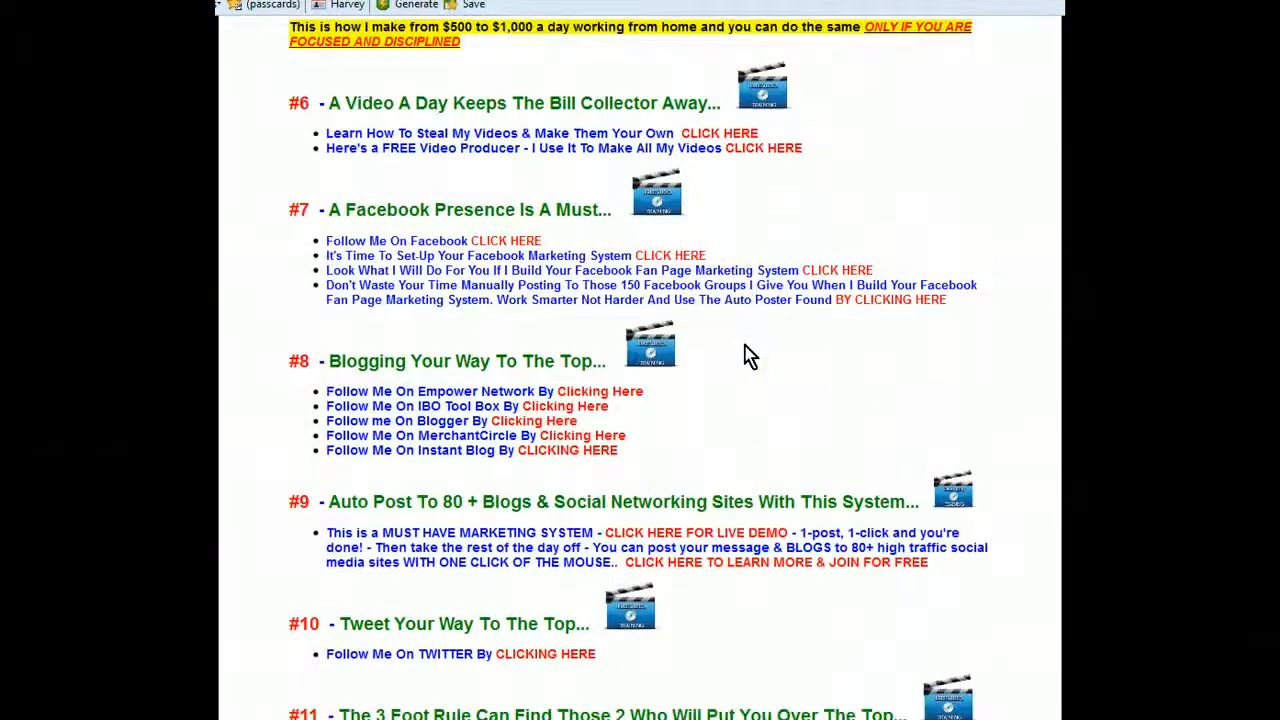
scroll("up", 3)
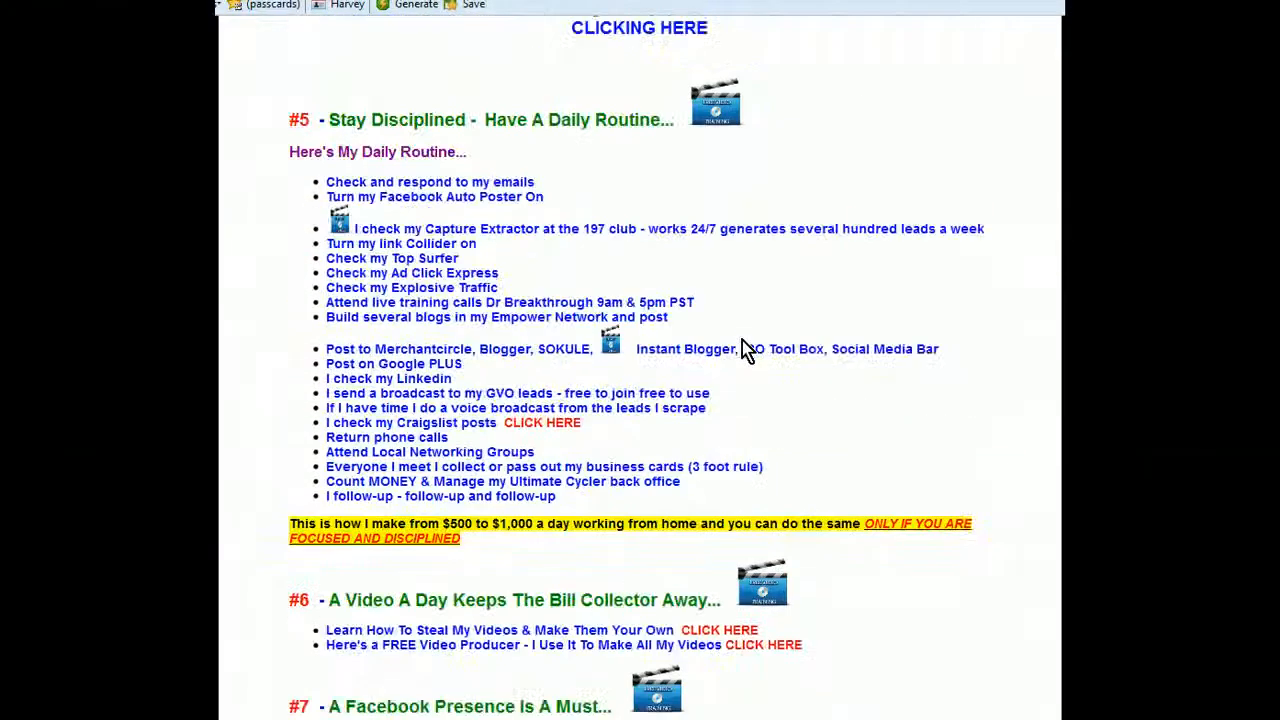
scroll("up", 3)
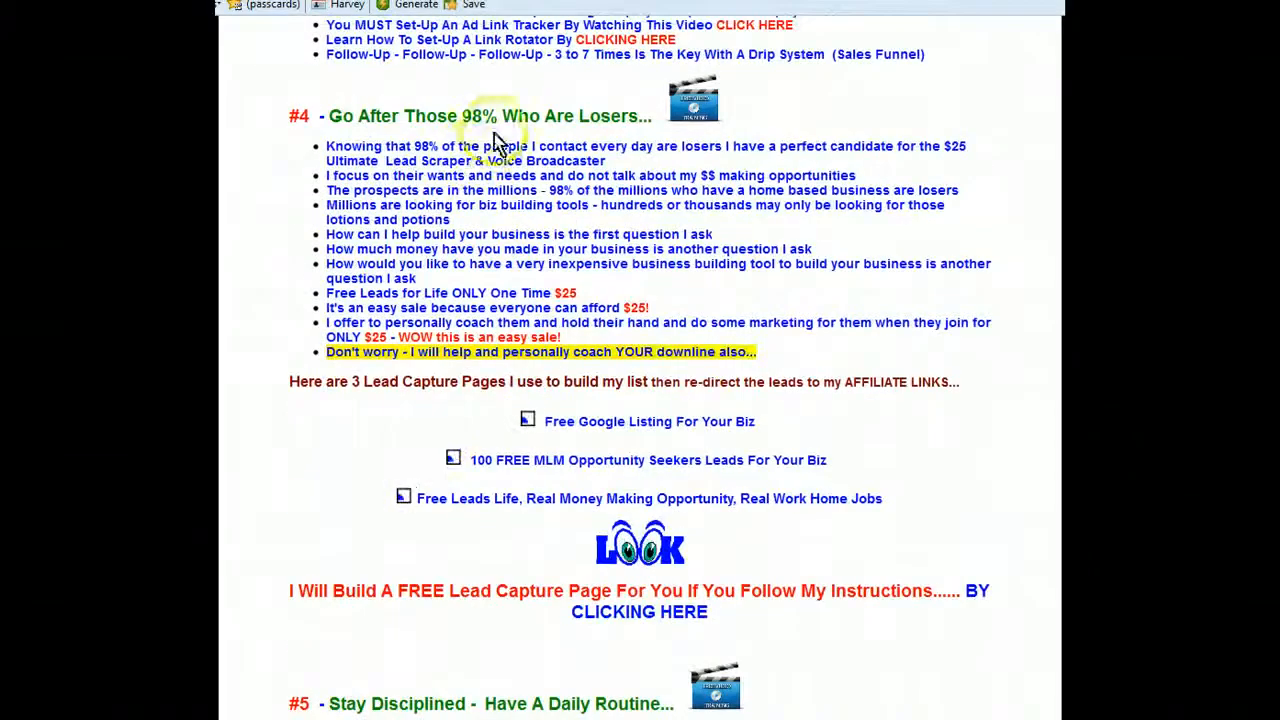
mouse_move(605, 195)
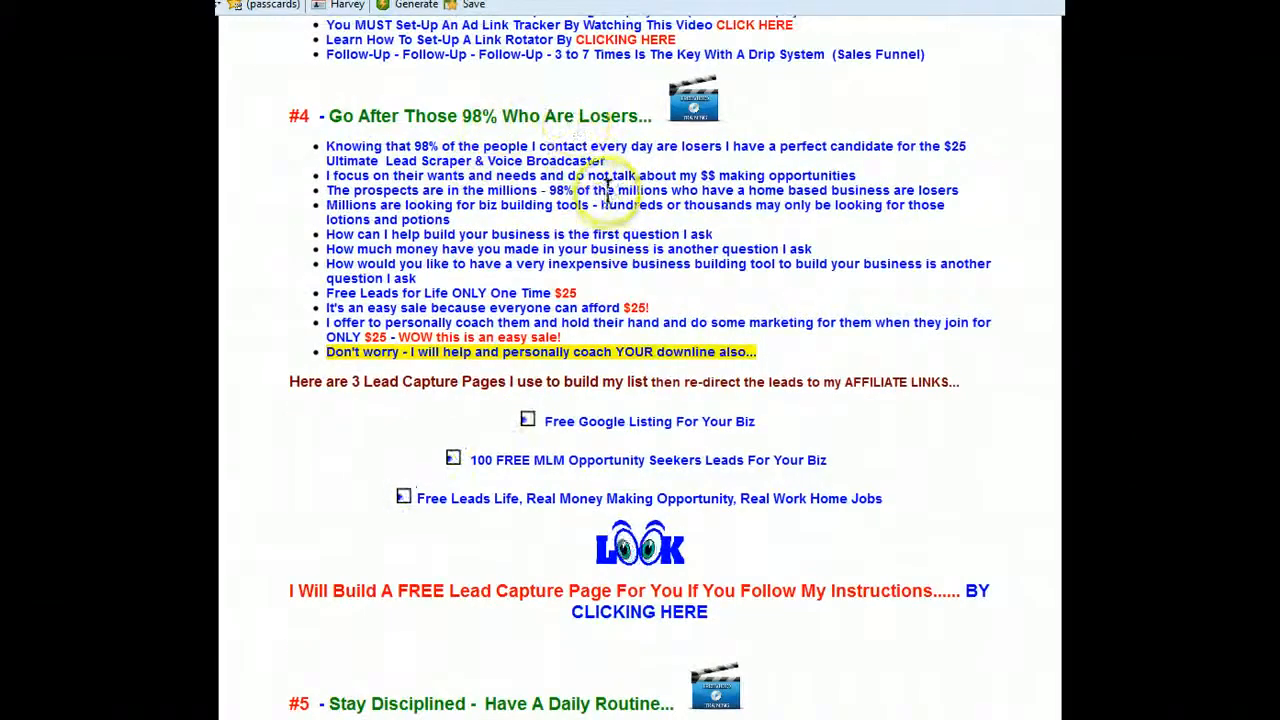
mouse_move(635, 170)
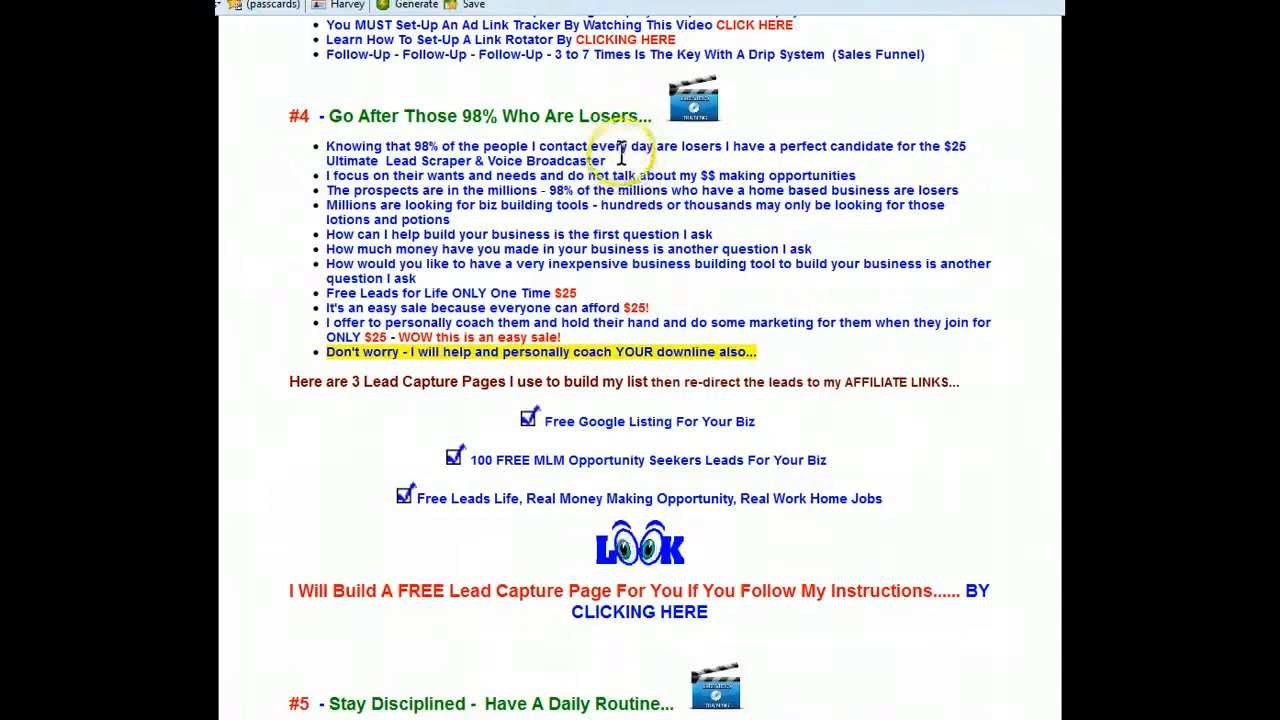
mouse_move(628, 165)
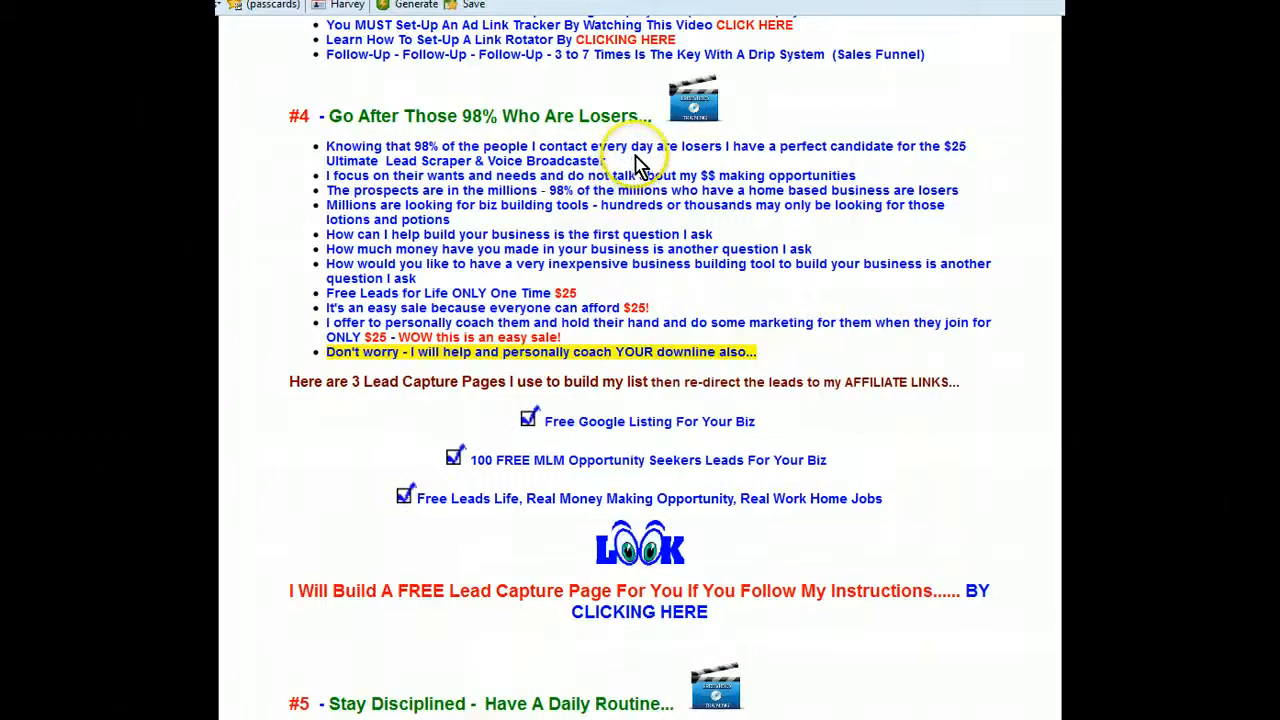
mouse_move(635, 175)
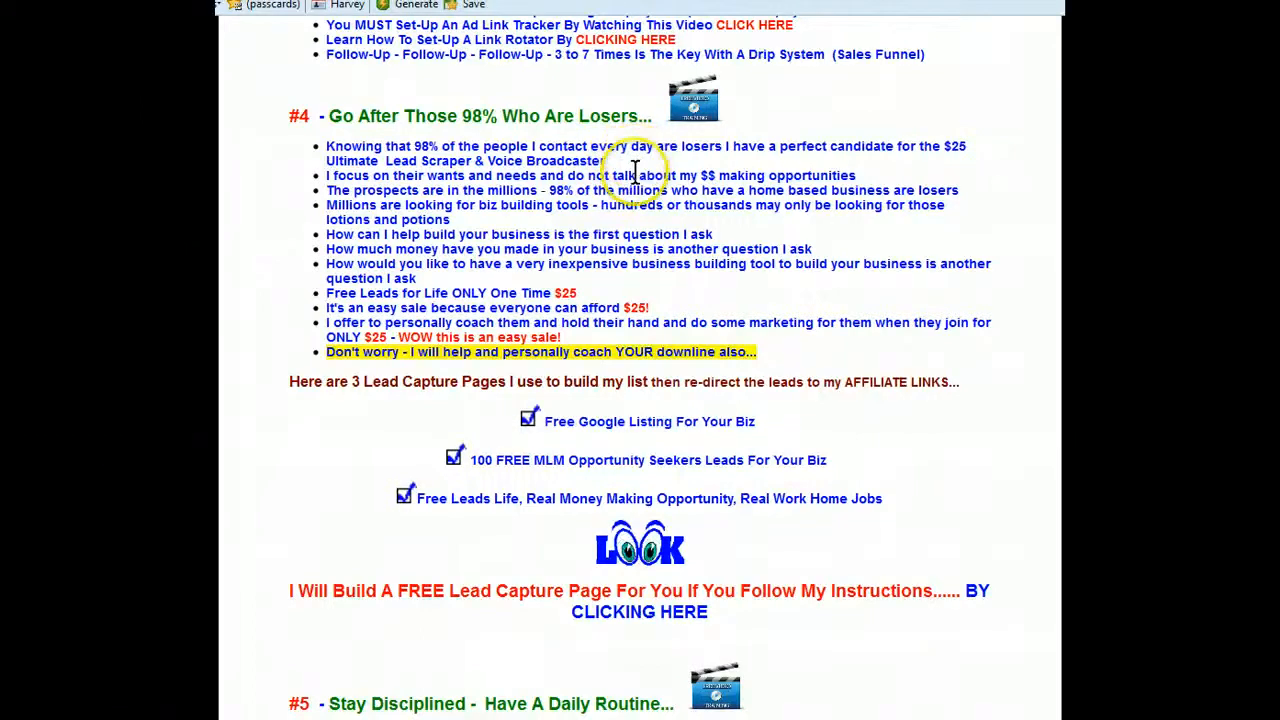
scroll("down", 3)
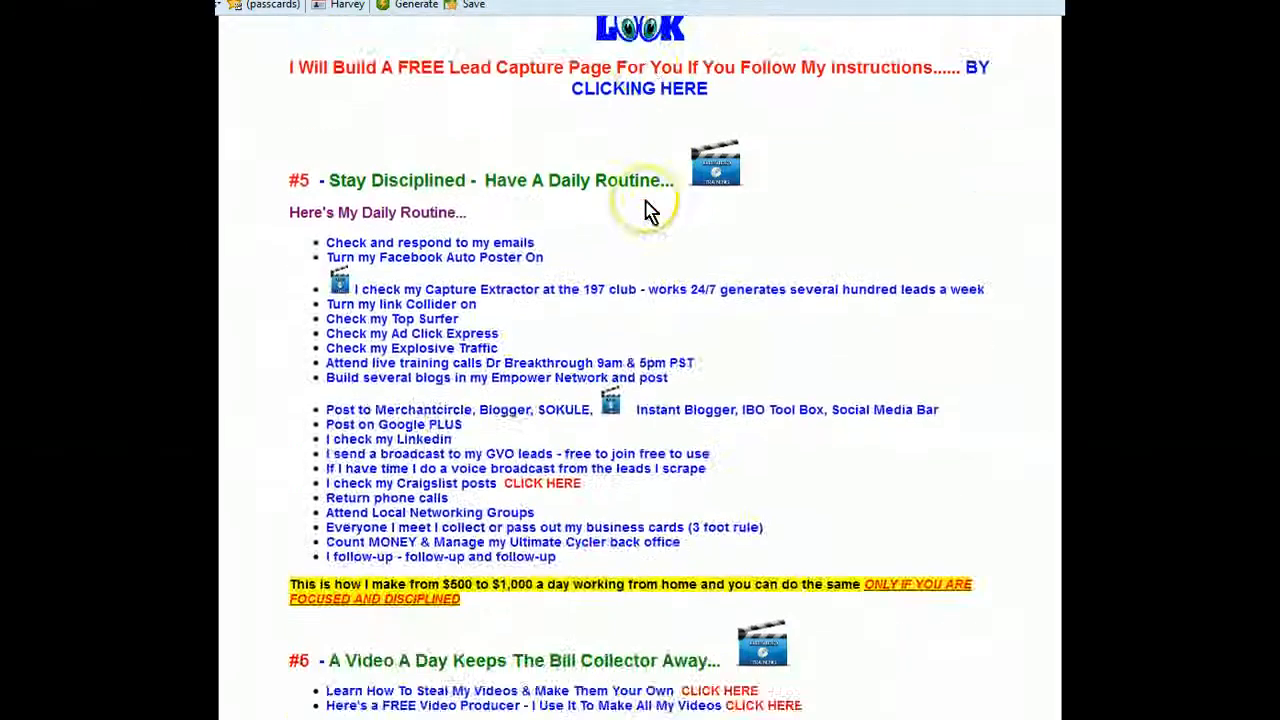
mouse_move(593, 289)
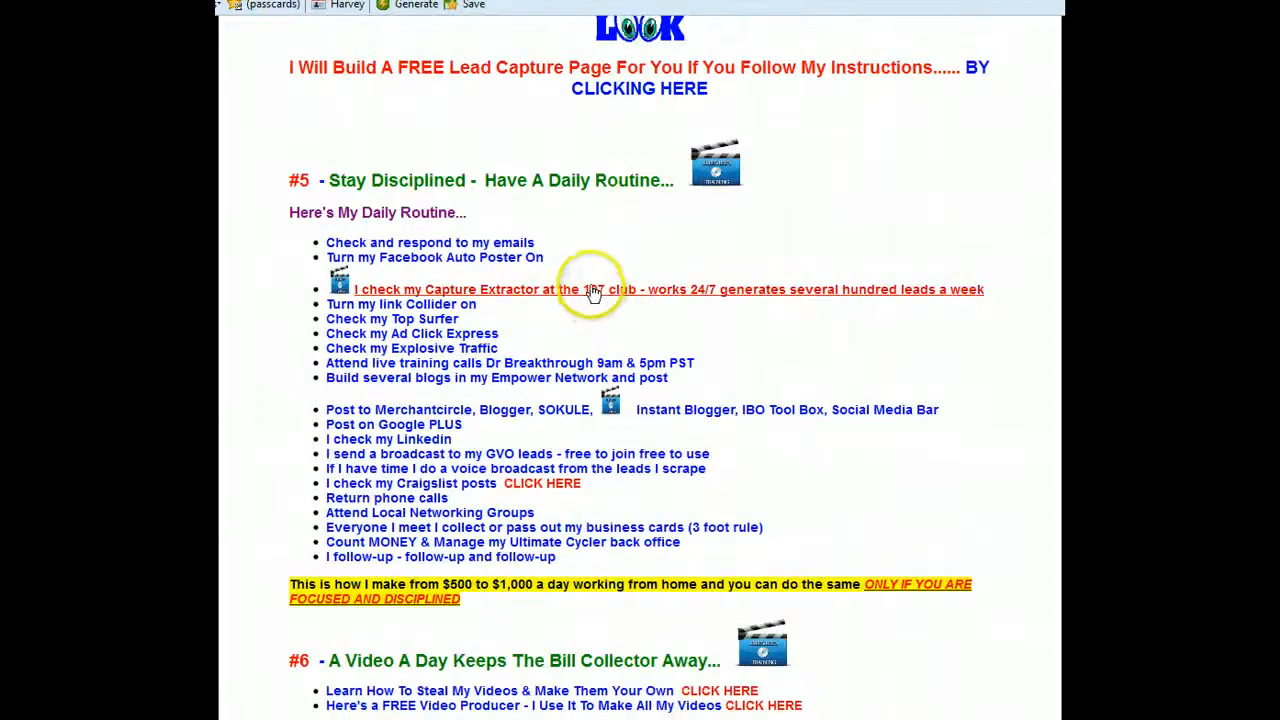
mouse_move(590, 265)
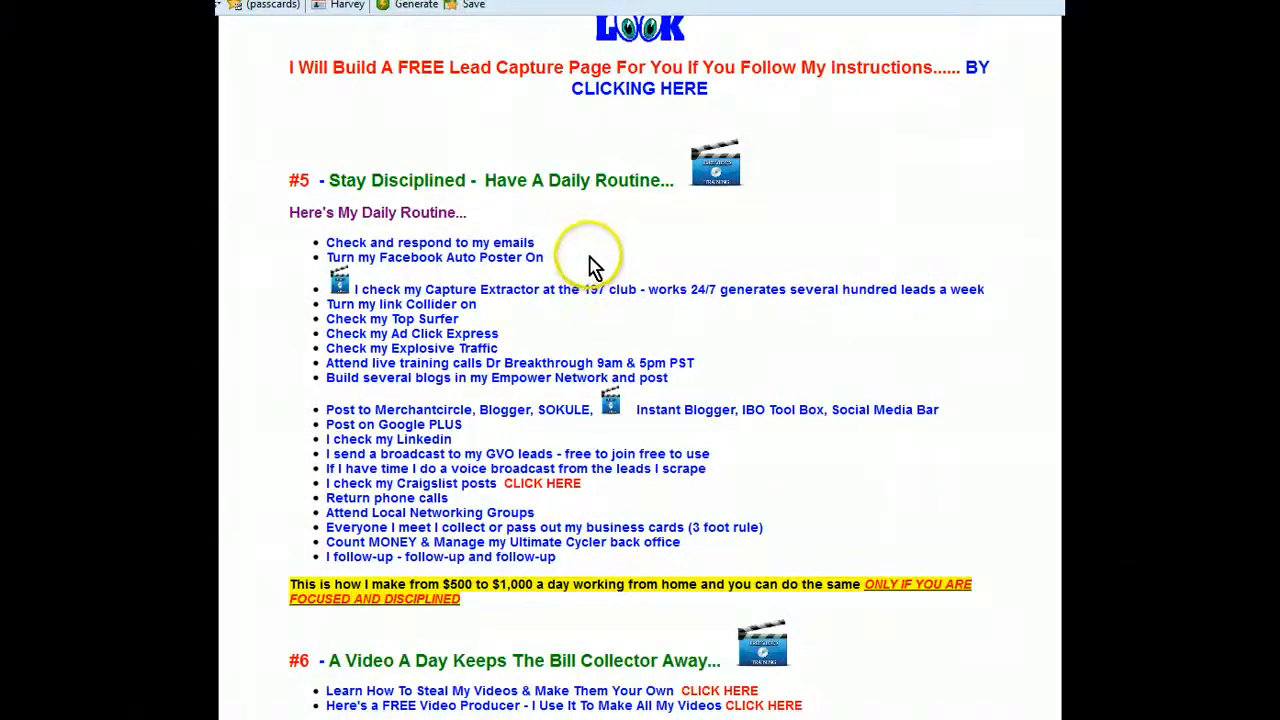
mouse_move(583, 258)
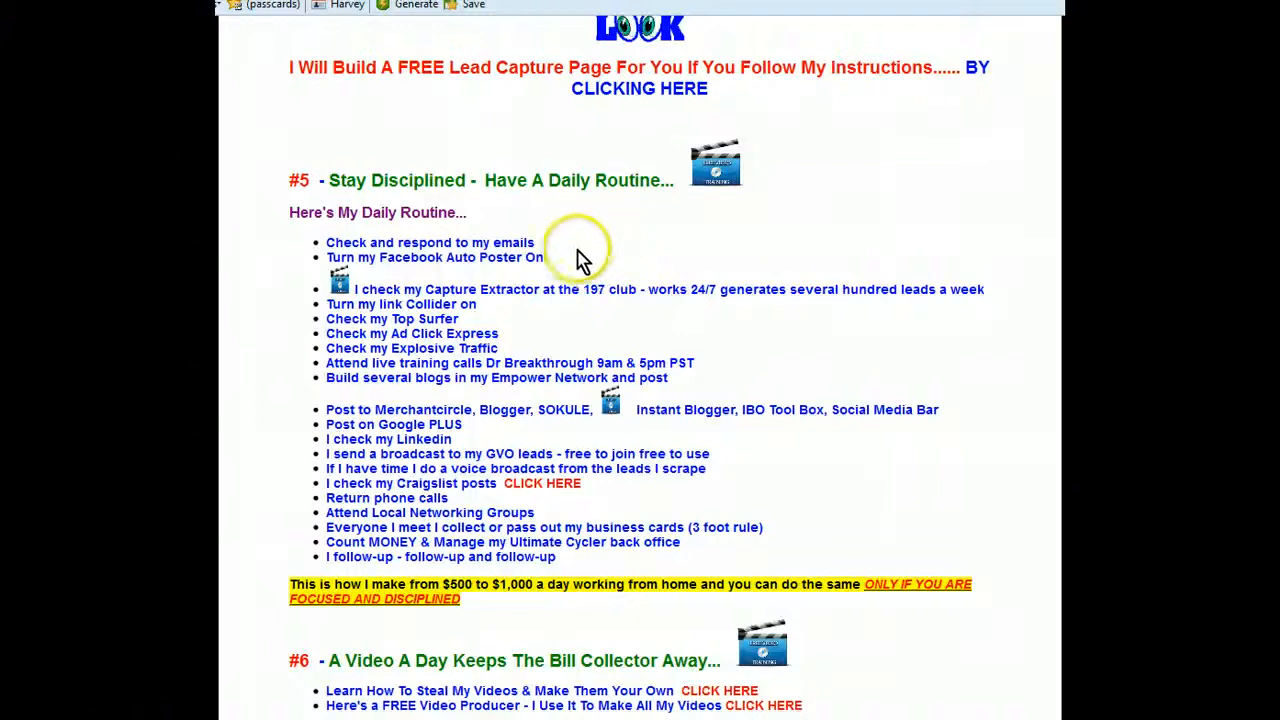
mouse_move(540, 289)
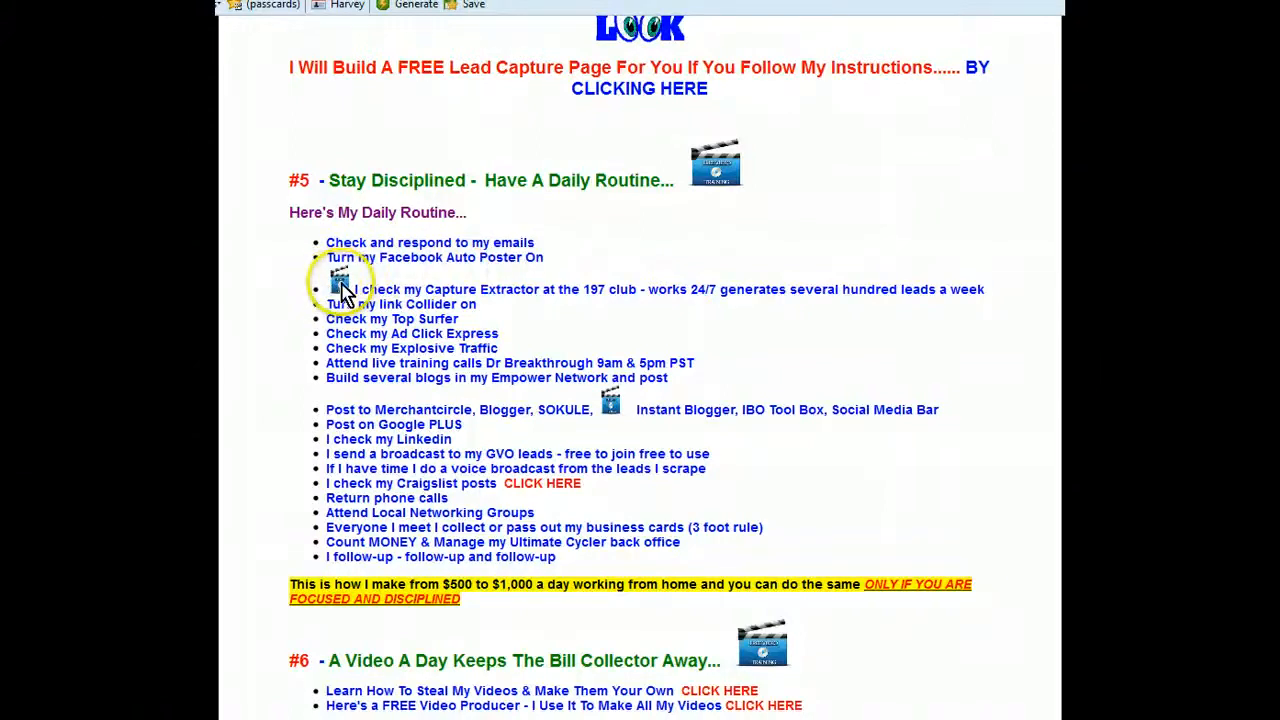
mouse_move(720, 155)
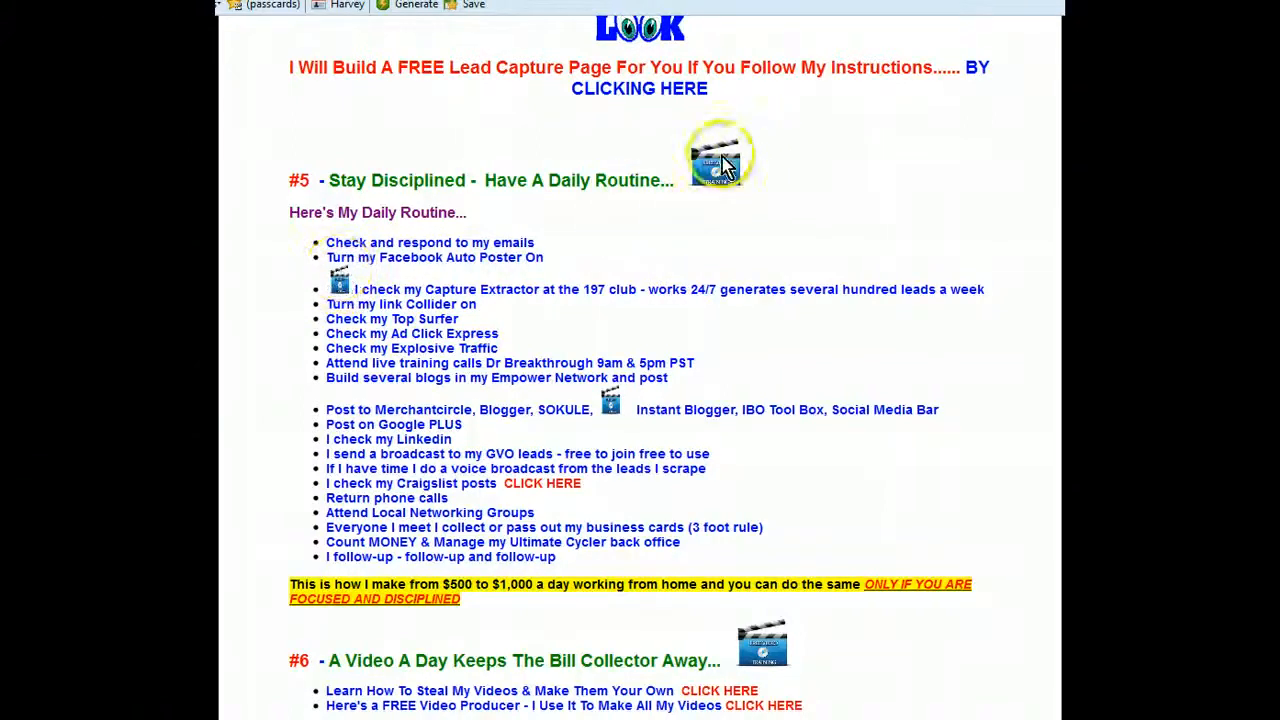
mouse_move(610, 405)
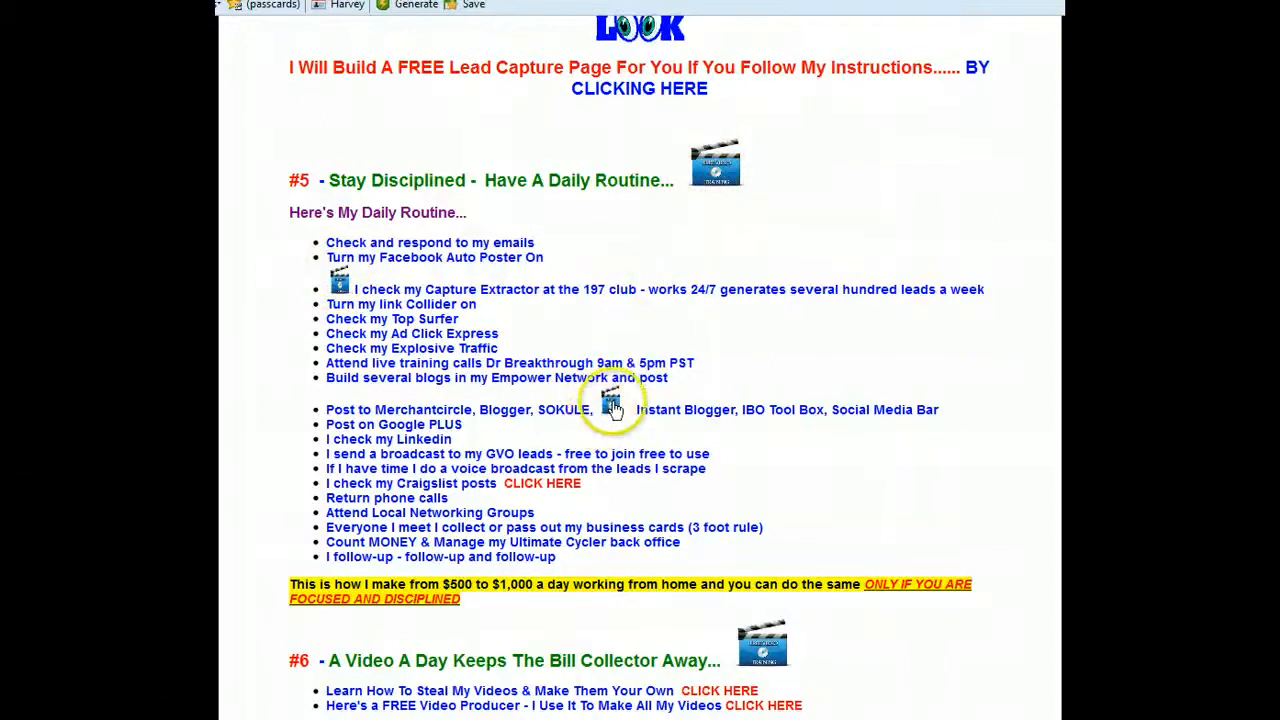
mouse_move(613, 328)
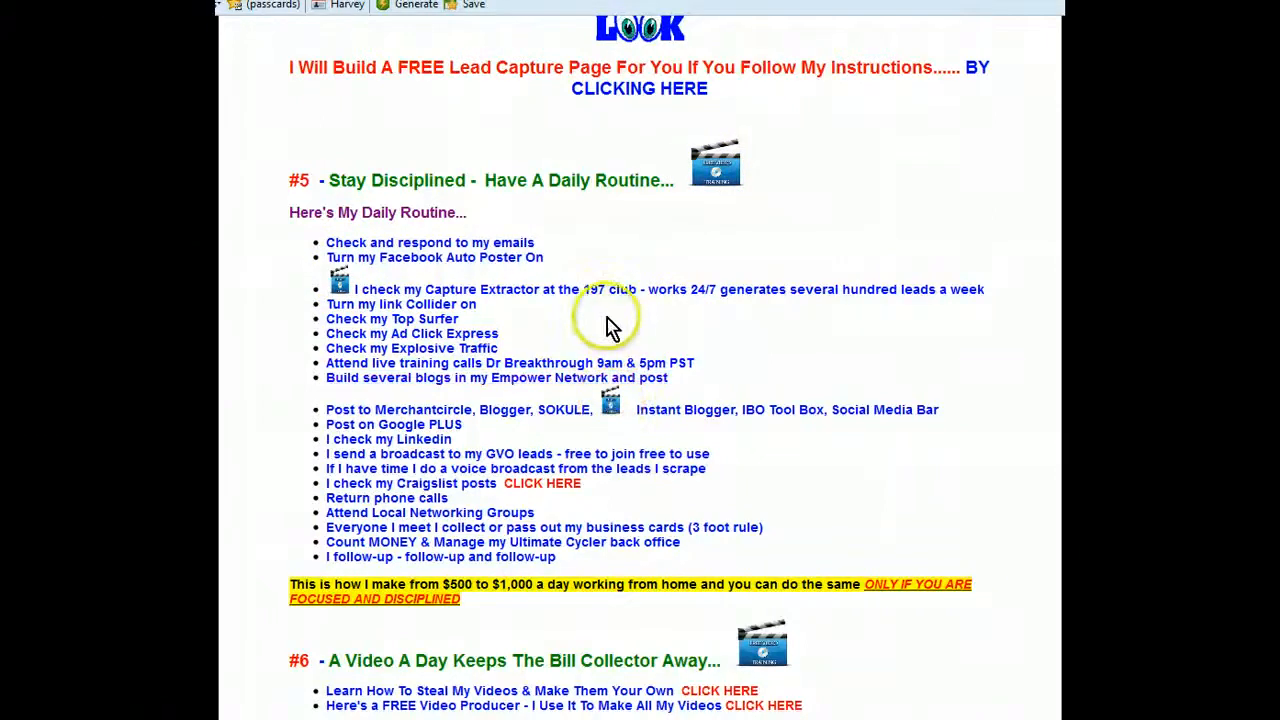
mouse_move(610, 308)
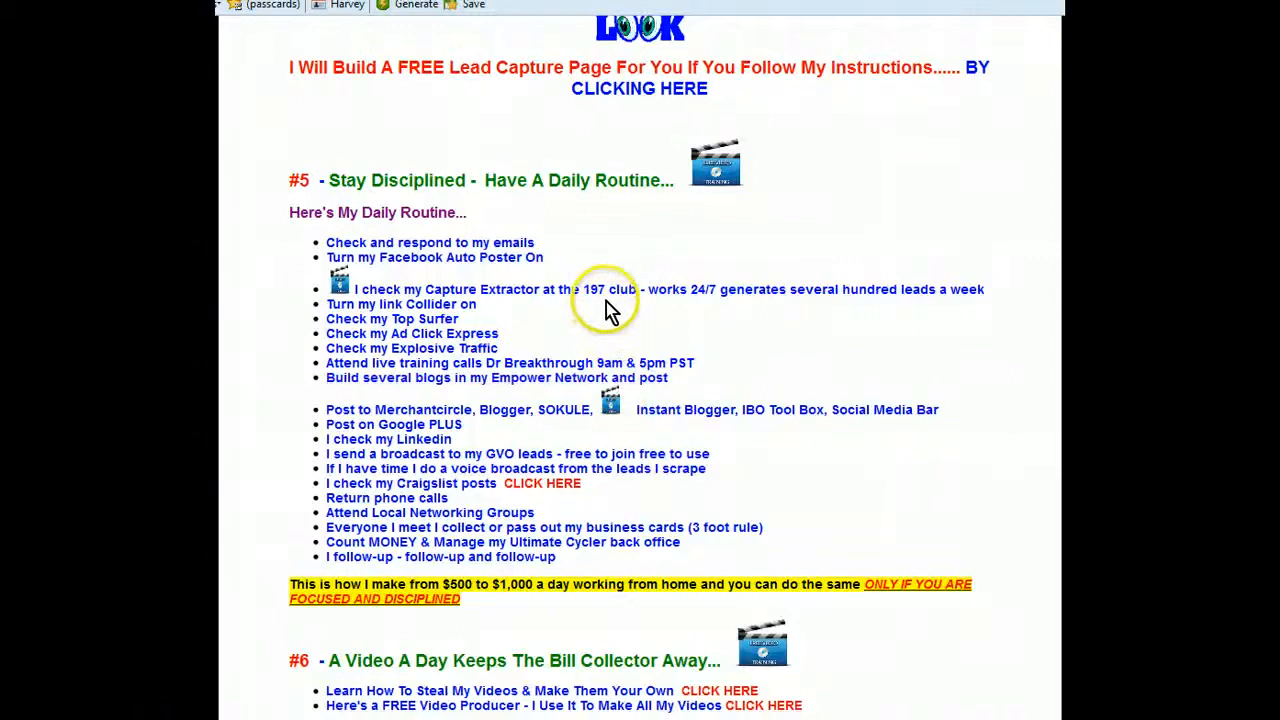
mouse_move(610, 302)
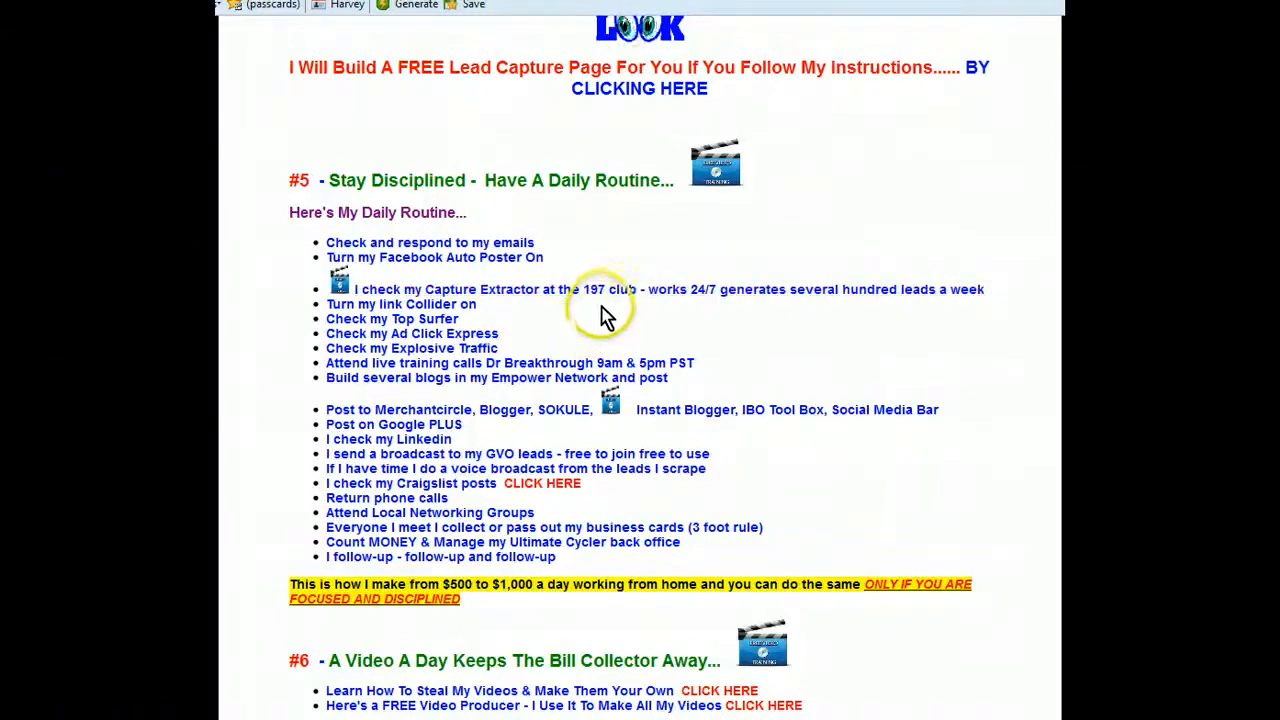
mouse_move(715, 160)
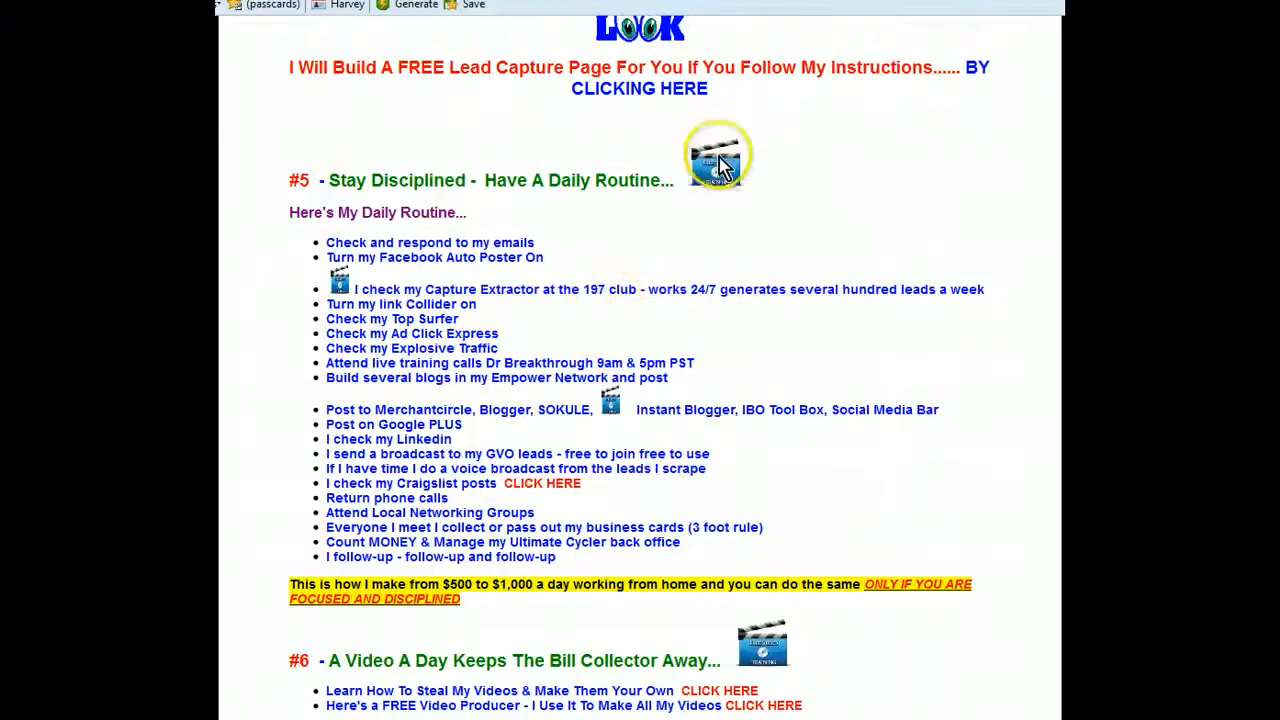
mouse_move(628, 248)
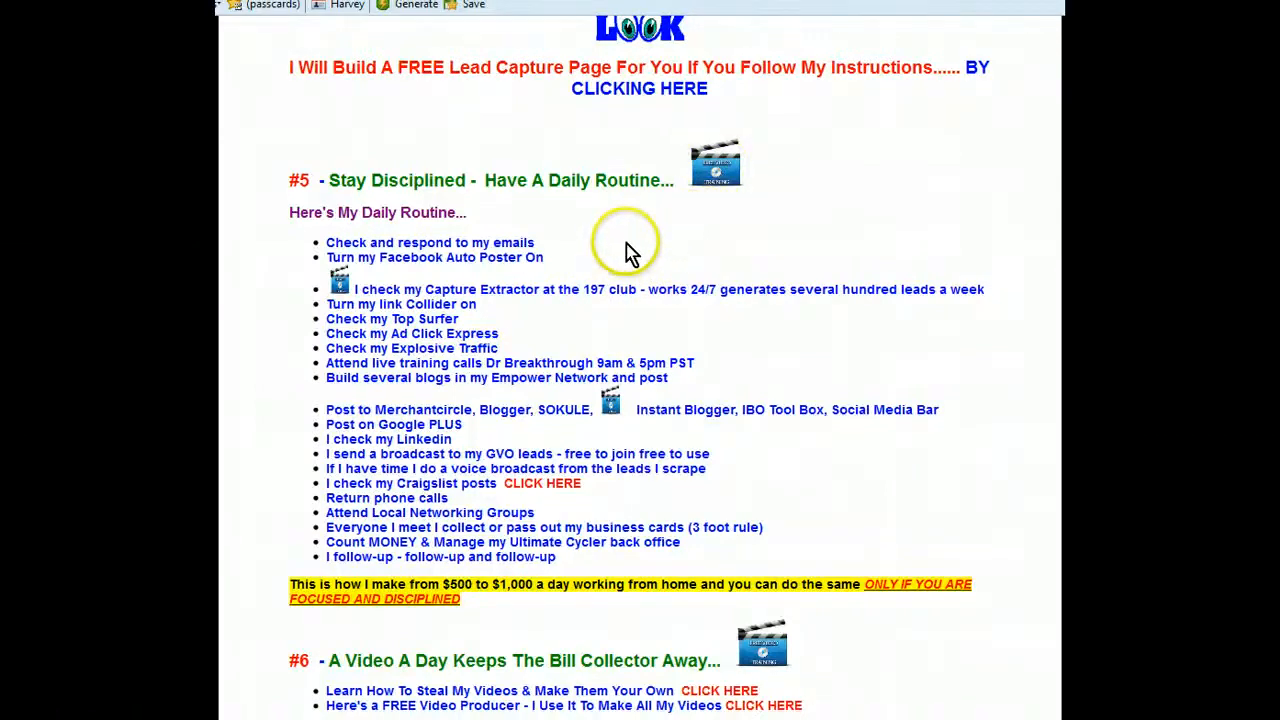
mouse_move(715, 160)
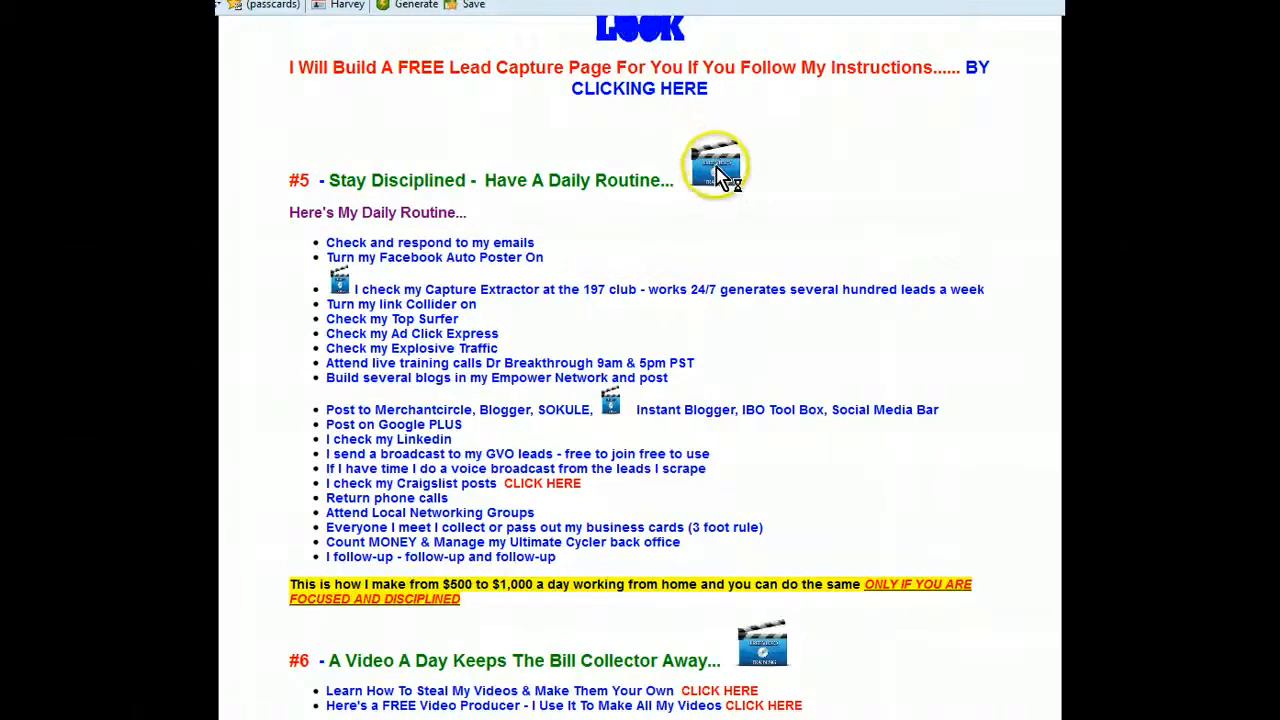
mouse_move(355, 180)
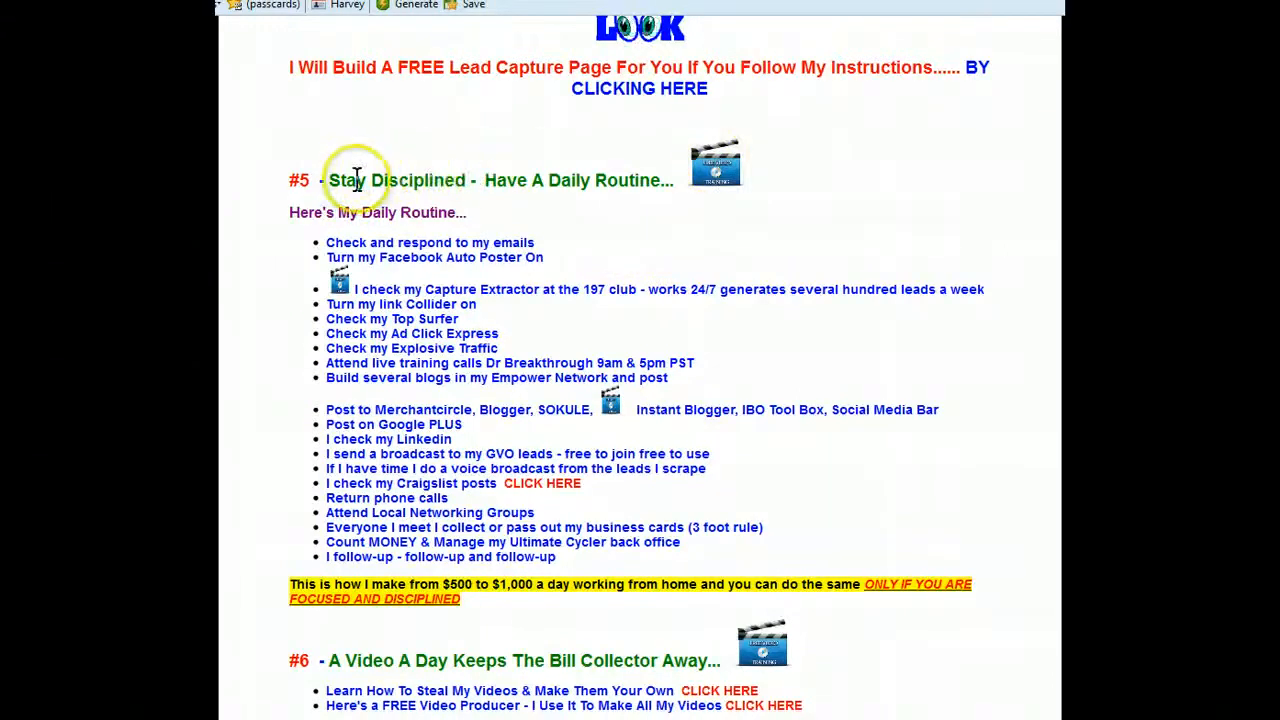
mouse_move(345, 290)
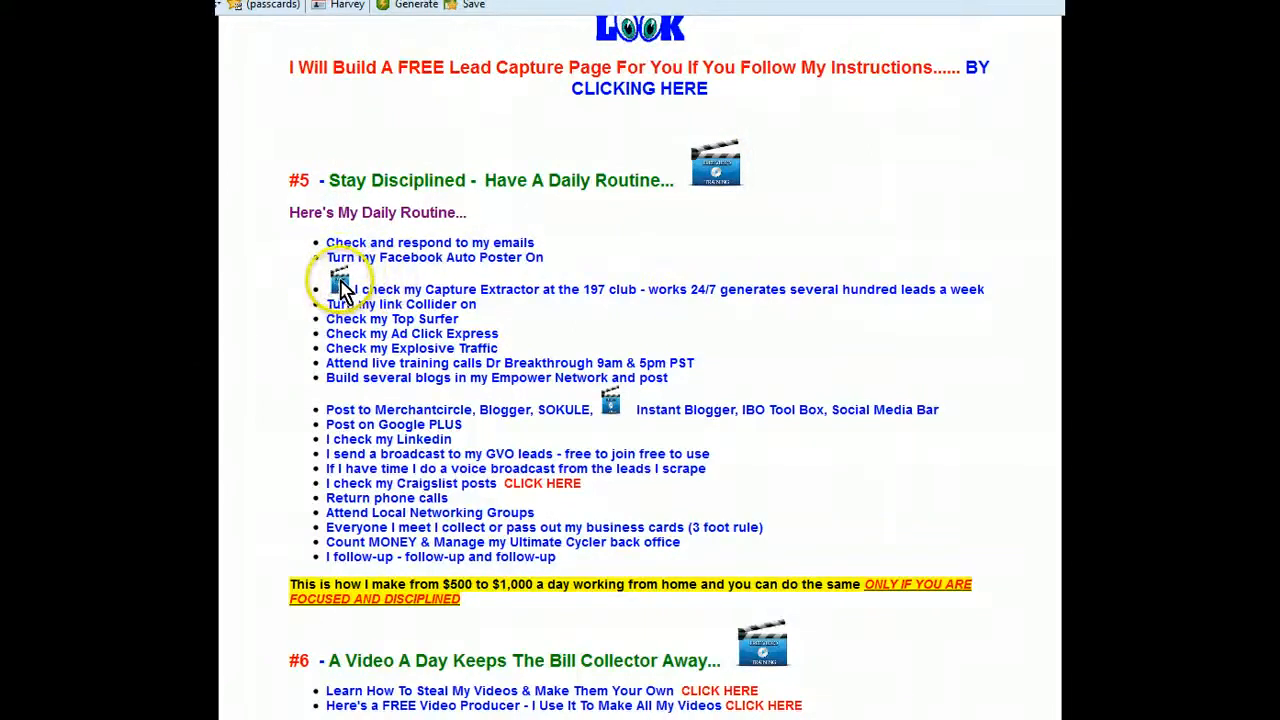
mouse_move(343, 285)
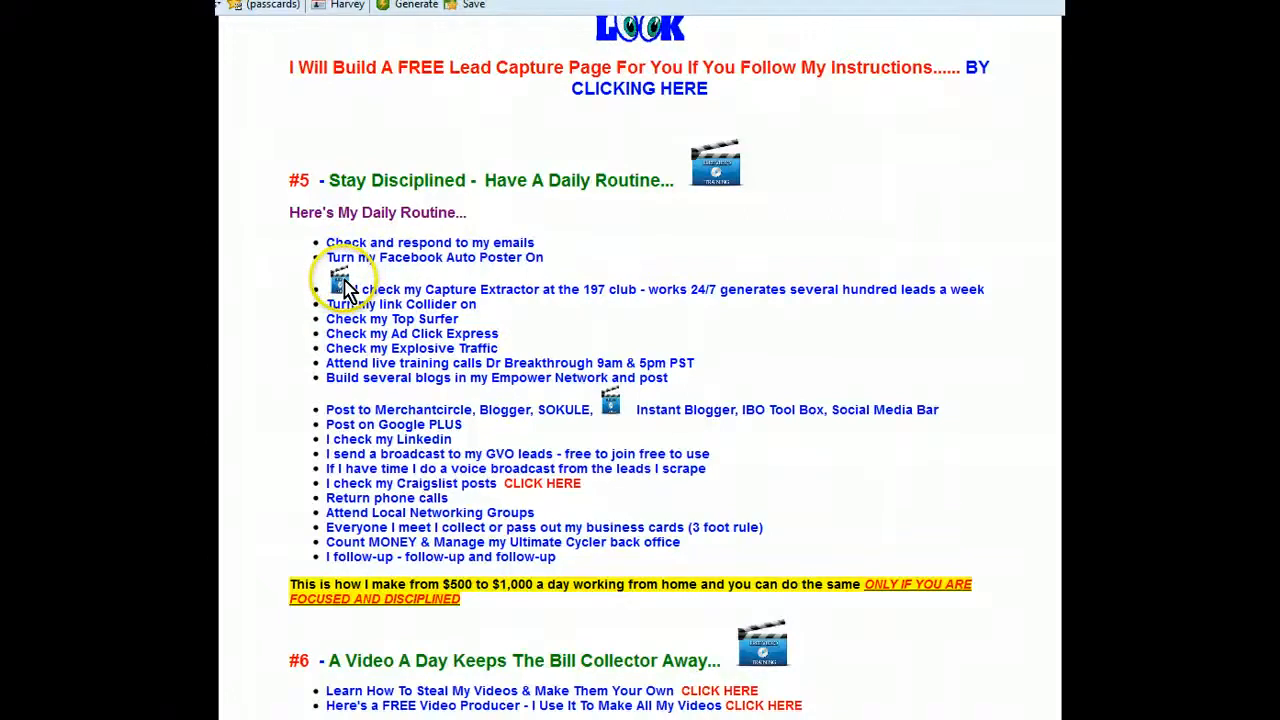
- Open The 197 Club page from the Capture Extractor video icon and play its promo video
left_click(340, 280)
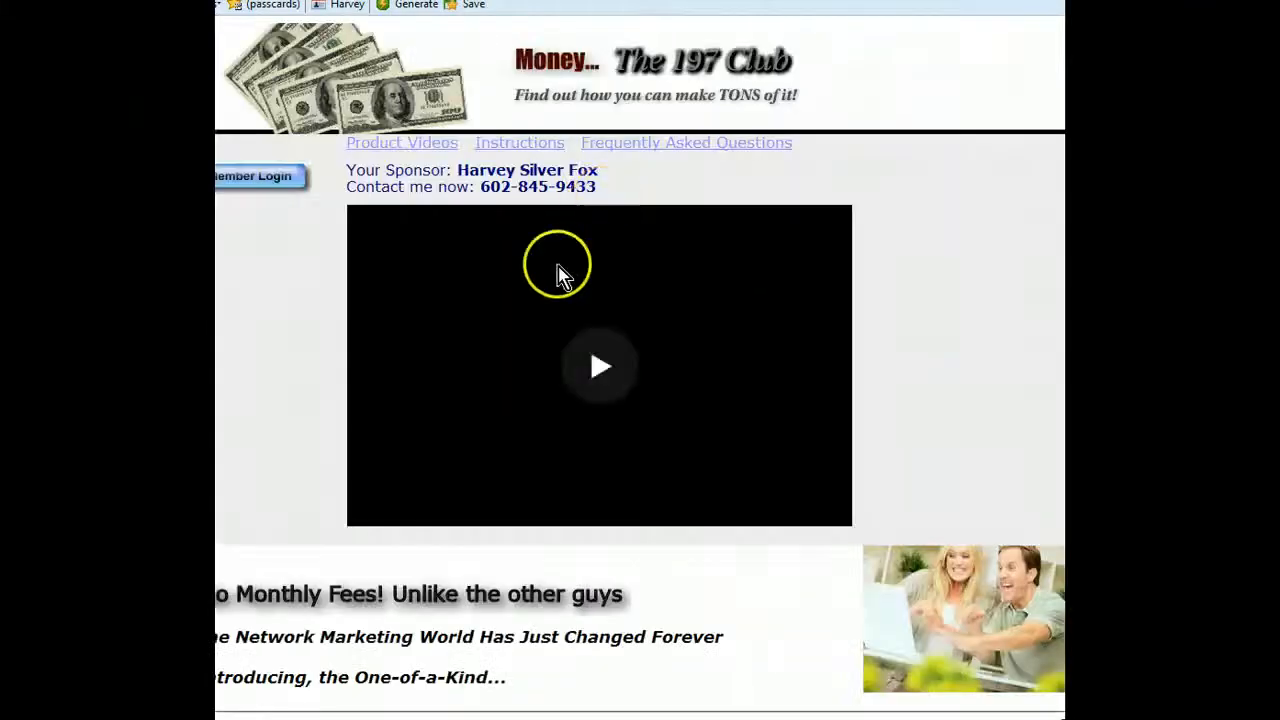
left_click(599, 365)
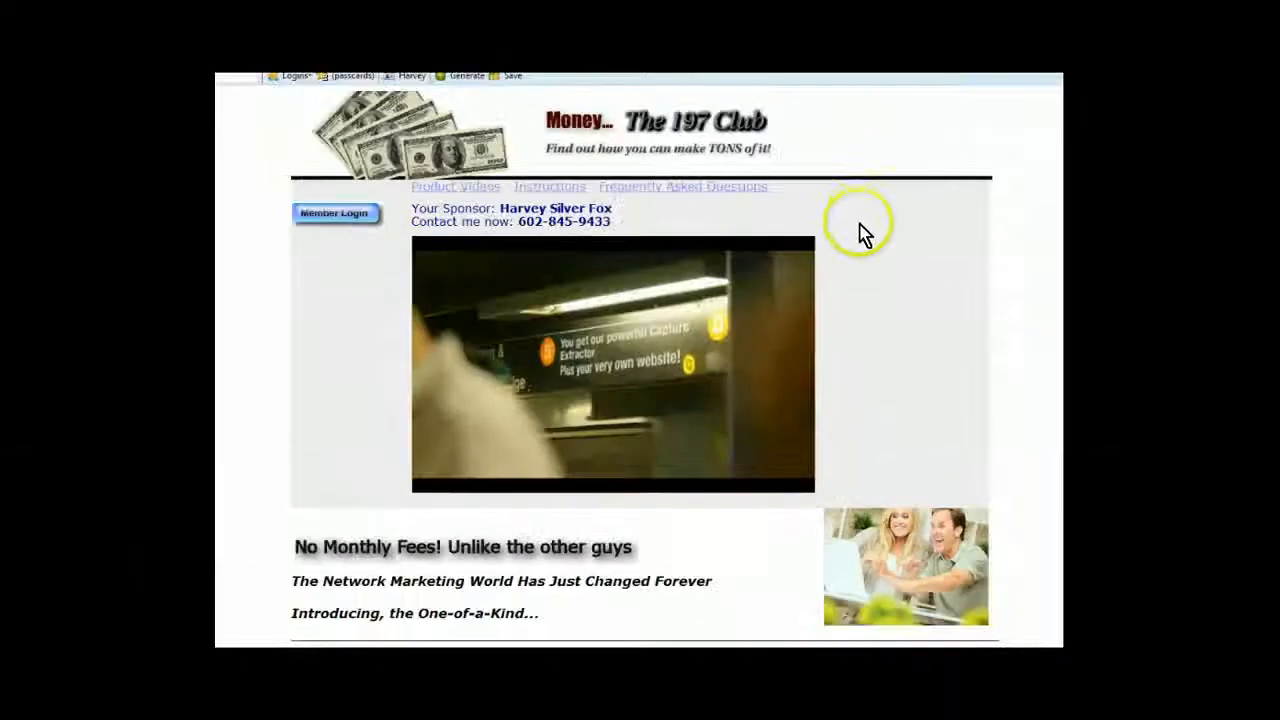
mouse_move(875, 243)
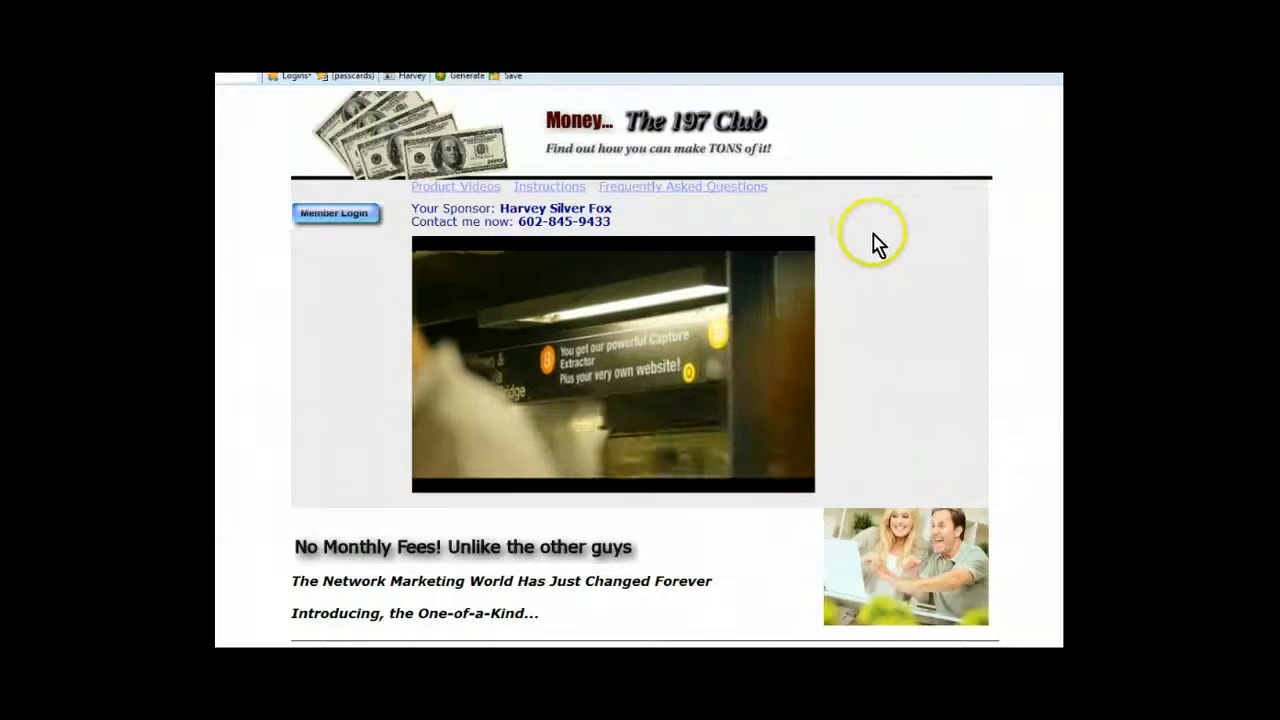
mouse_move(888, 258)
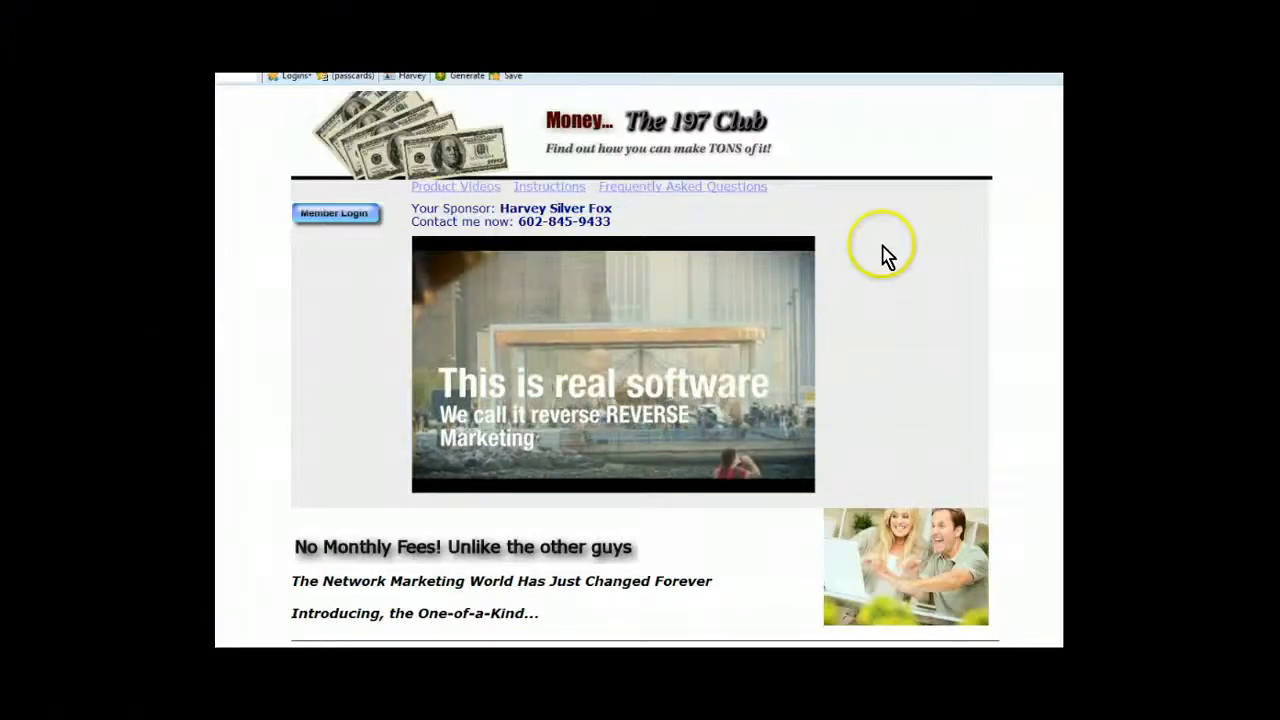
mouse_move(888, 252)
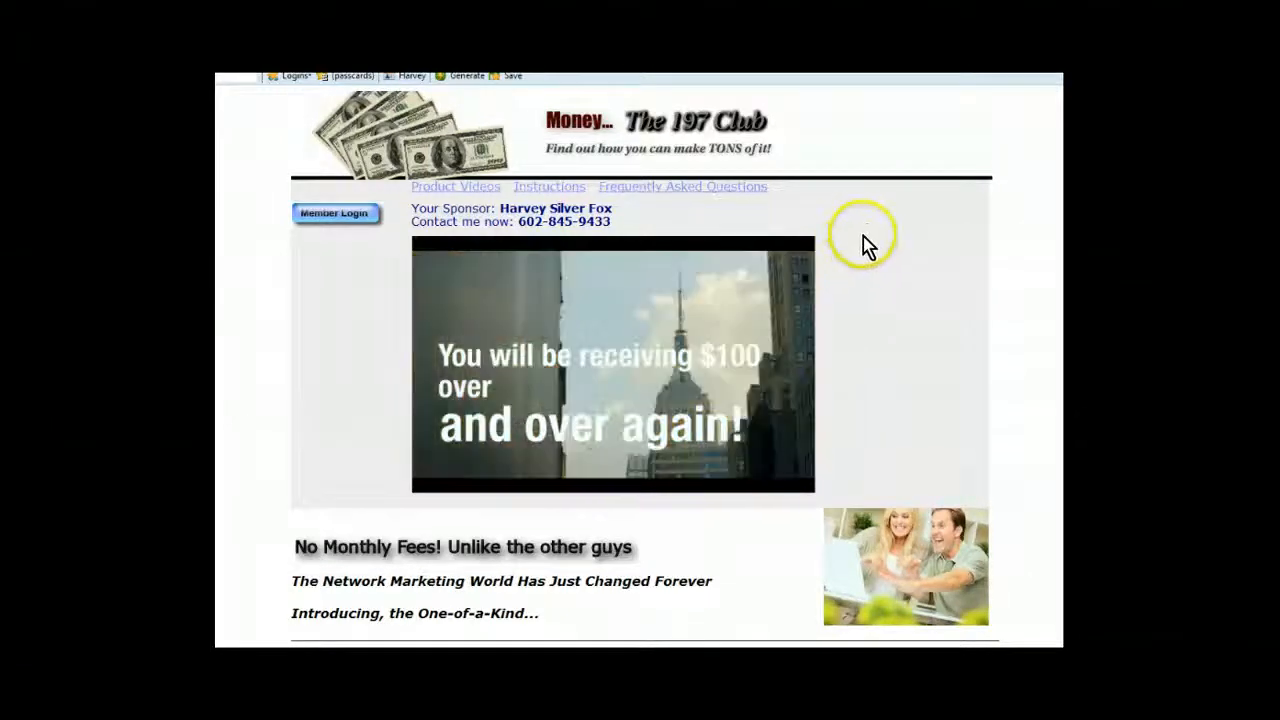
mouse_move(862, 257)
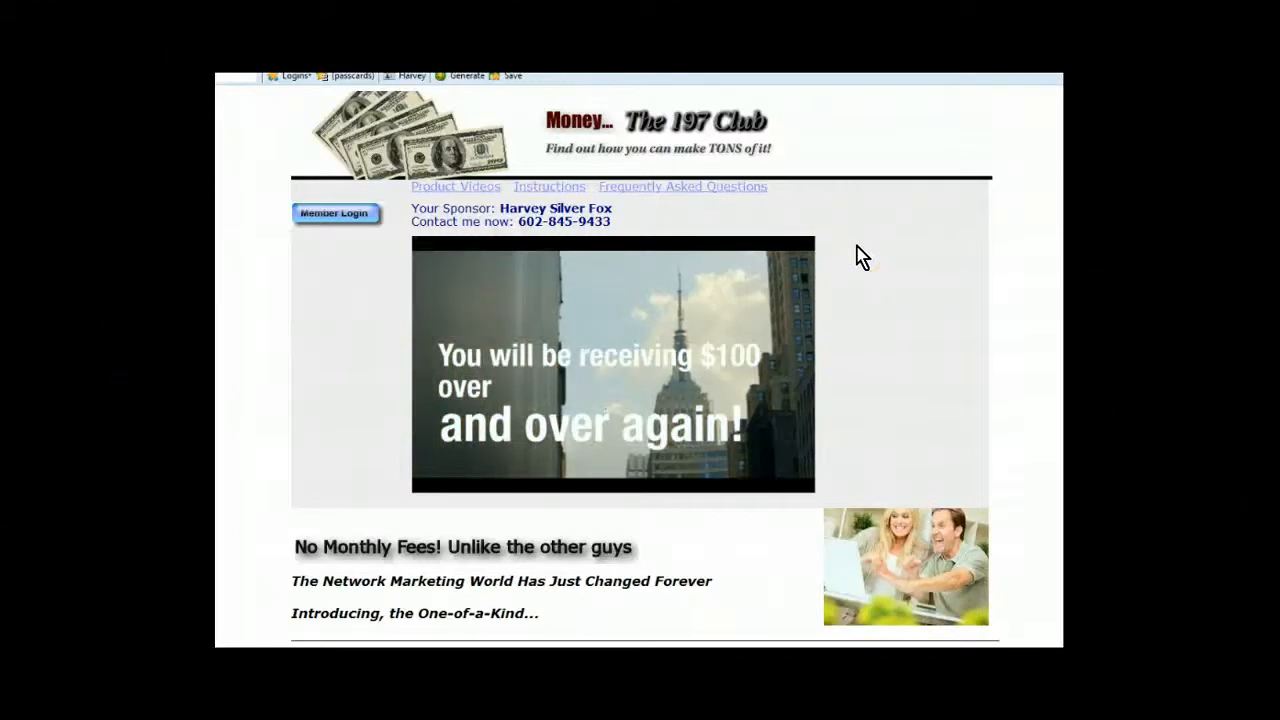
mouse_move(855, 245)
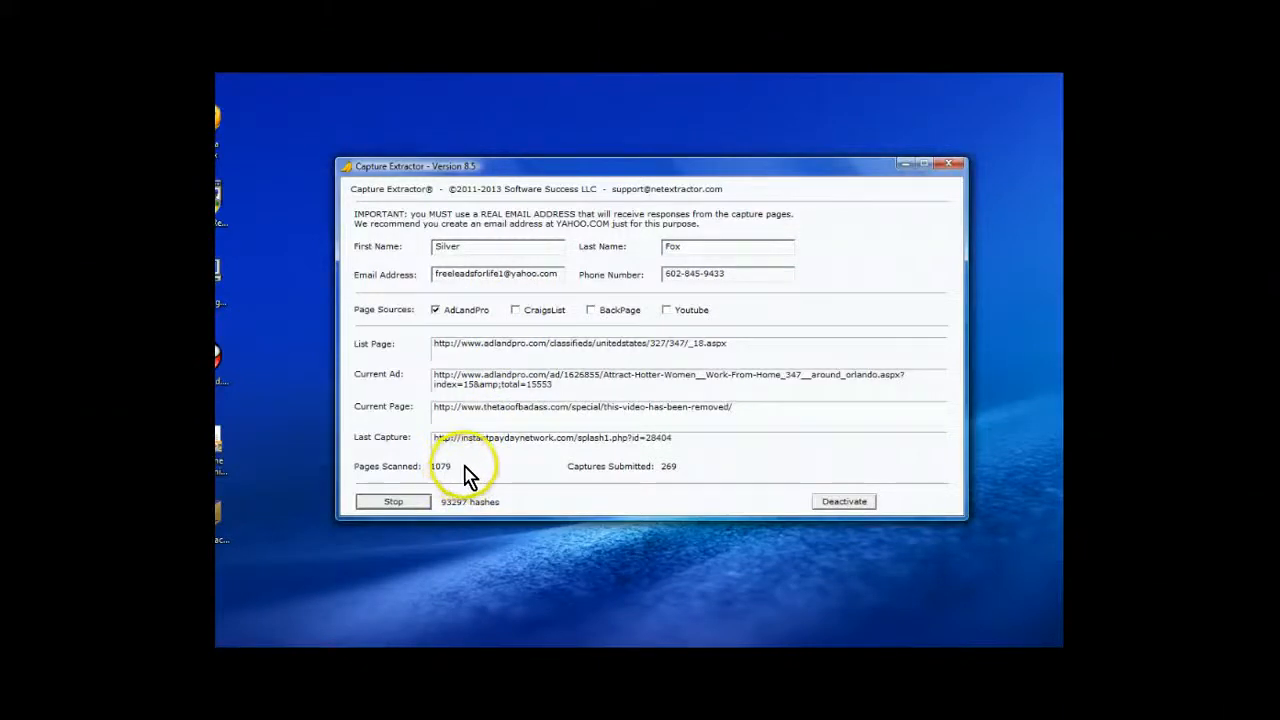
mouse_move(463, 477)
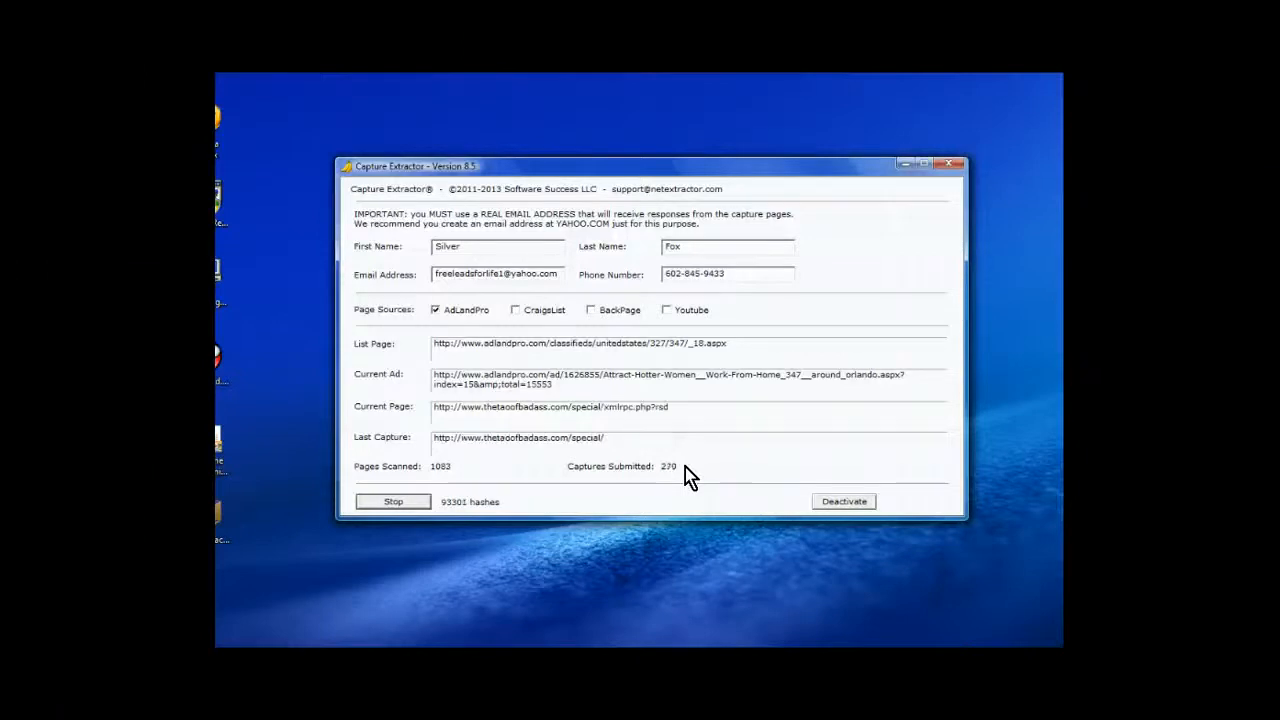
mouse_move(685, 470)
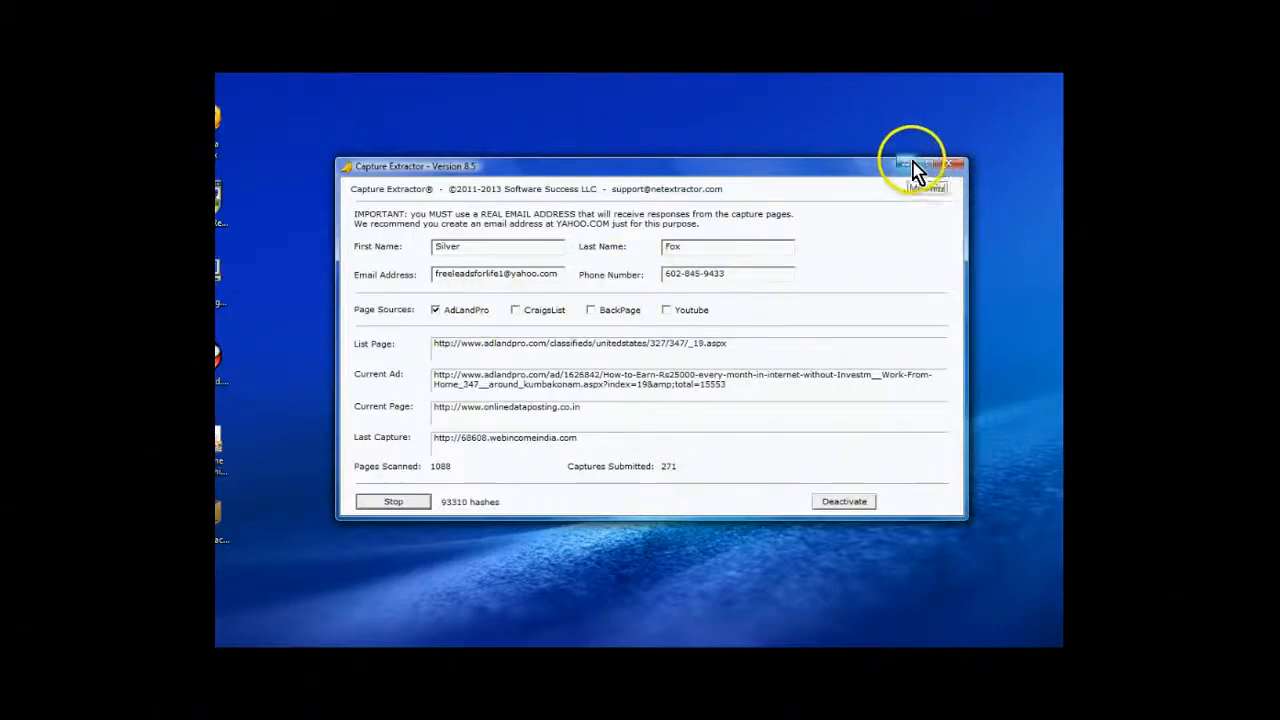
- Minimize AdLandPro to show CraigsList, then reveal the BackPage instance with 222 captures submitted
left_click(516, 309)
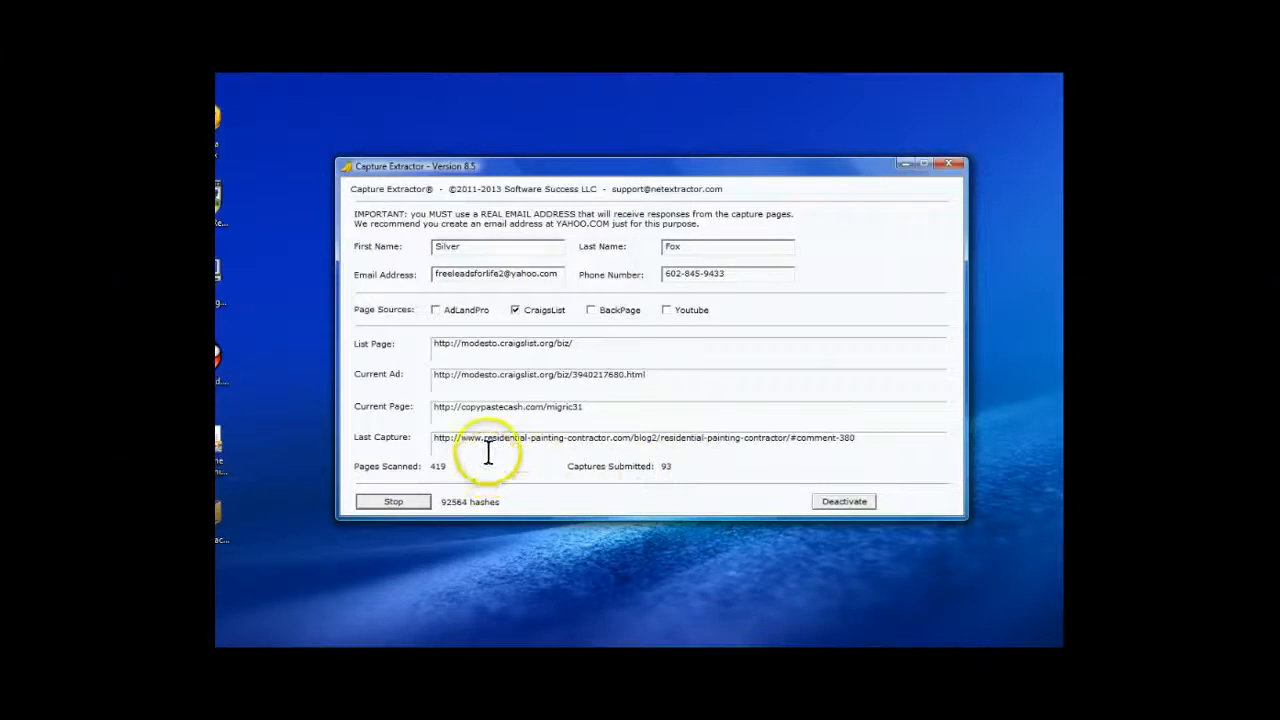
mouse_move(489, 480)
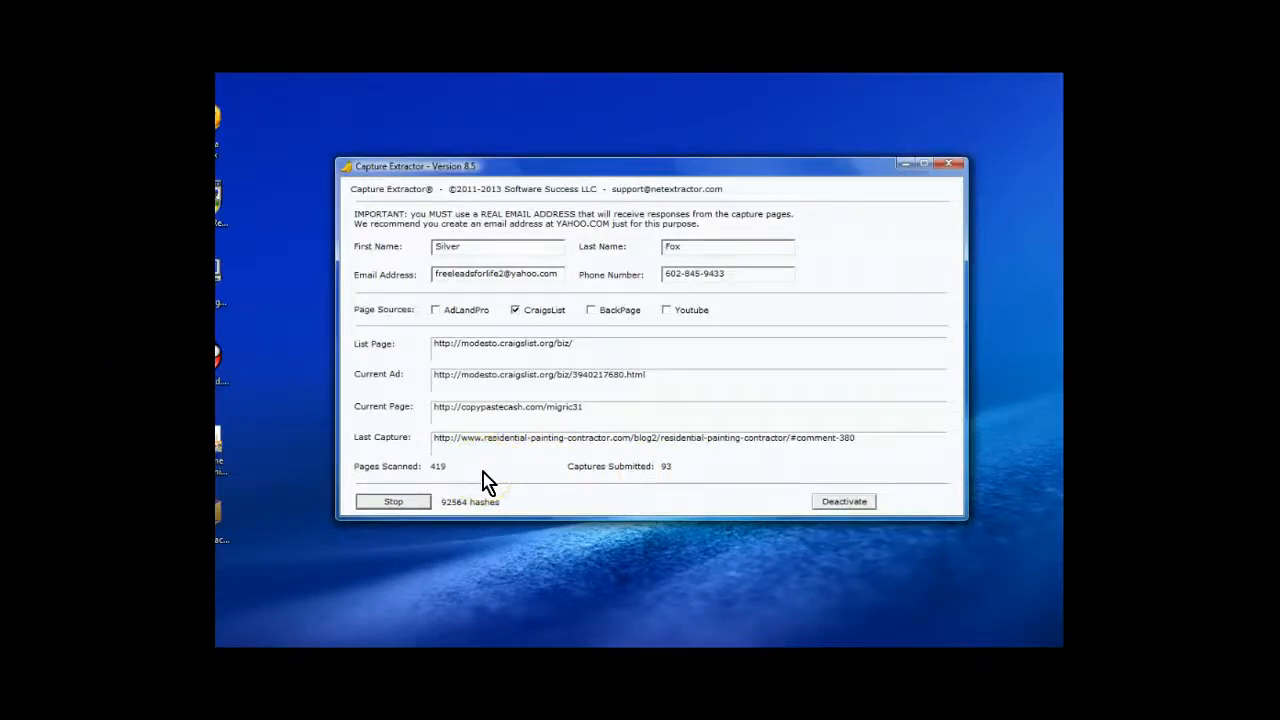
mouse_move(488, 478)
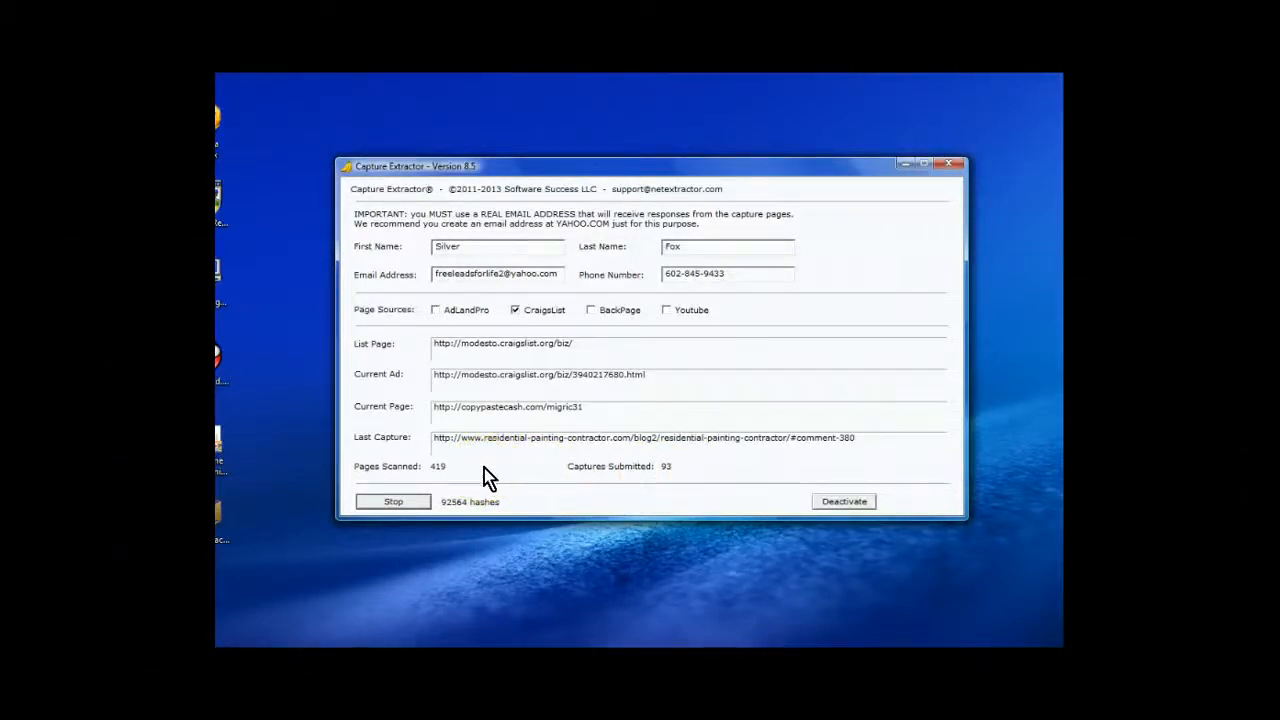
mouse_move(440, 470)
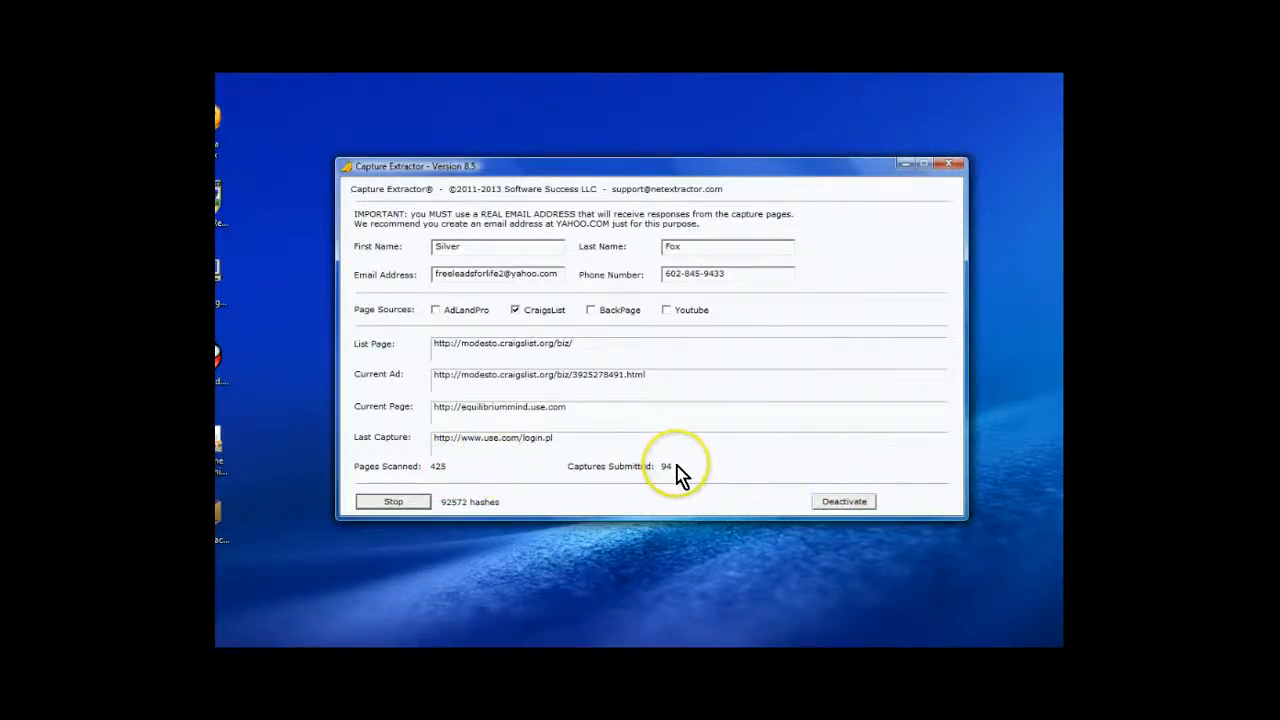
mouse_move(815, 340)
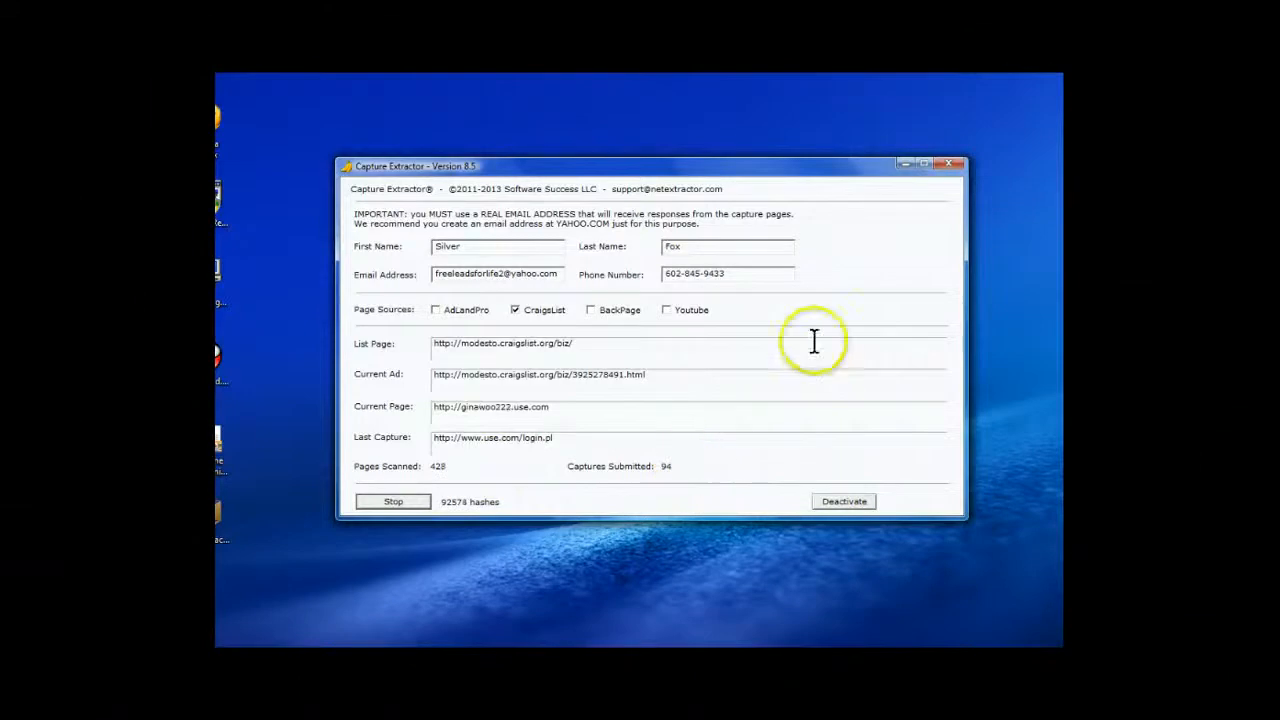
left_click(948, 164)
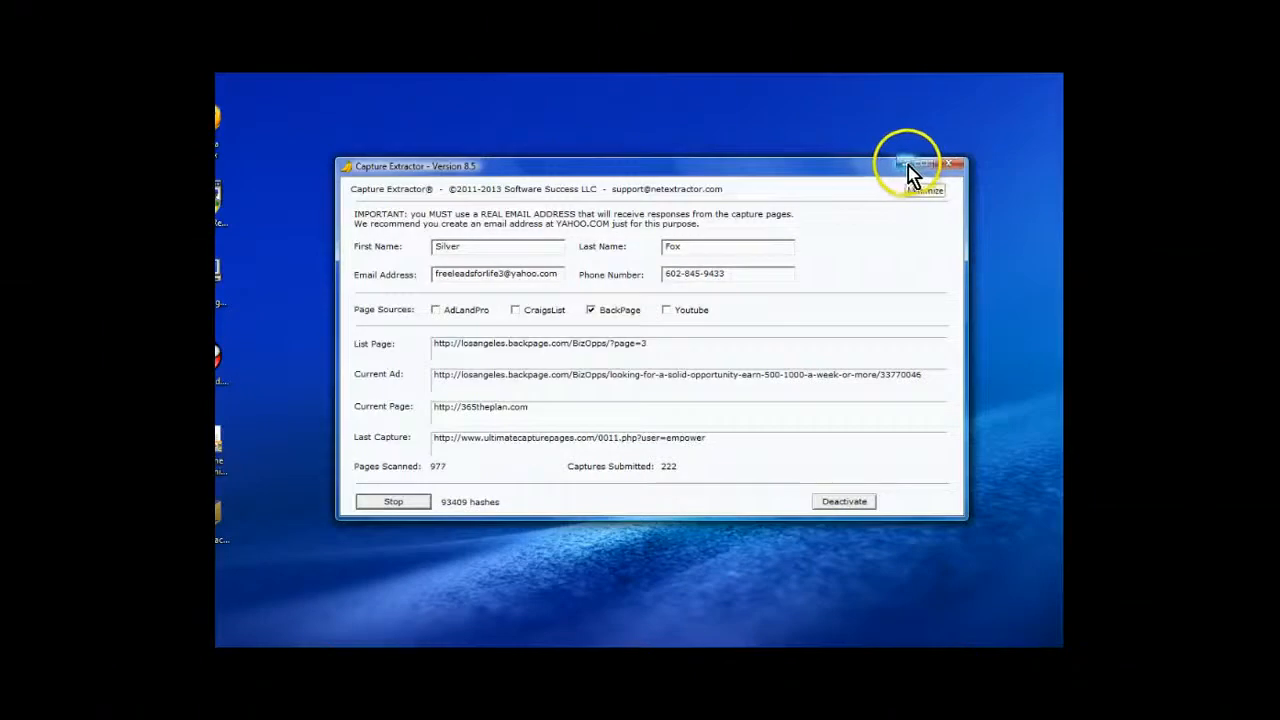
- Replace BackPage with Youtube as the page source and start the YouTube-only scan
left_click(392, 501)
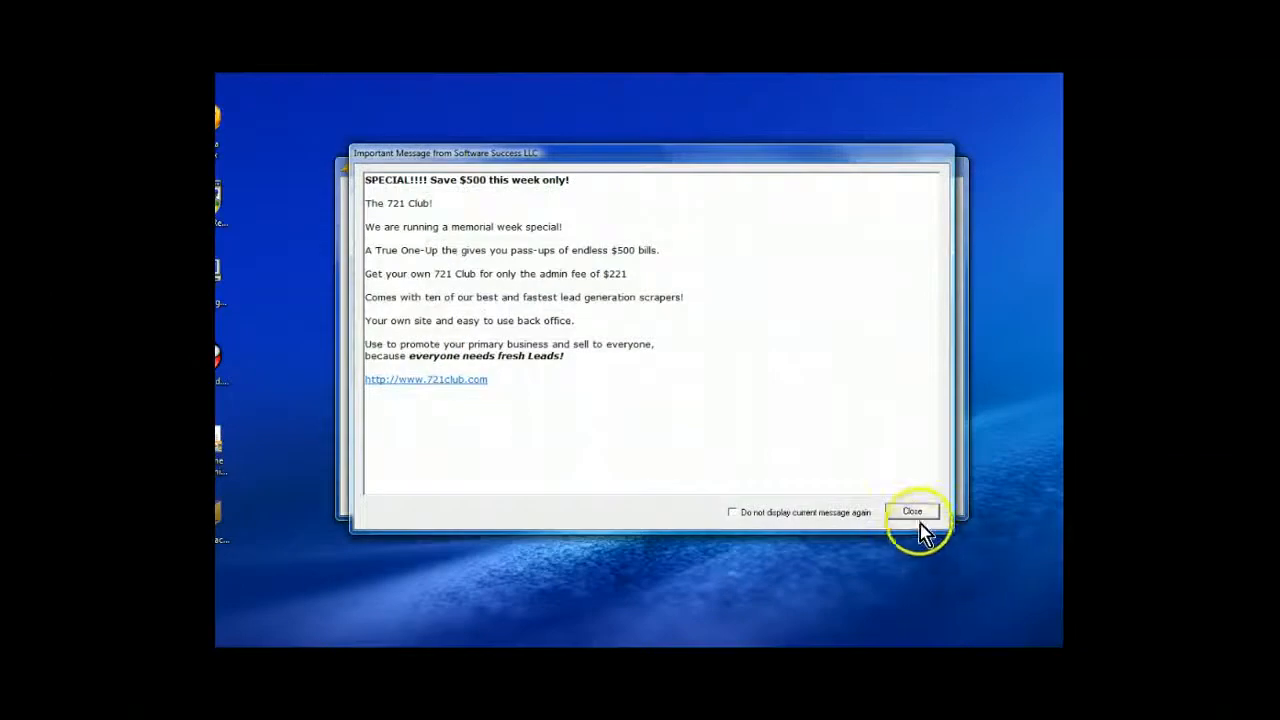
left_click(911, 511)
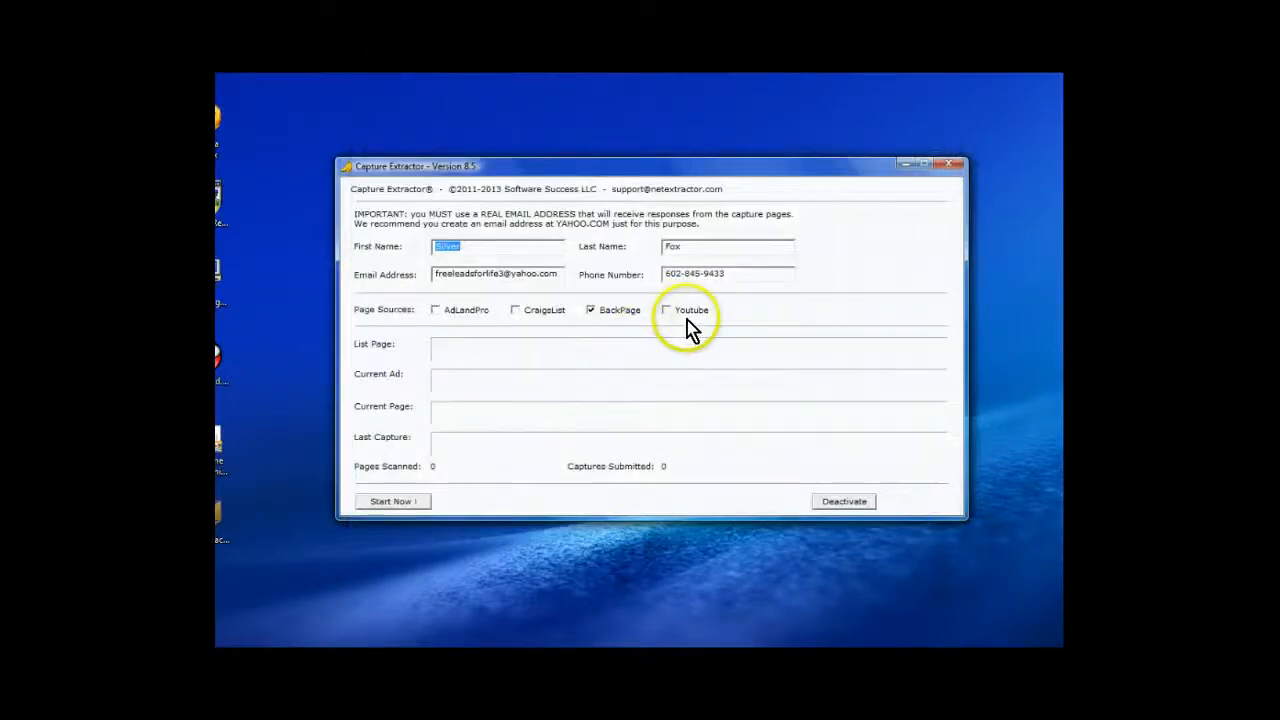
left_click(666, 309)
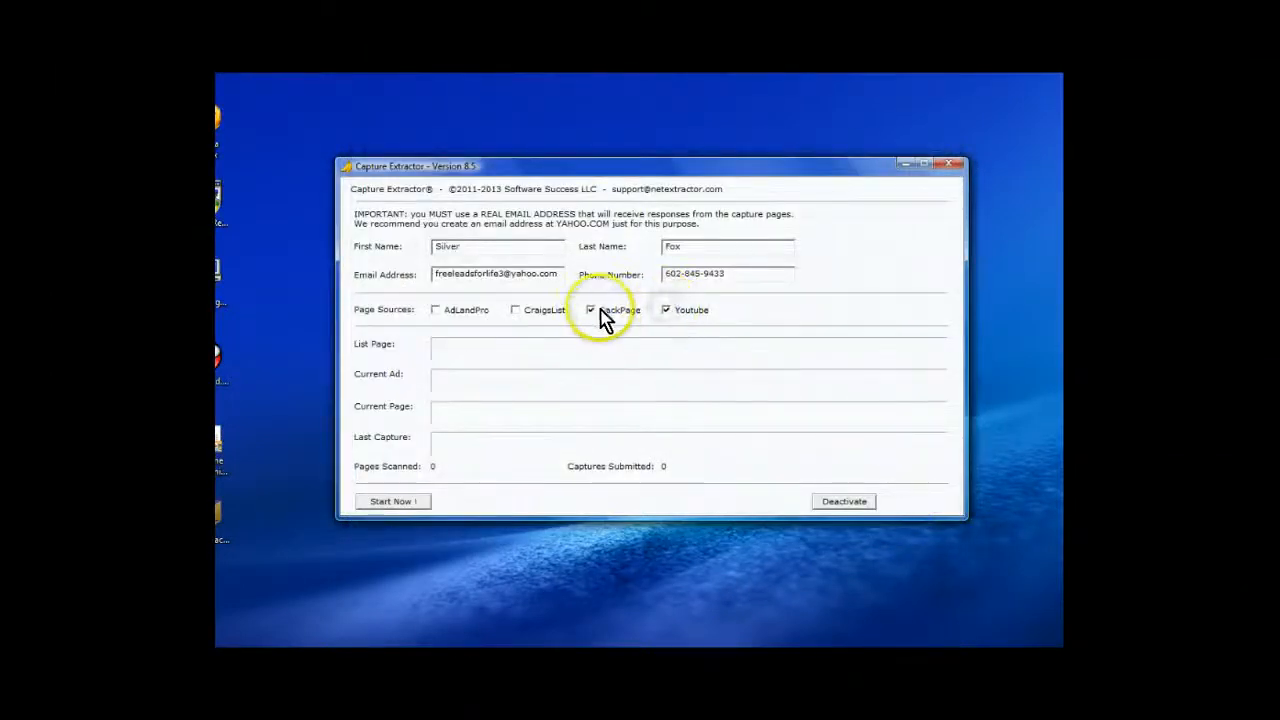
left_click(591, 309)
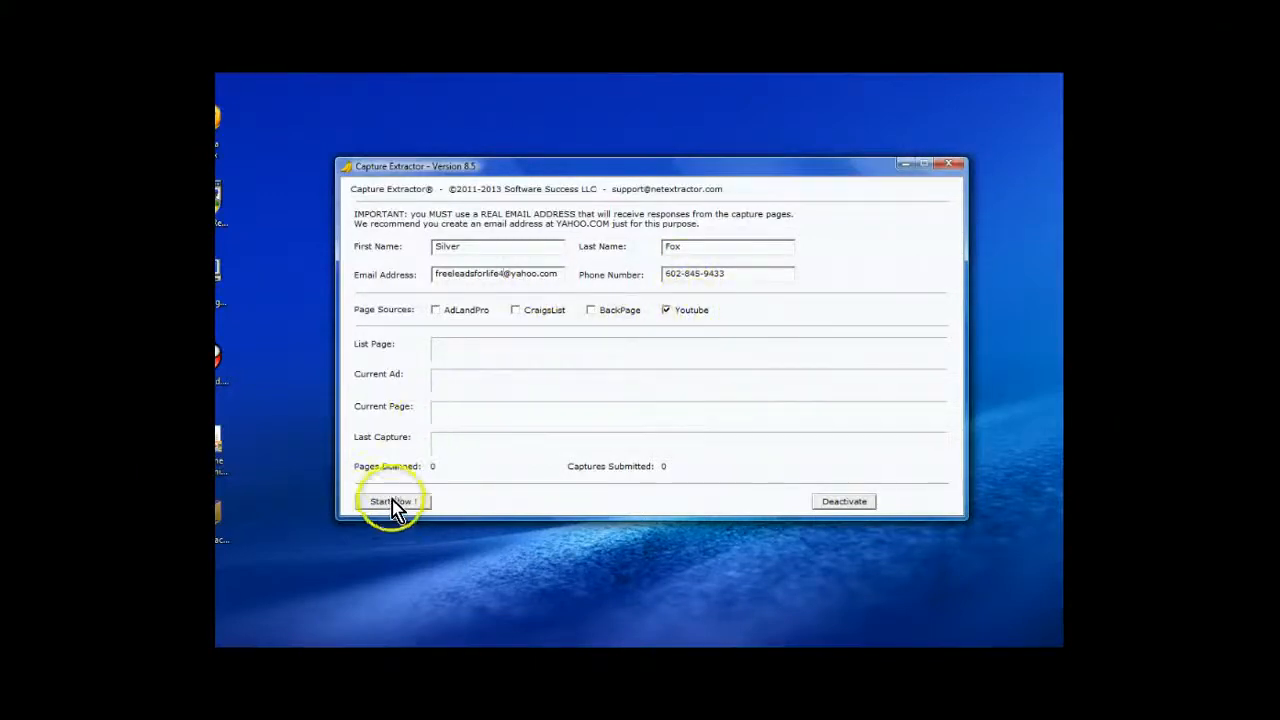
left_click(392, 501)
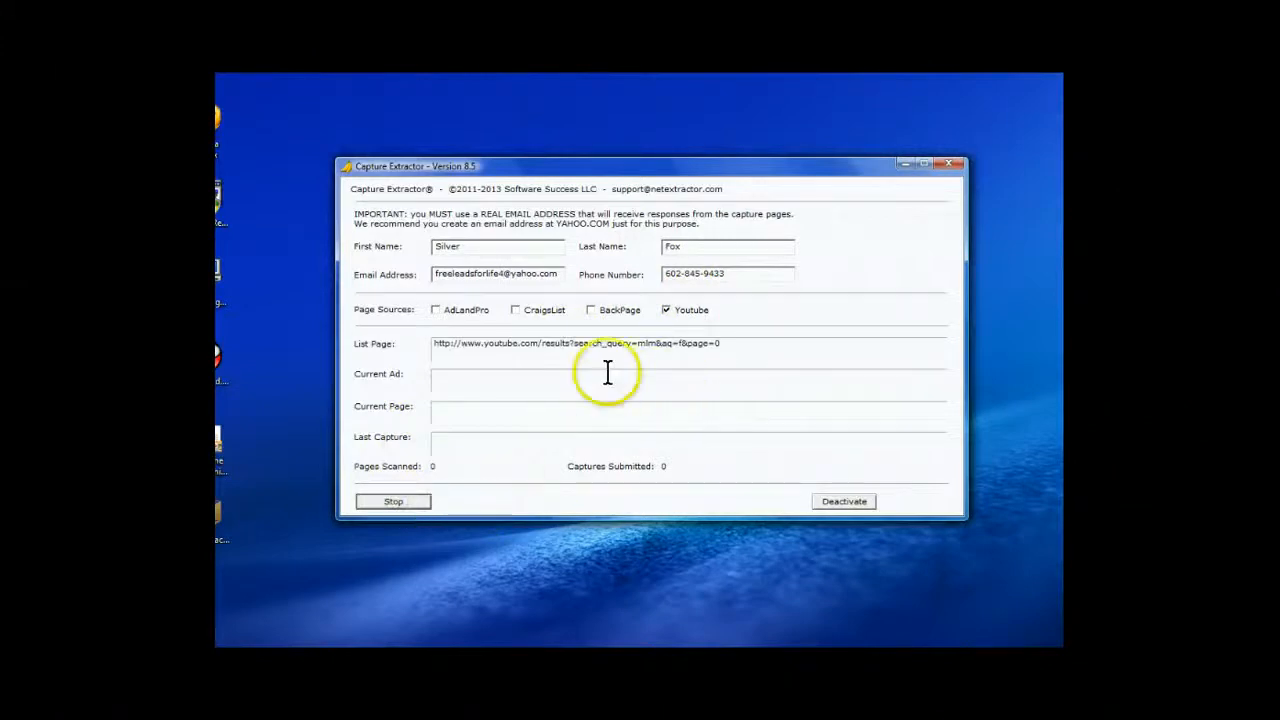
mouse_move(648, 335)
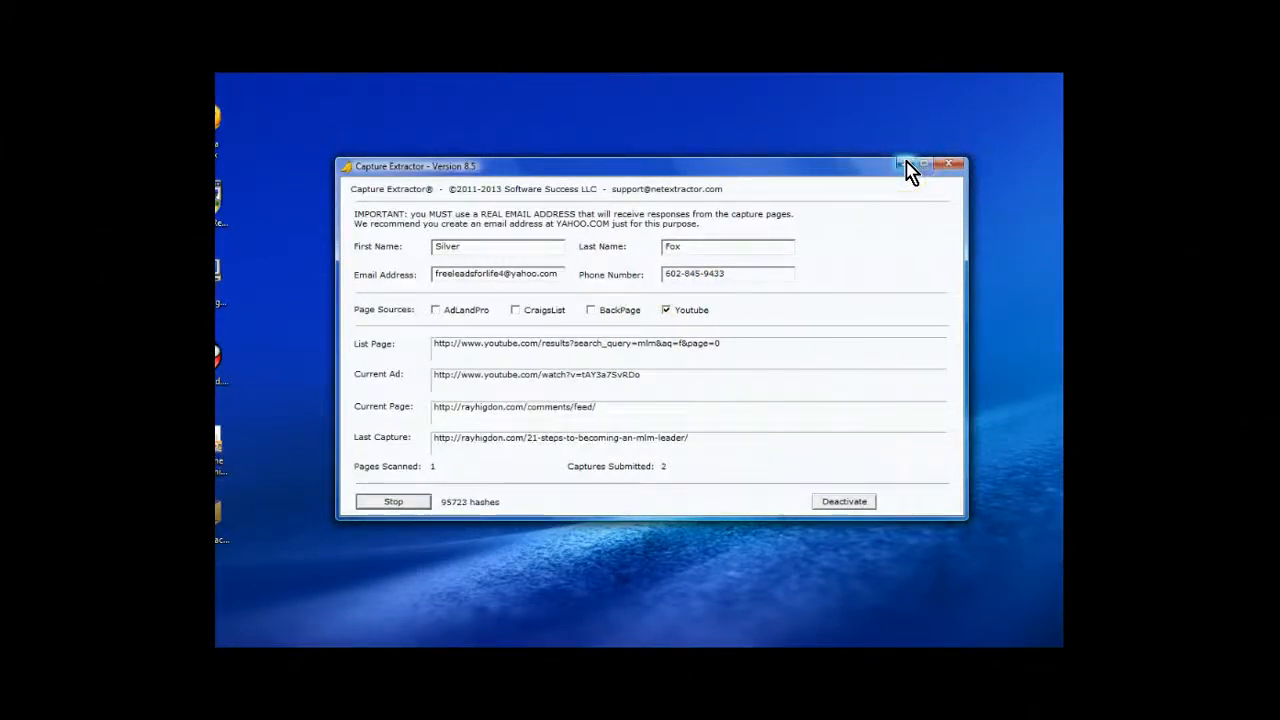
- Hide the extractor window and send the 'Test' email to the Yahoo address
left_click(948, 164)
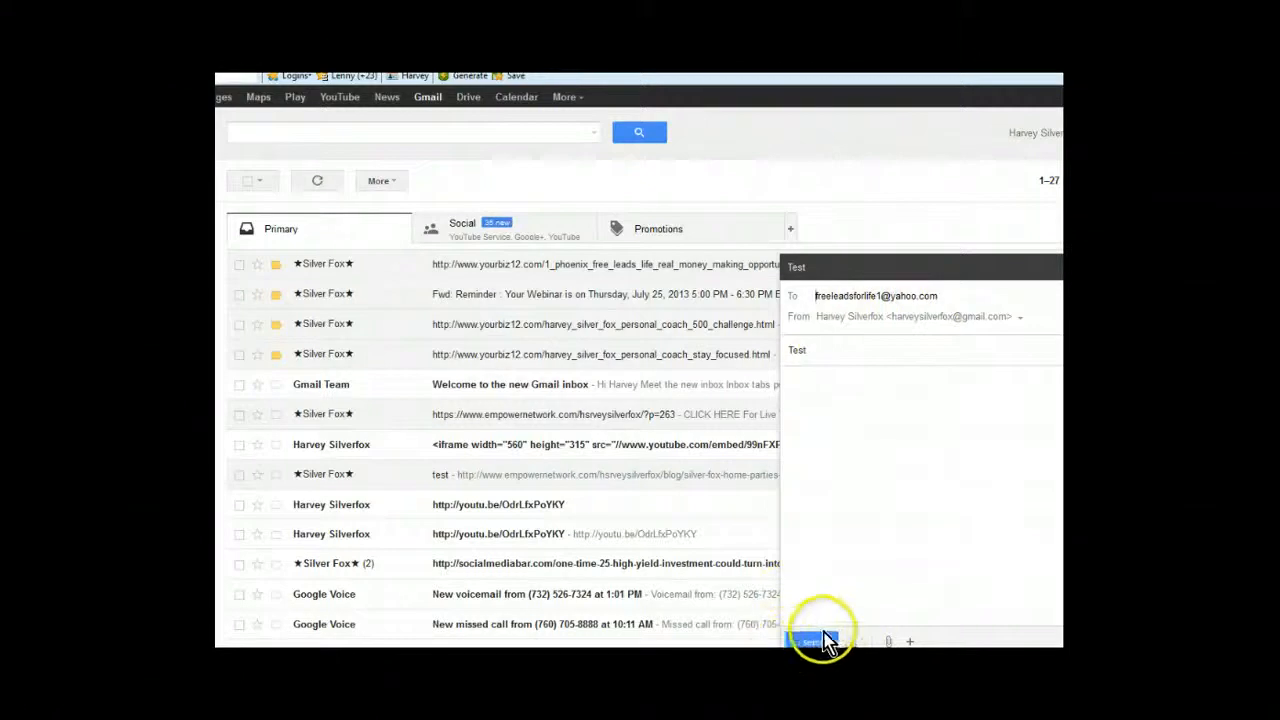
left_click(810, 641)
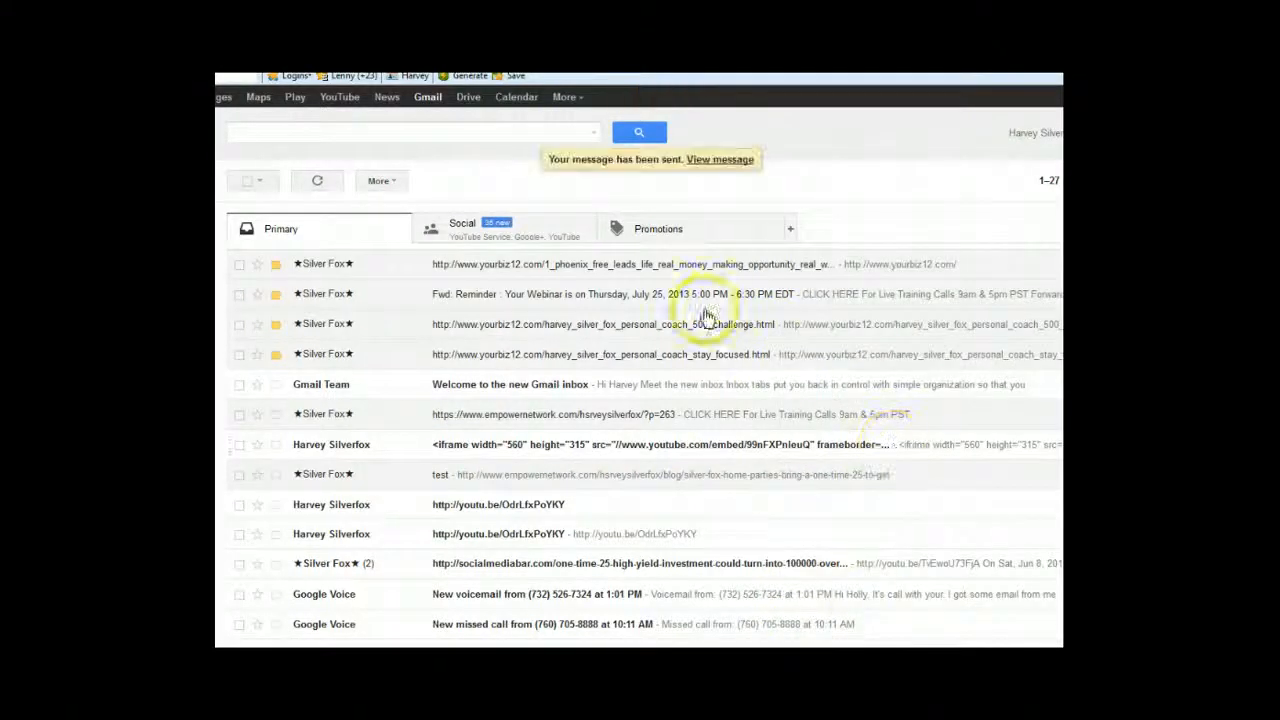
mouse_move(375, 268)
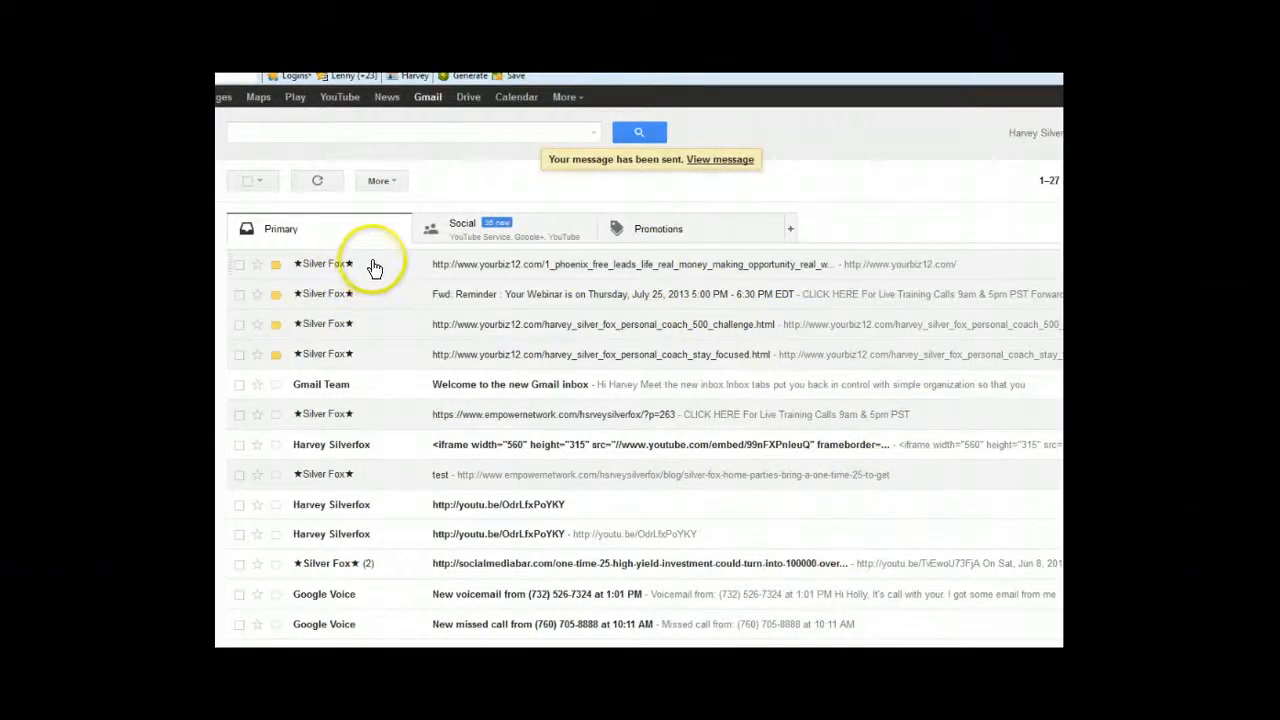
mouse_move(374, 266)
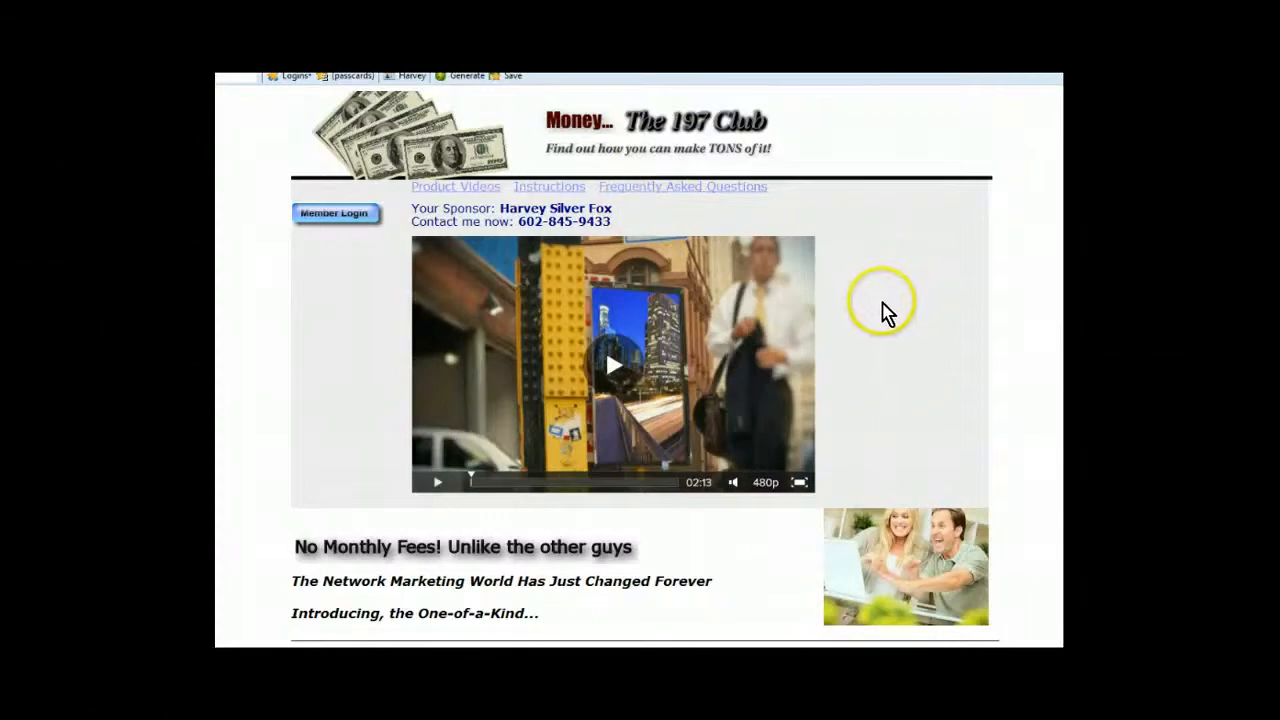
mouse_move(915, 335)
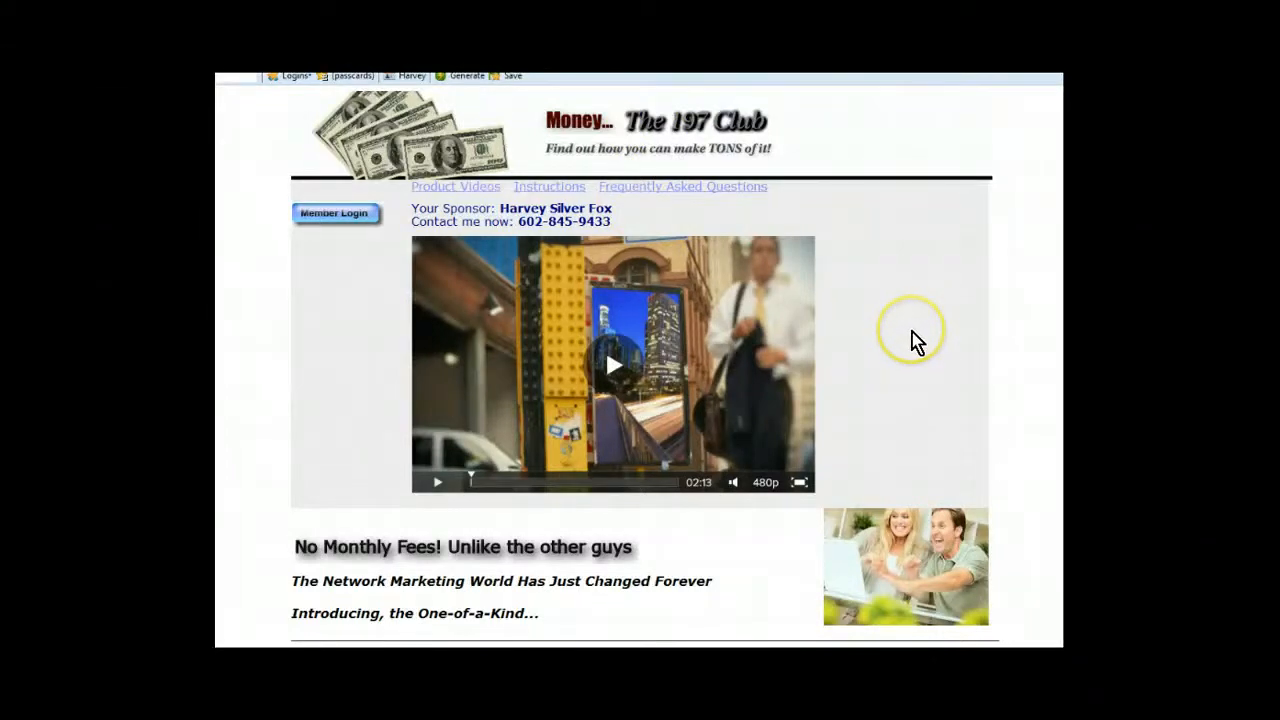
mouse_move(898, 307)
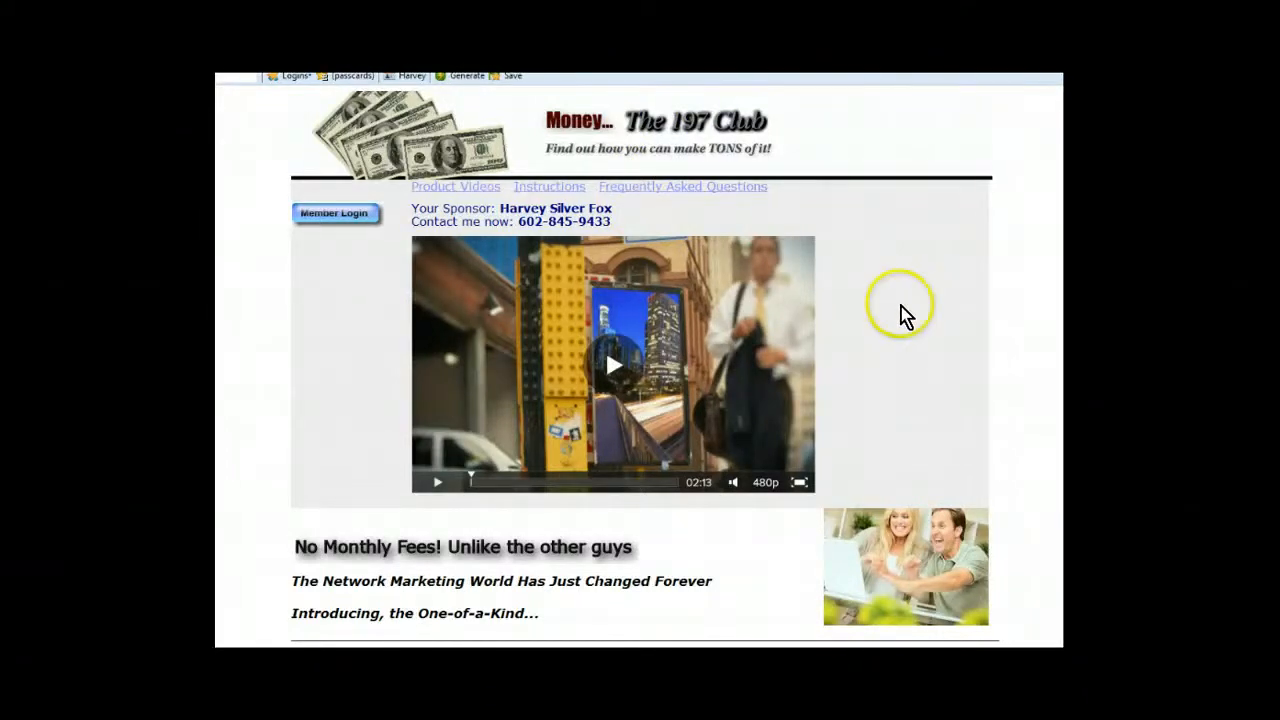
mouse_move(880, 375)
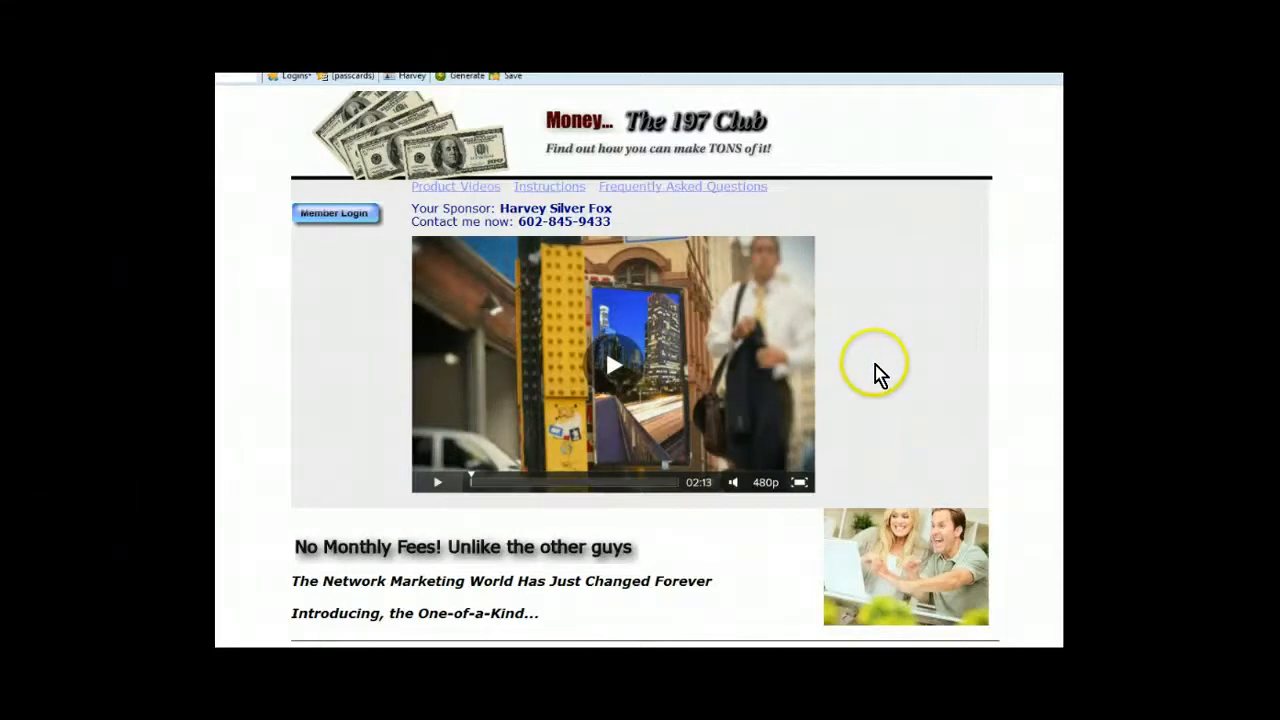
mouse_move(885, 330)
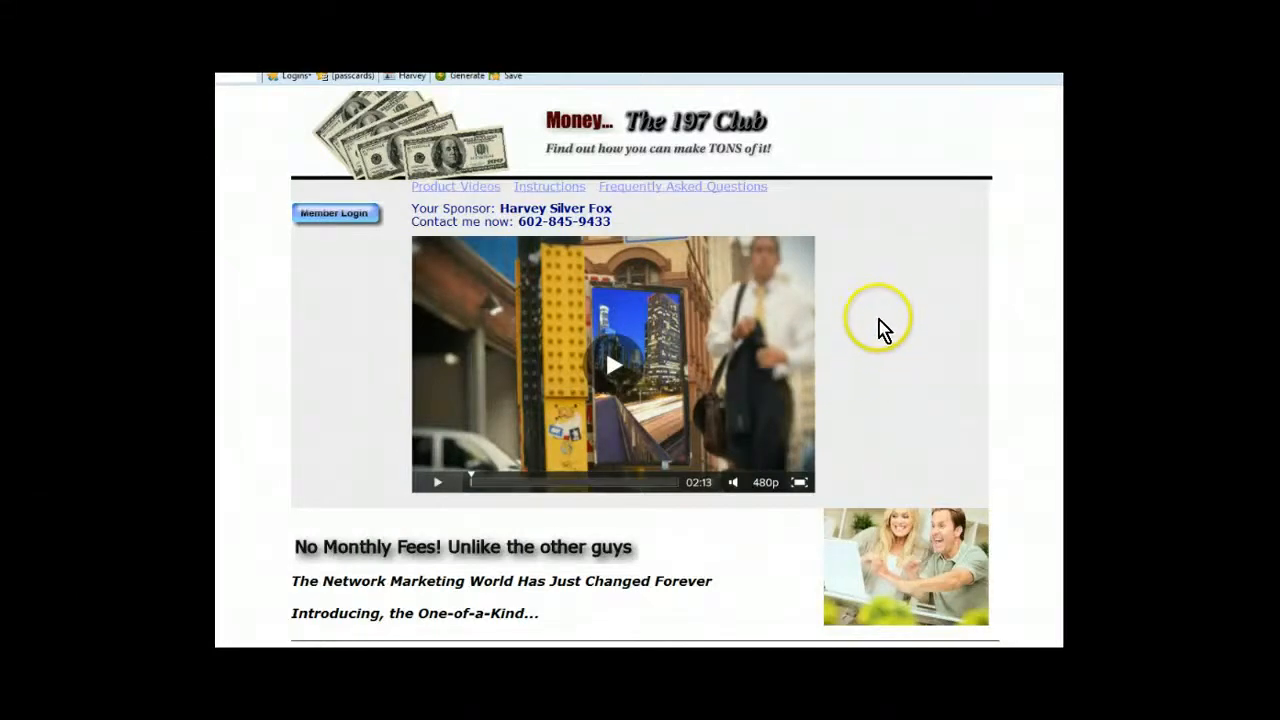
mouse_move(868, 310)
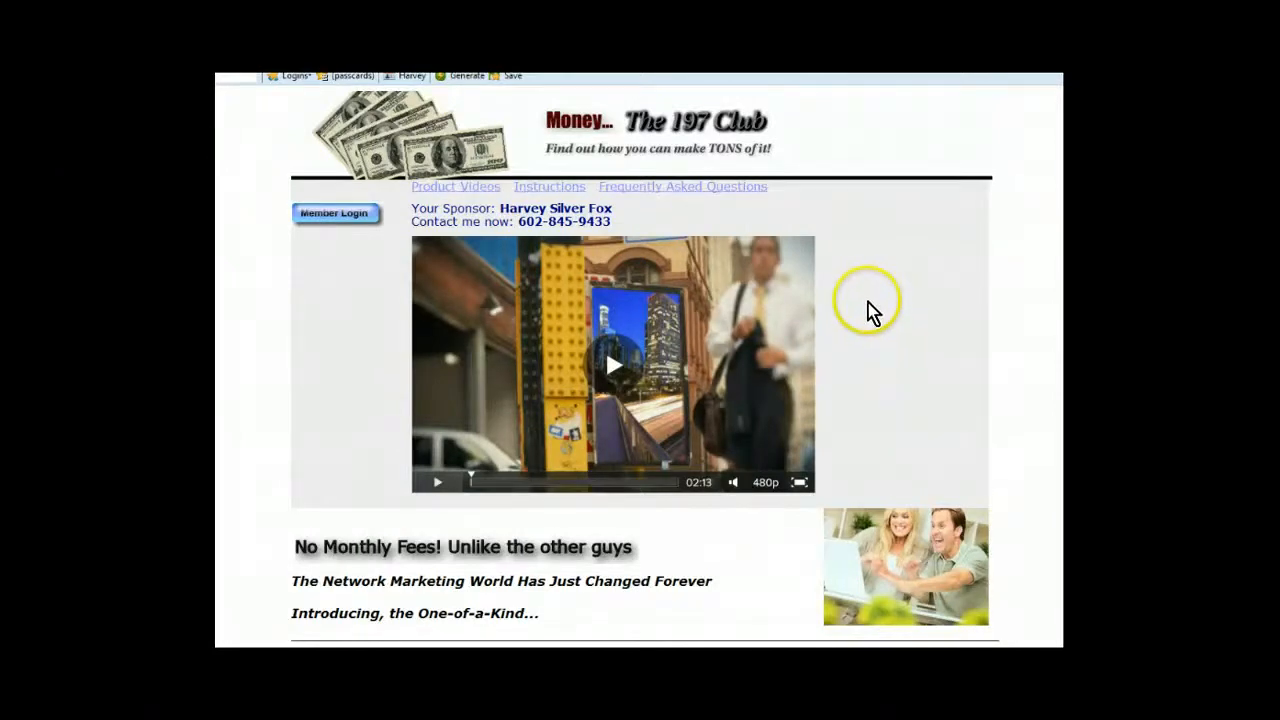
mouse_move(870, 305)
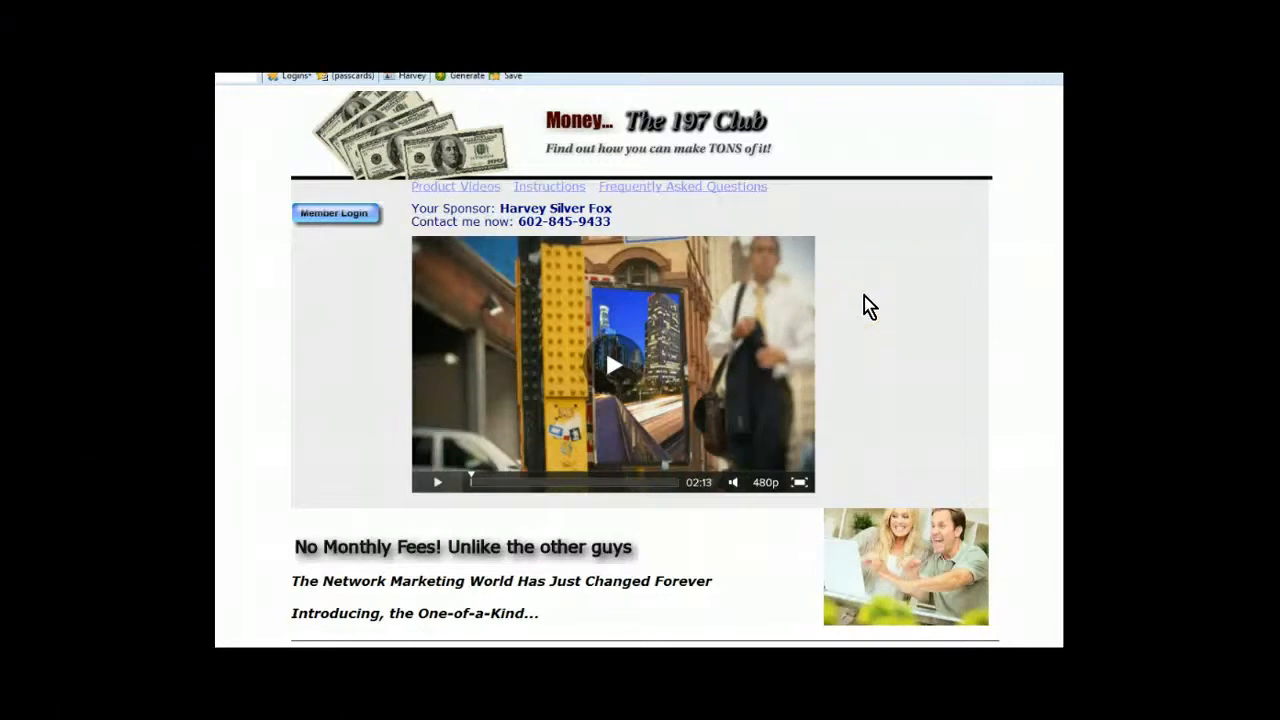
mouse_move(862, 302)
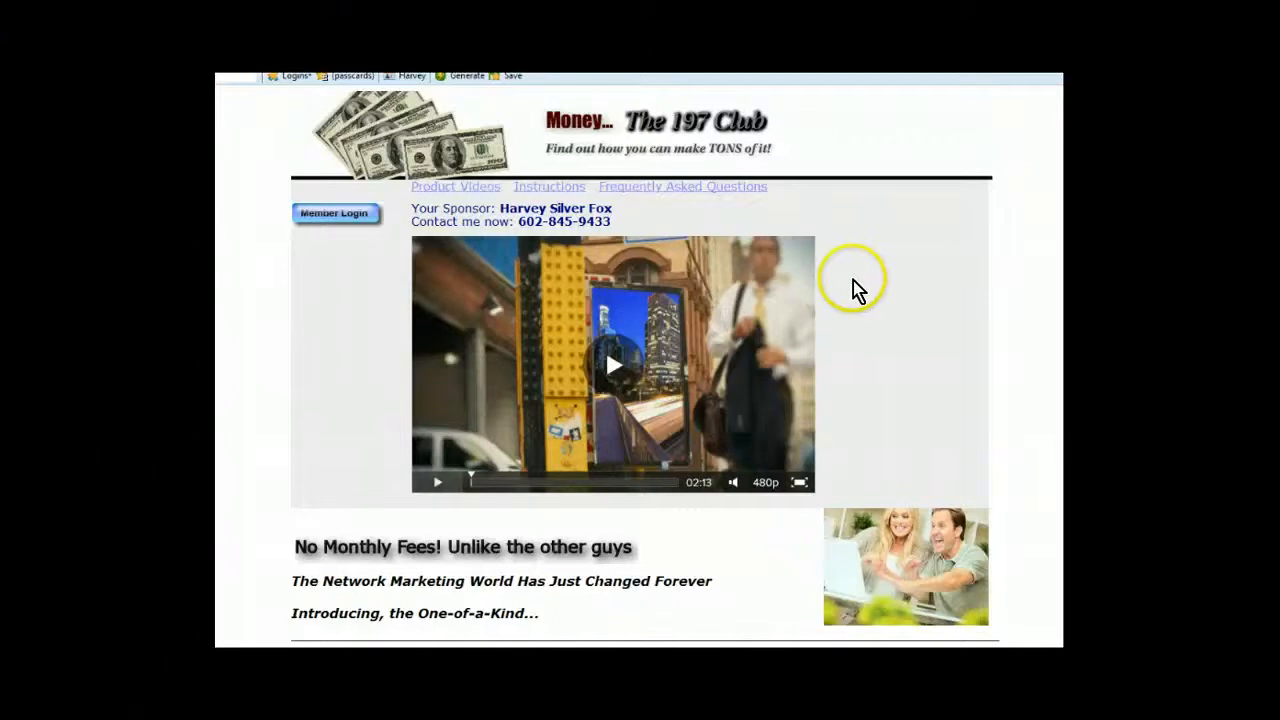
mouse_move(850, 290)
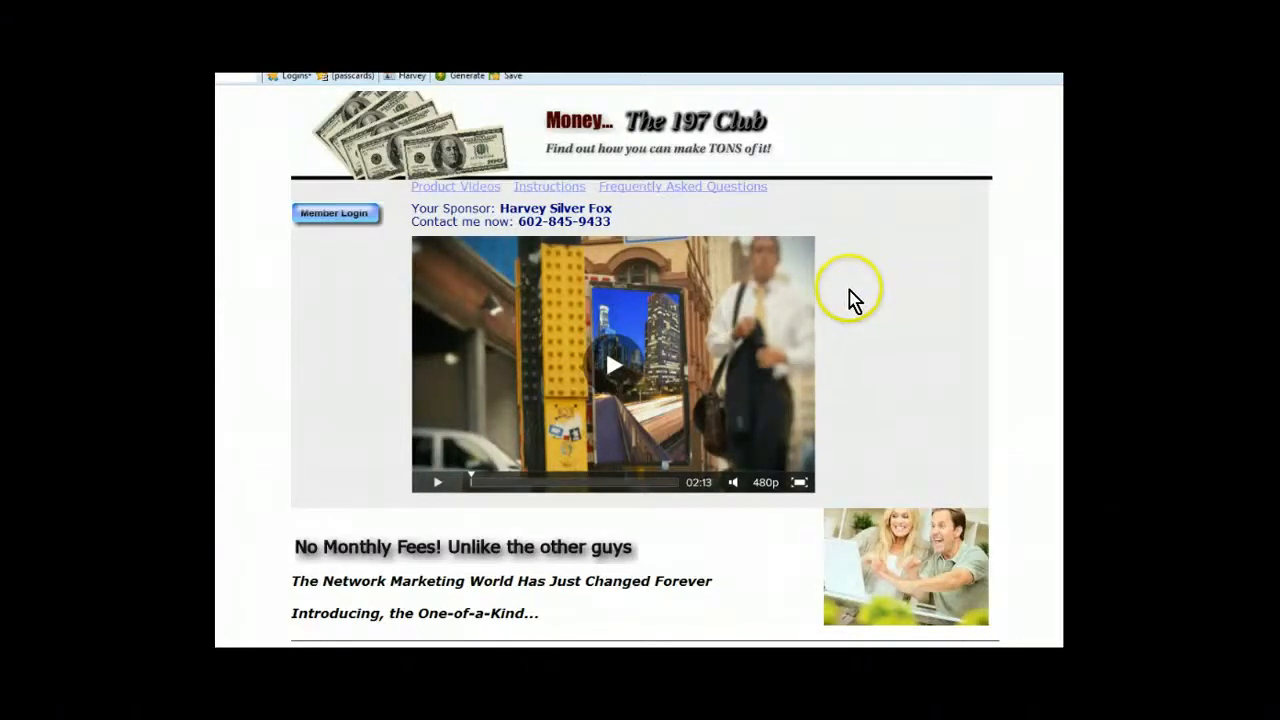
- Return to The 197 Club page with its promo video at the beginning
scroll("down", 3)
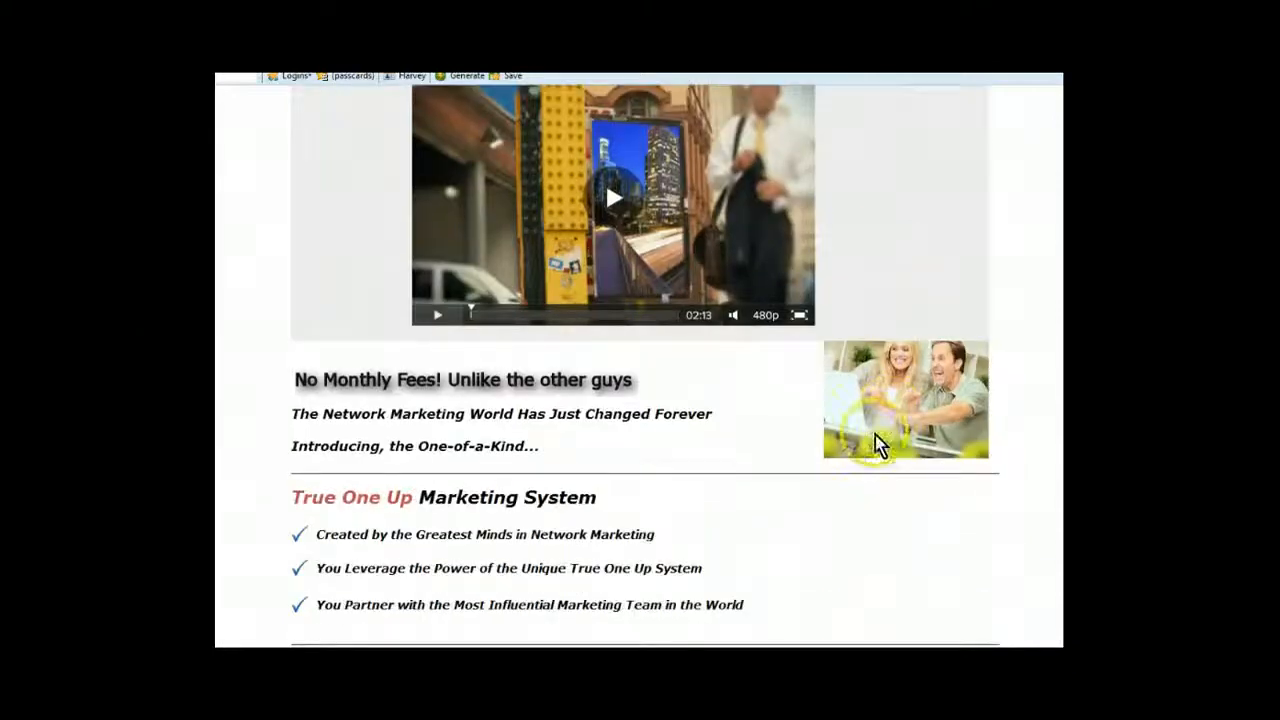
scroll("up", 3)
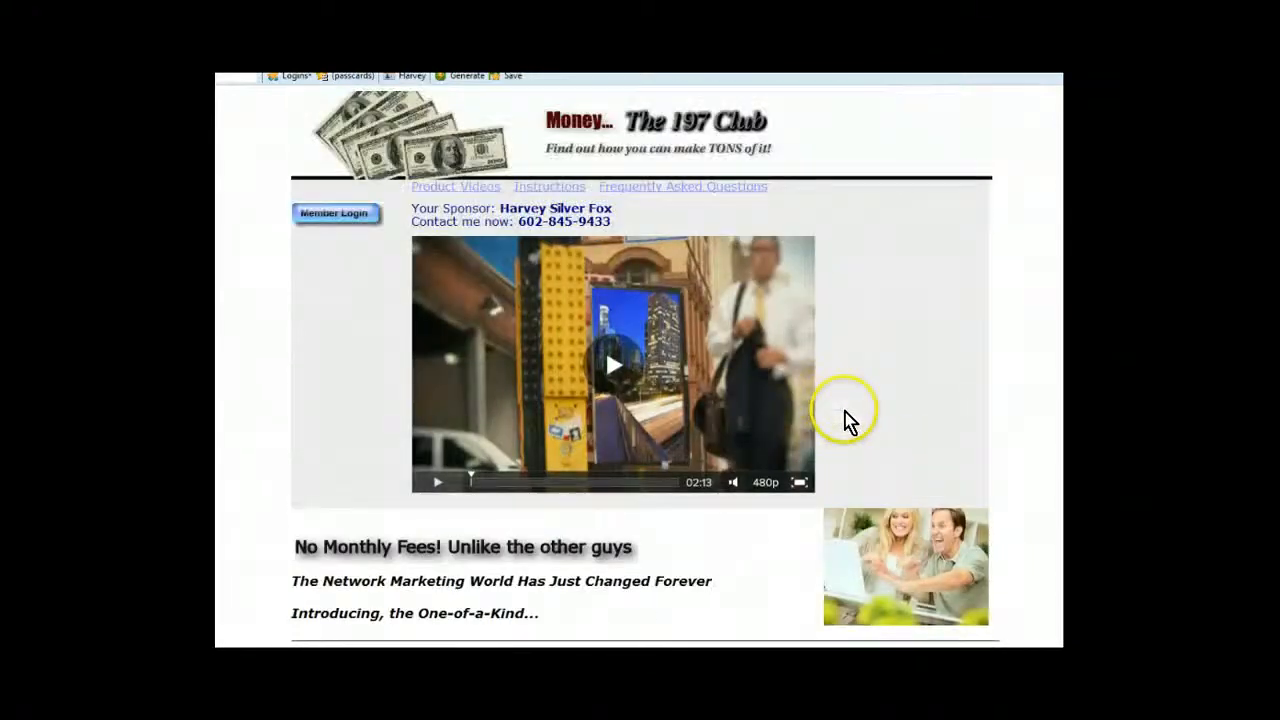
mouse_move(870, 325)
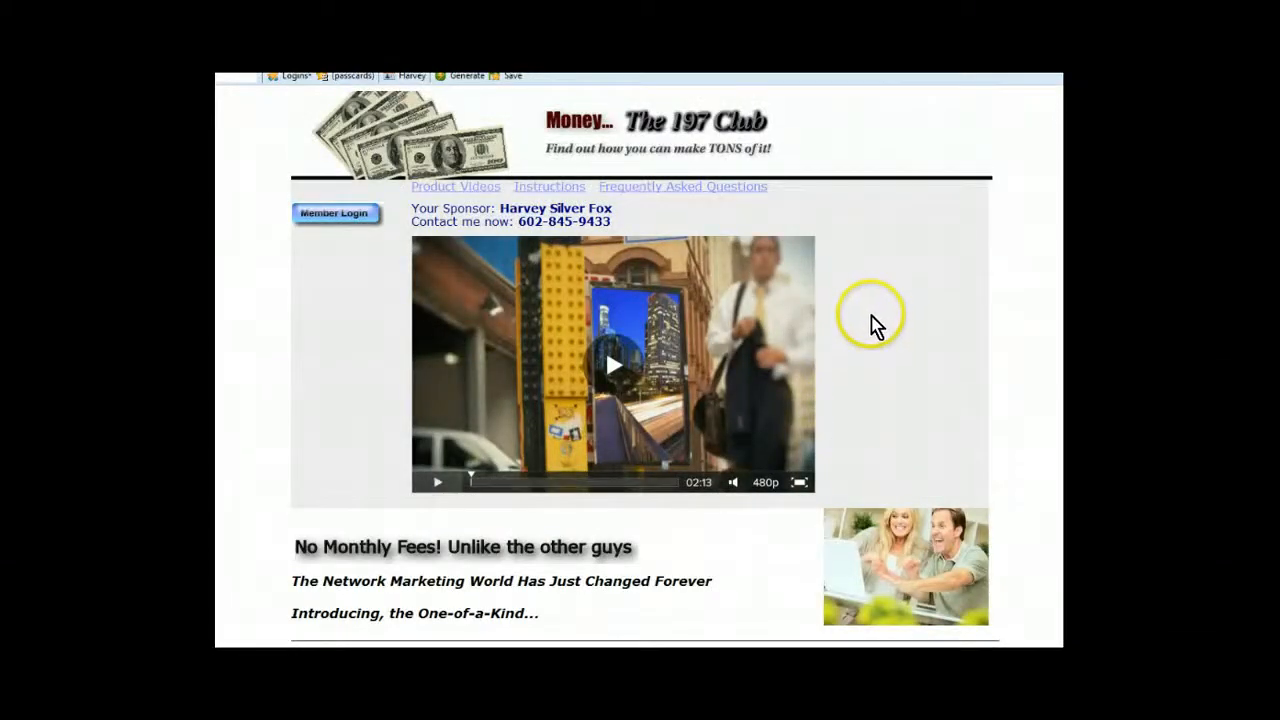
mouse_move(800, 160)
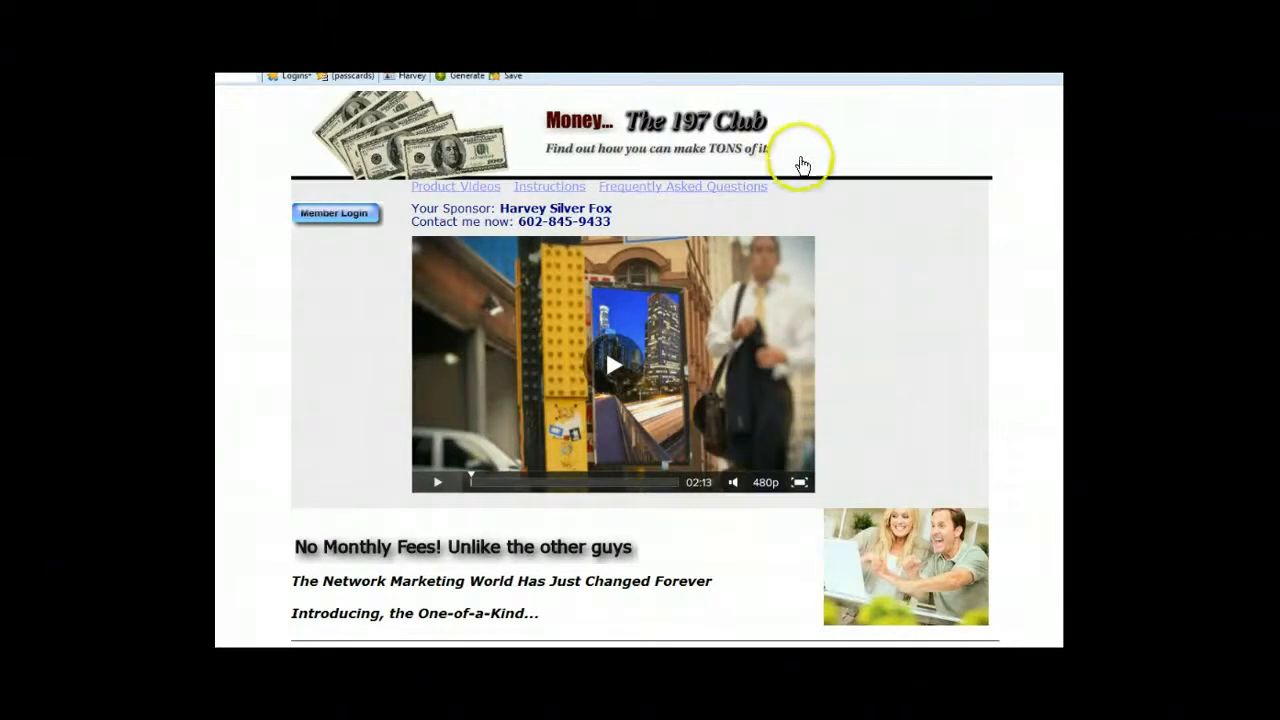
mouse_move(820, 140)
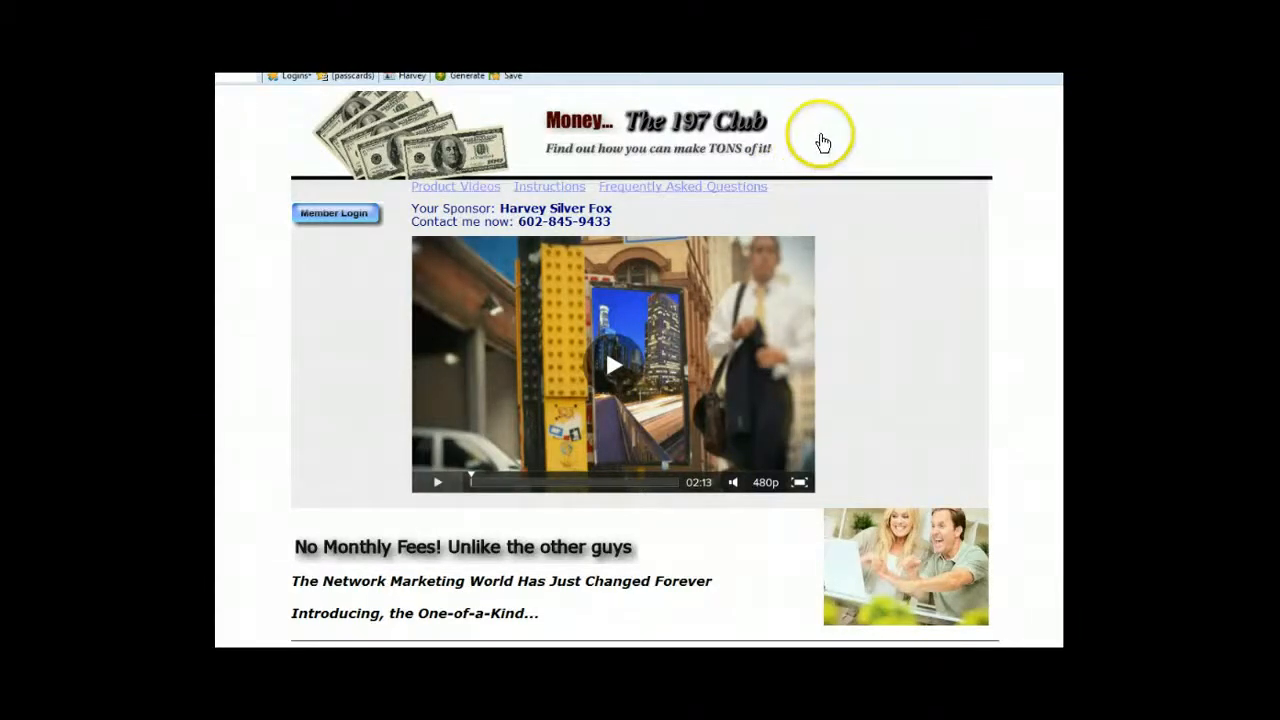
mouse_move(835, 120)
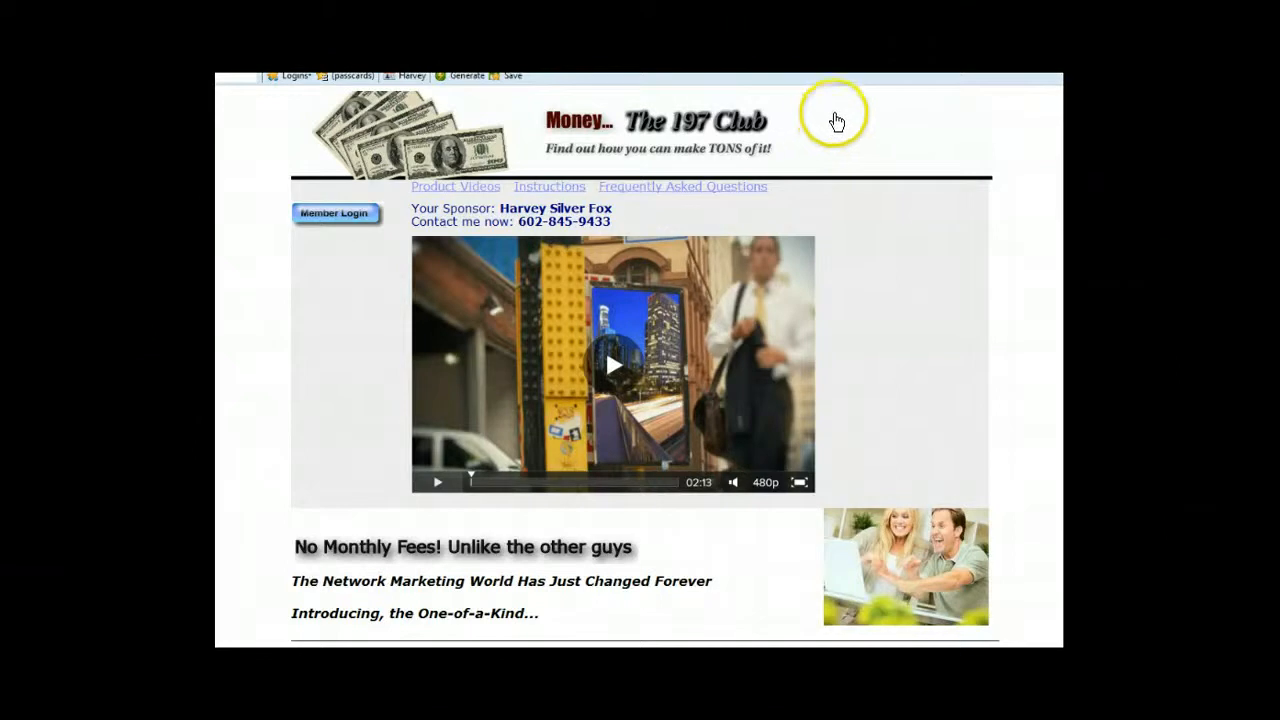
mouse_move(832, 117)
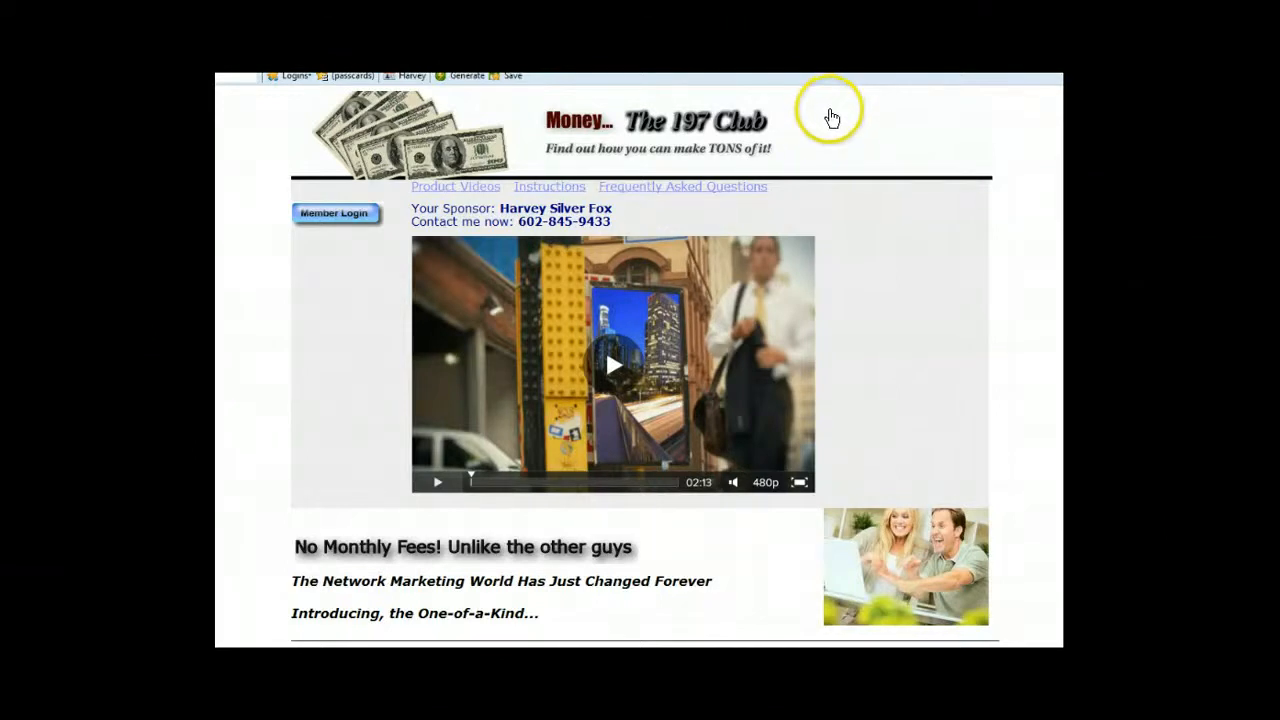
mouse_move(835, 123)
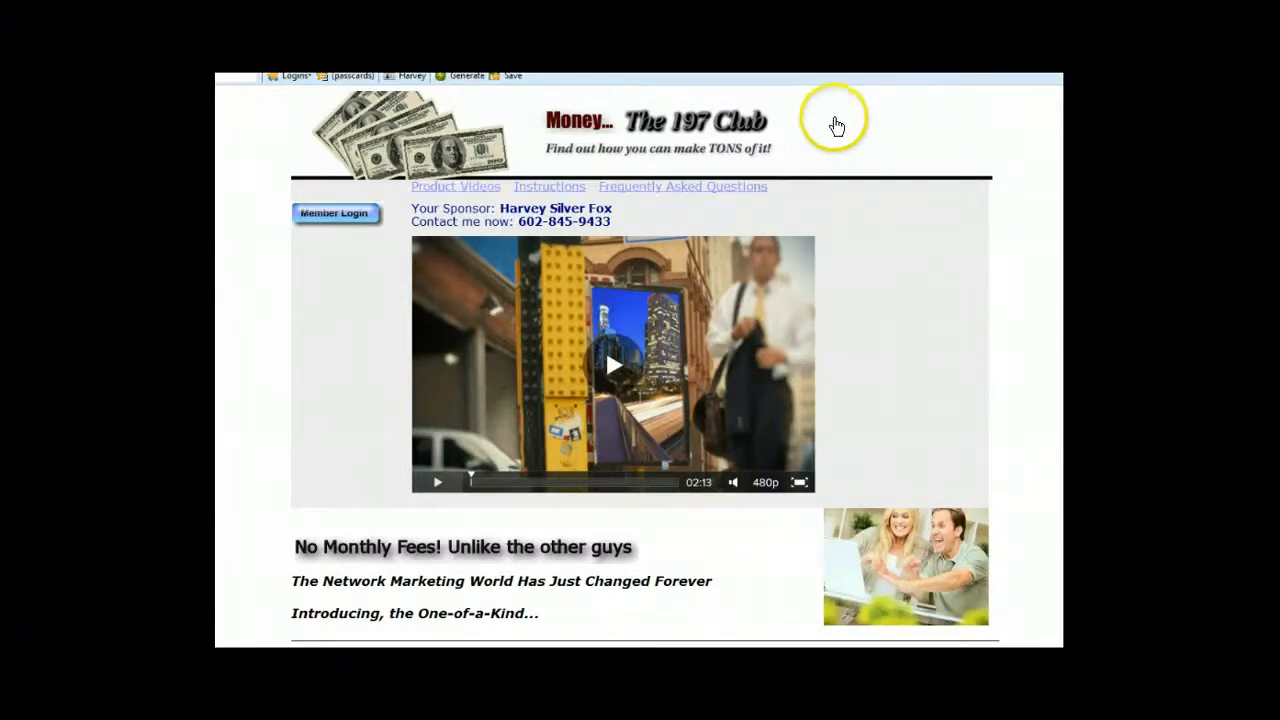
mouse_move(825, 132)
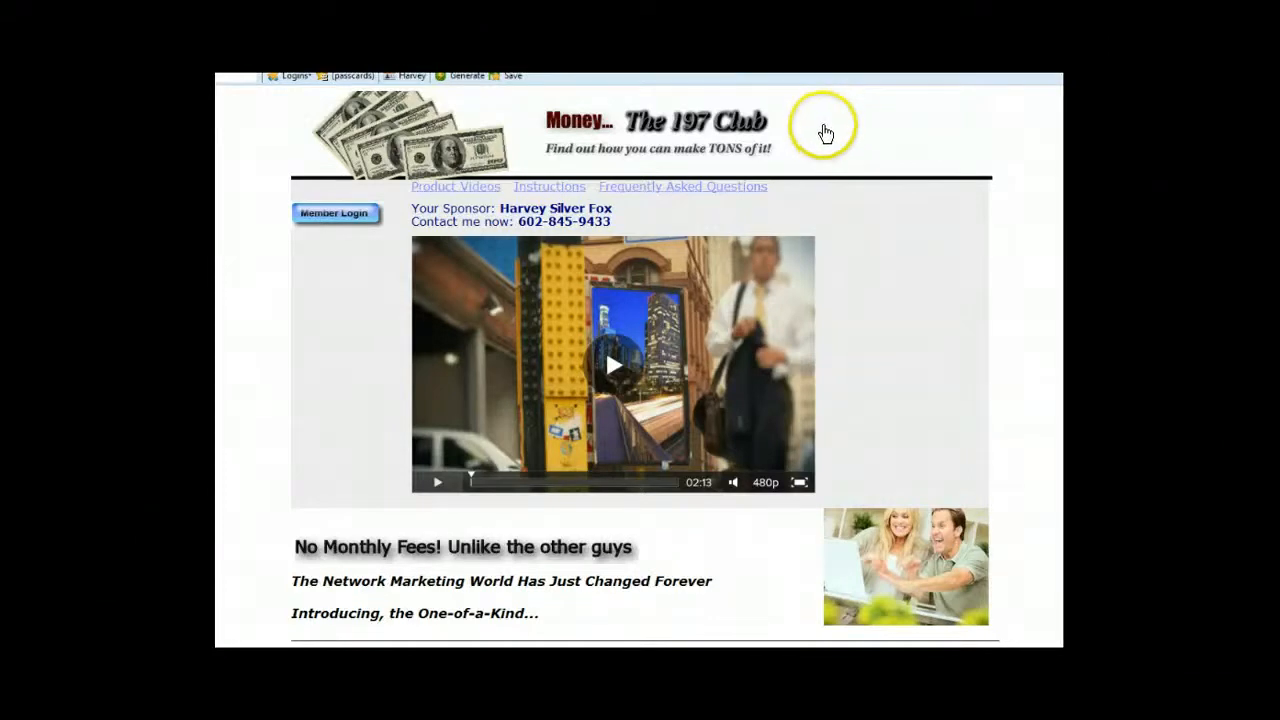
mouse_move(834, 128)
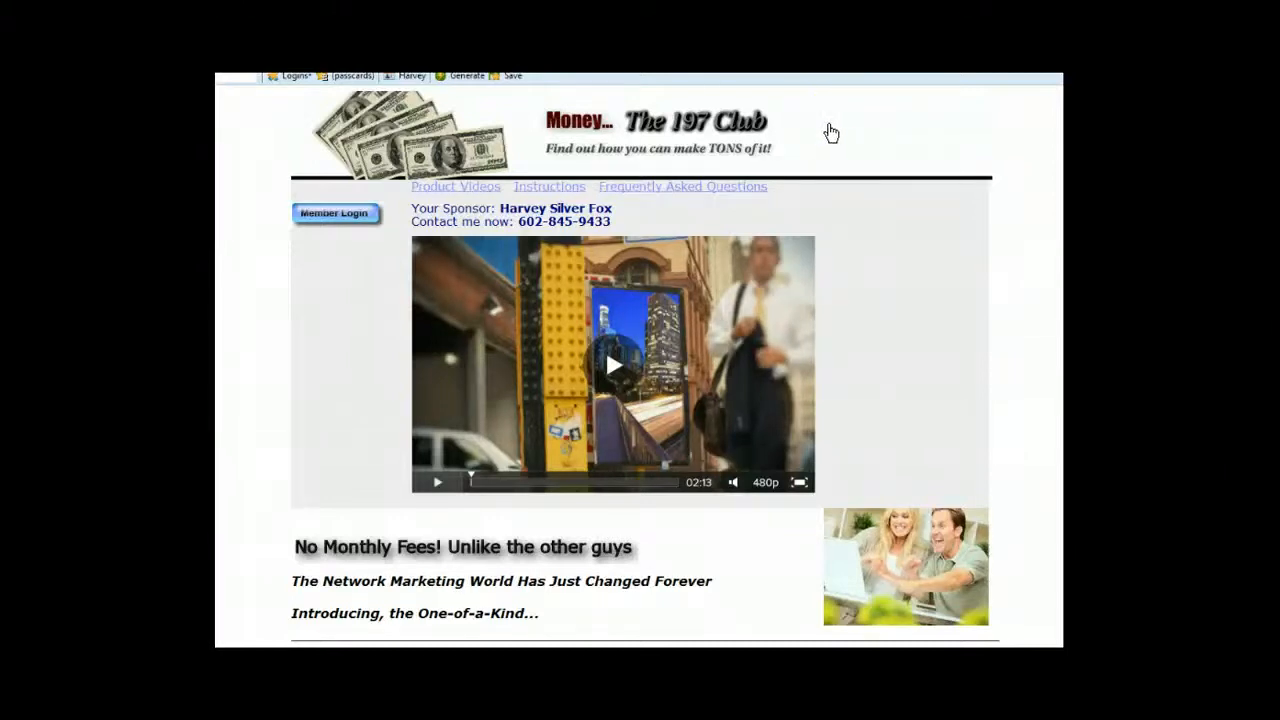
left_click(821, 125)
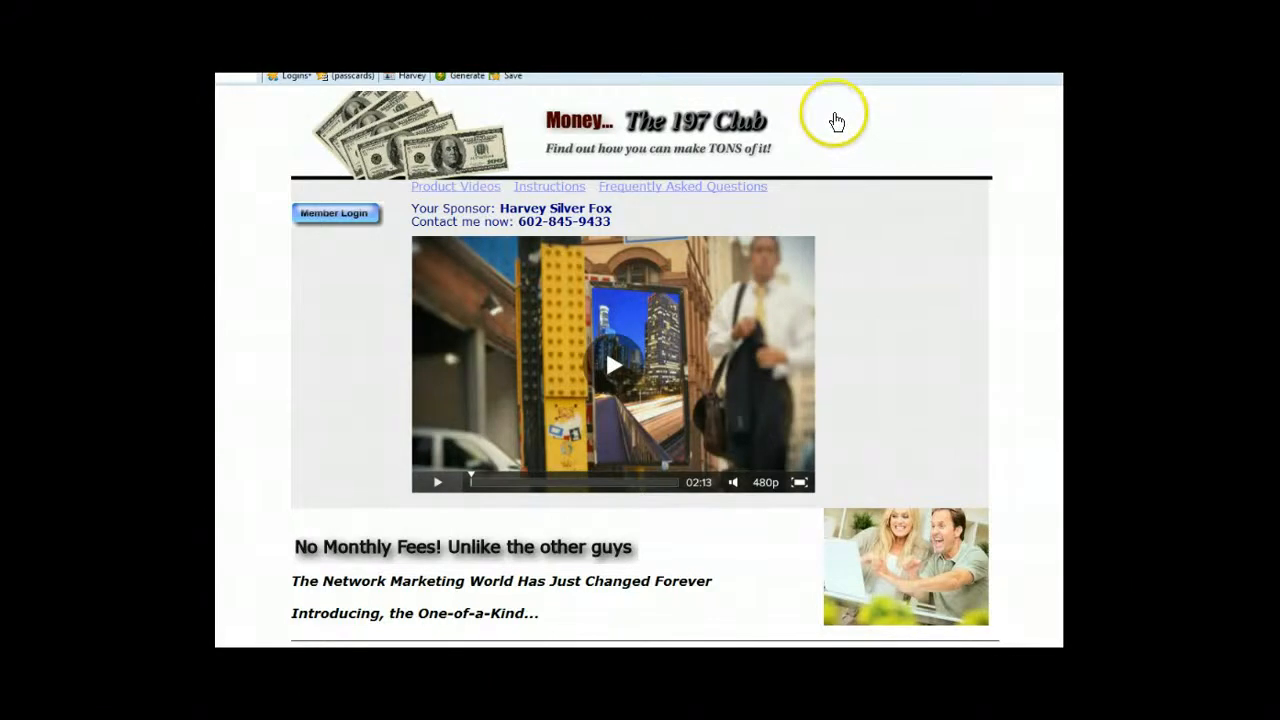
mouse_move(832, 120)
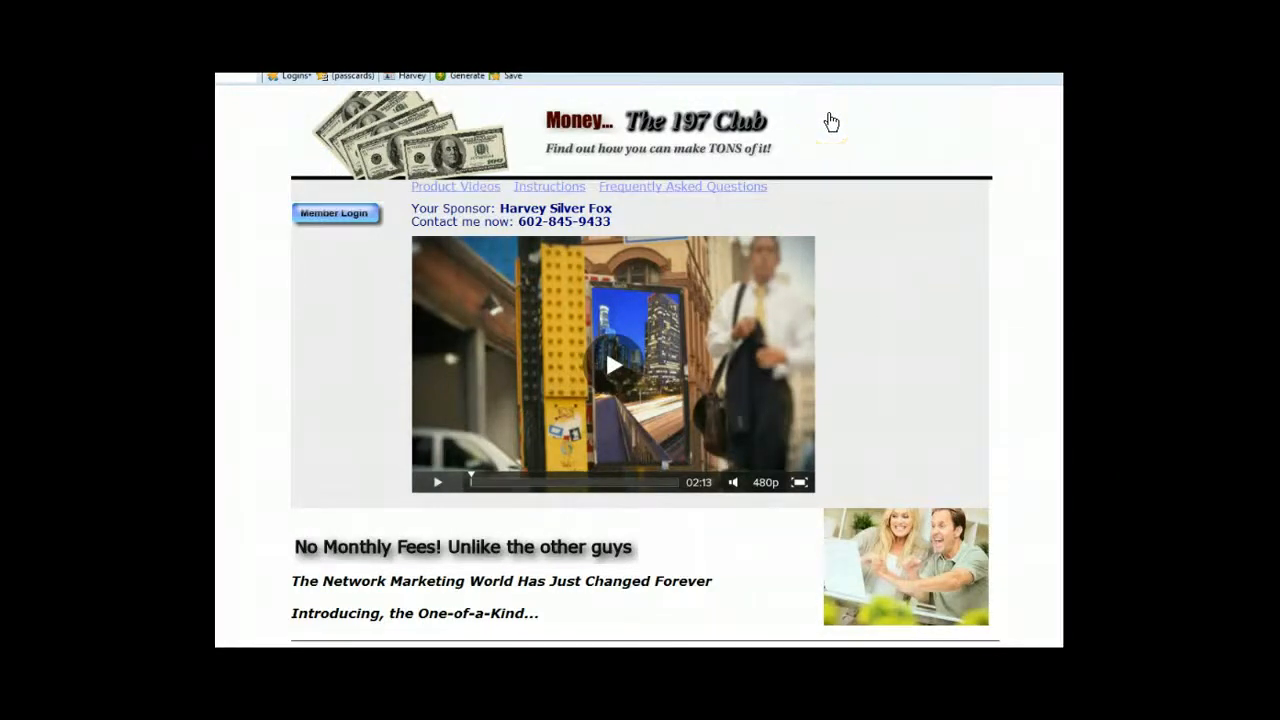
left_click(830, 122)
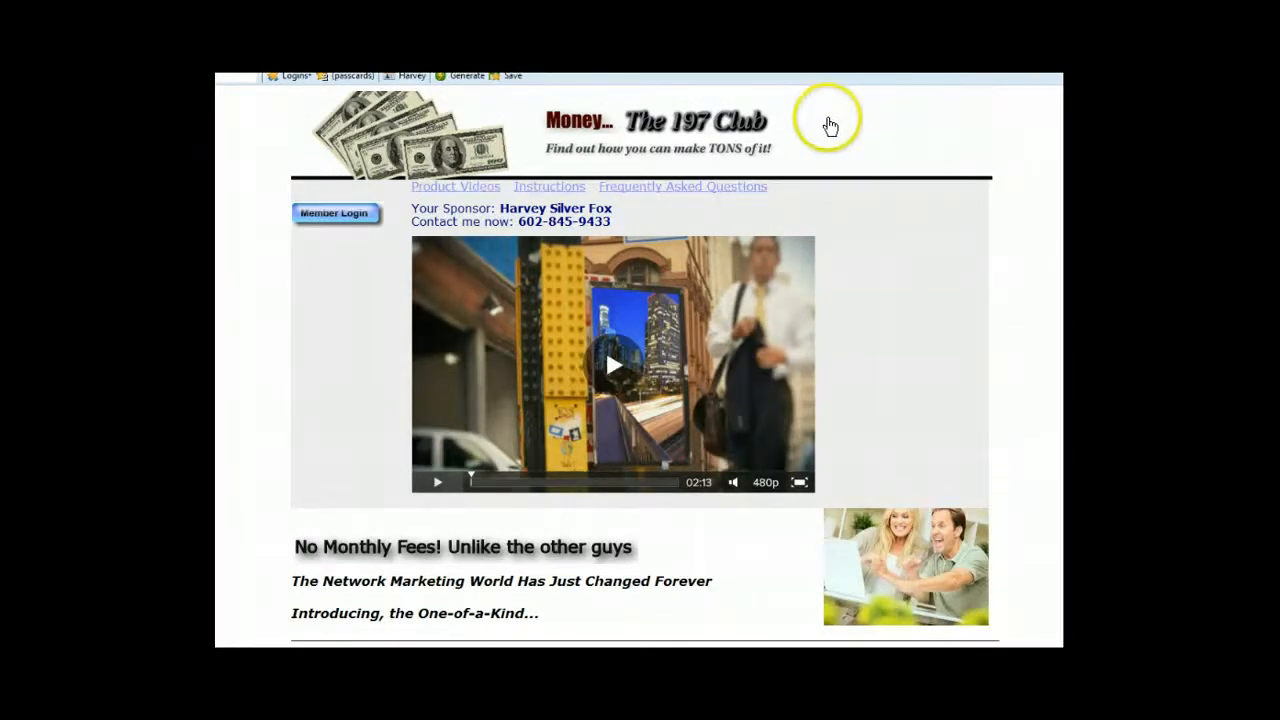
mouse_move(848, 132)
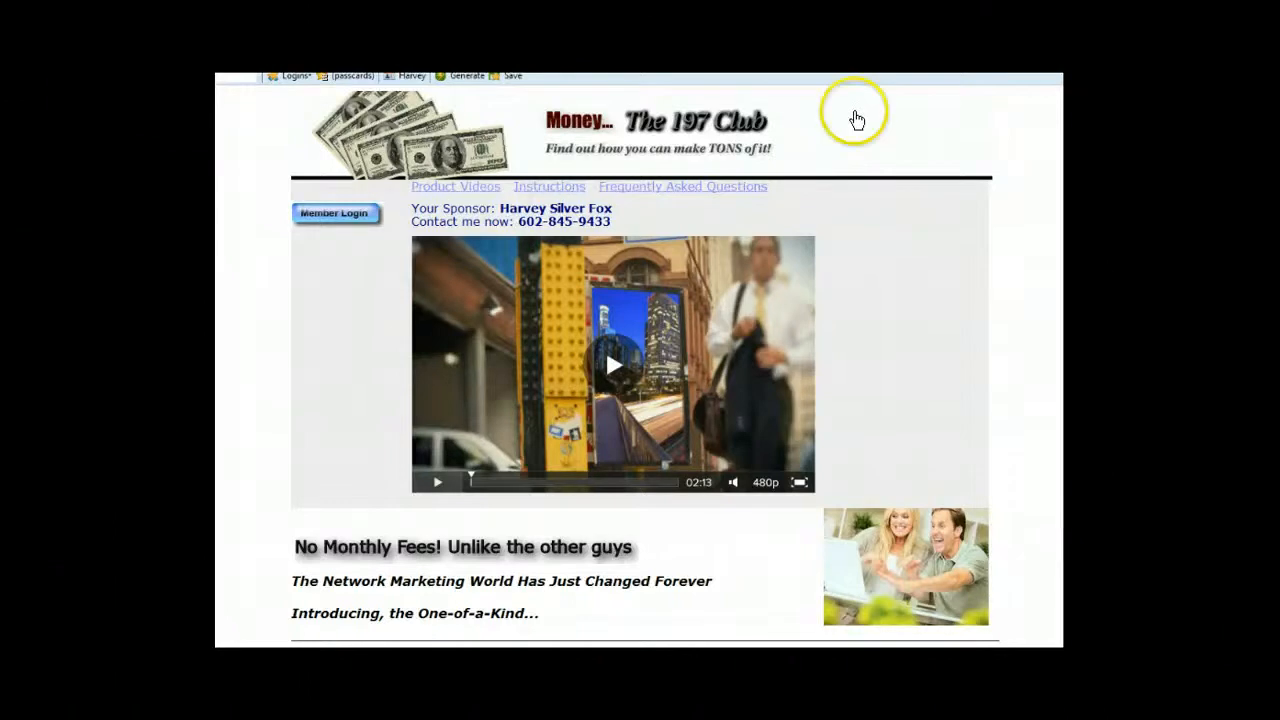
mouse_move(857, 105)
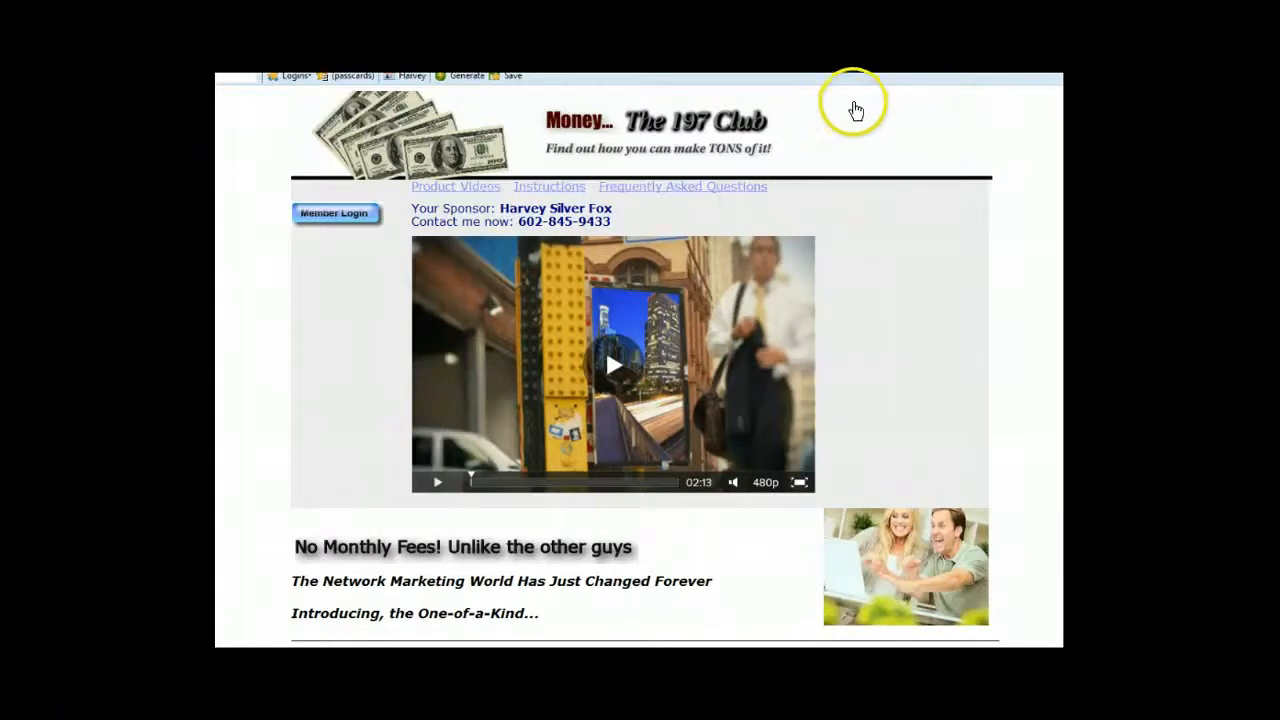
mouse_move(854, 118)
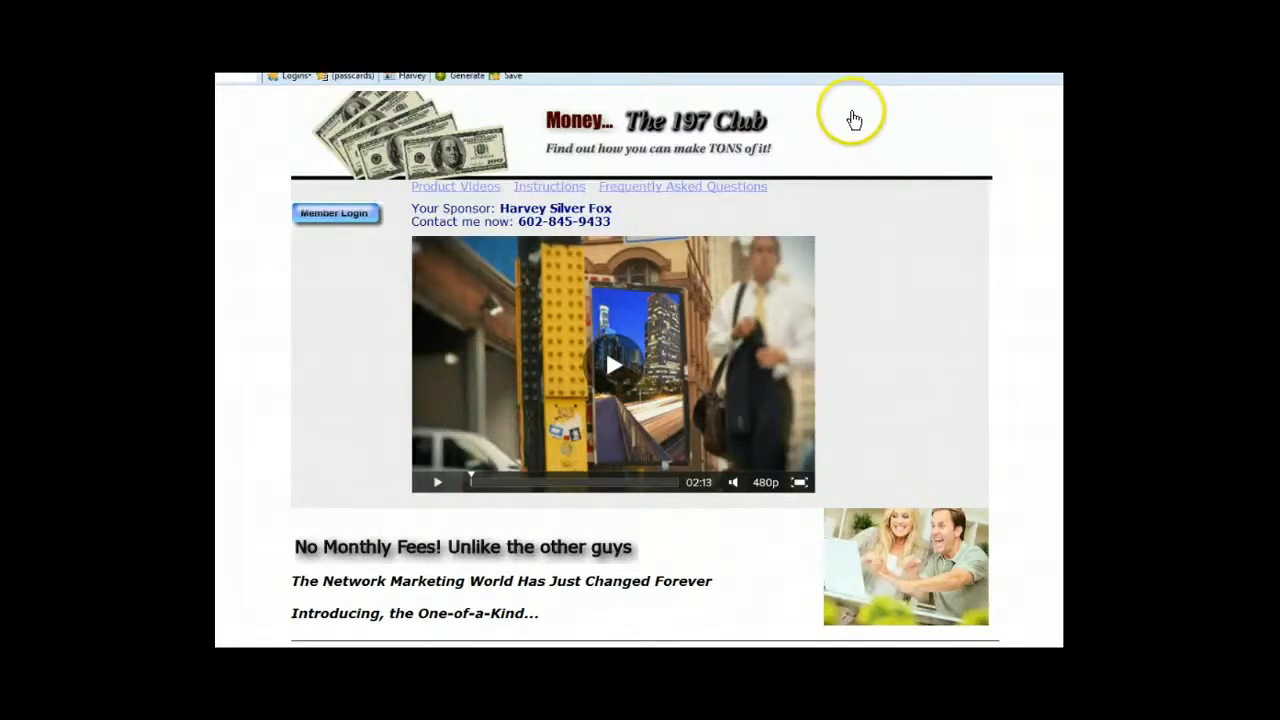
mouse_move(815, 137)
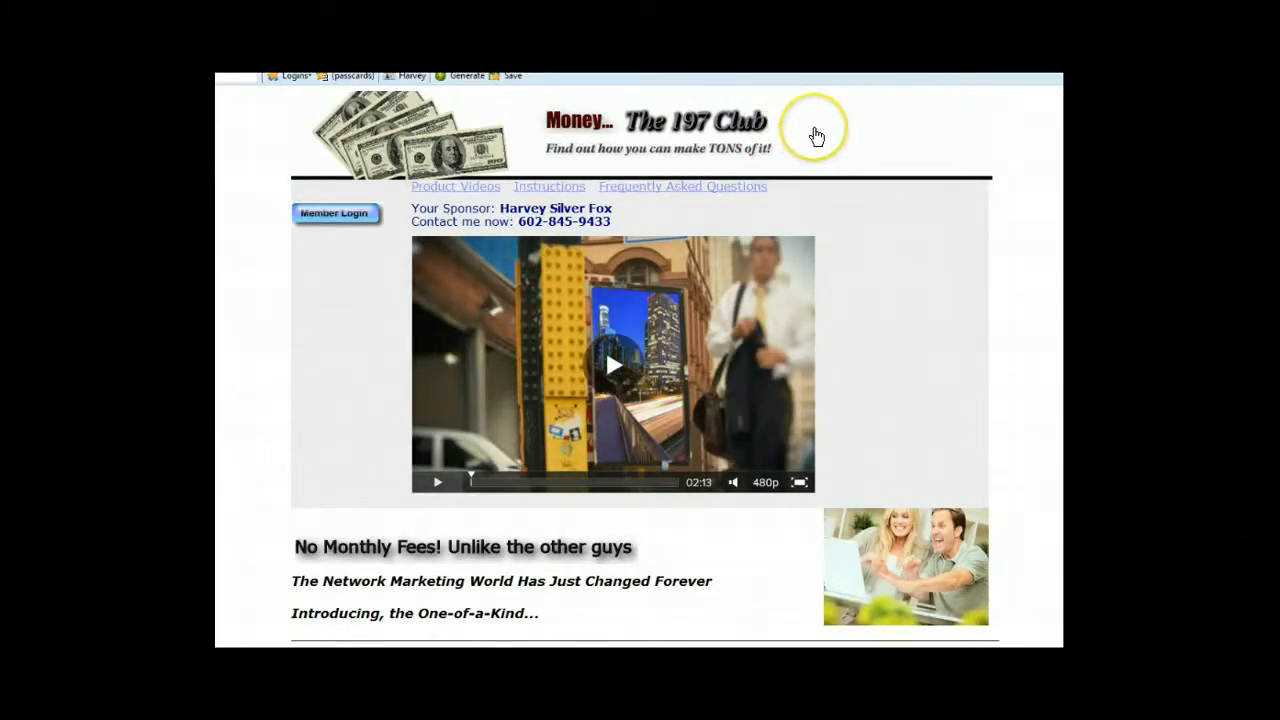
mouse_move(815, 128)
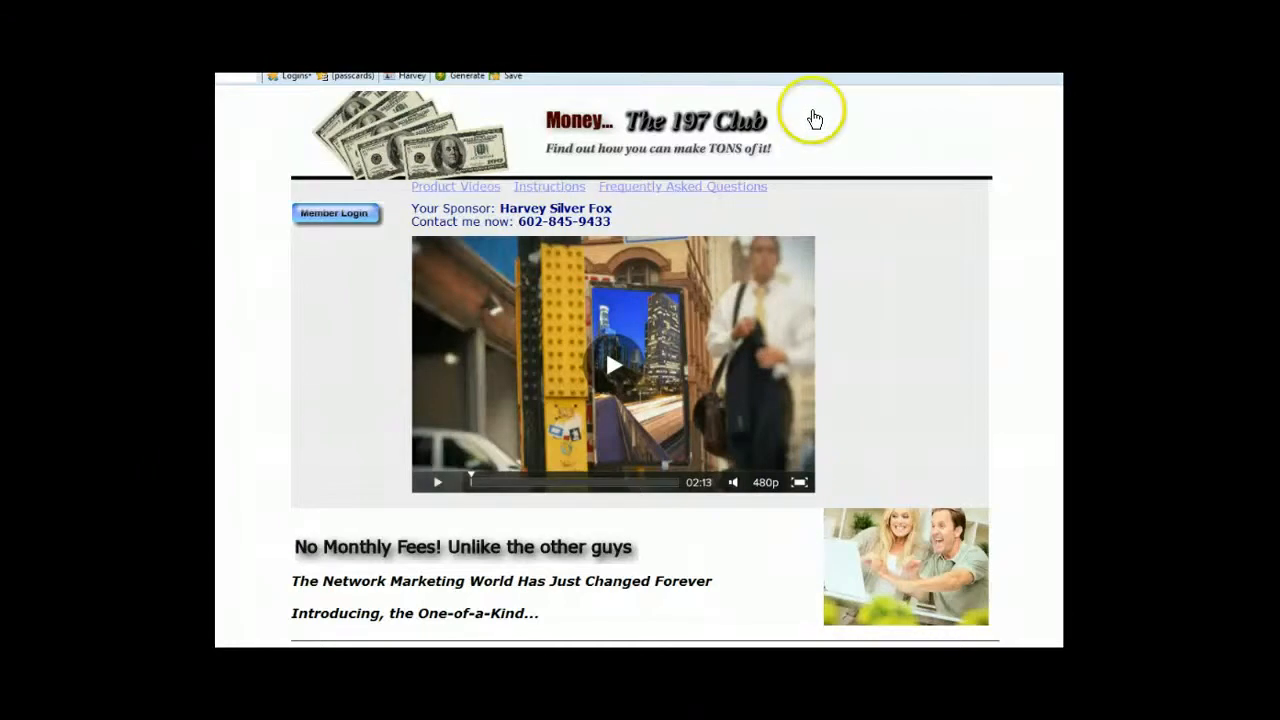
mouse_move(818, 124)
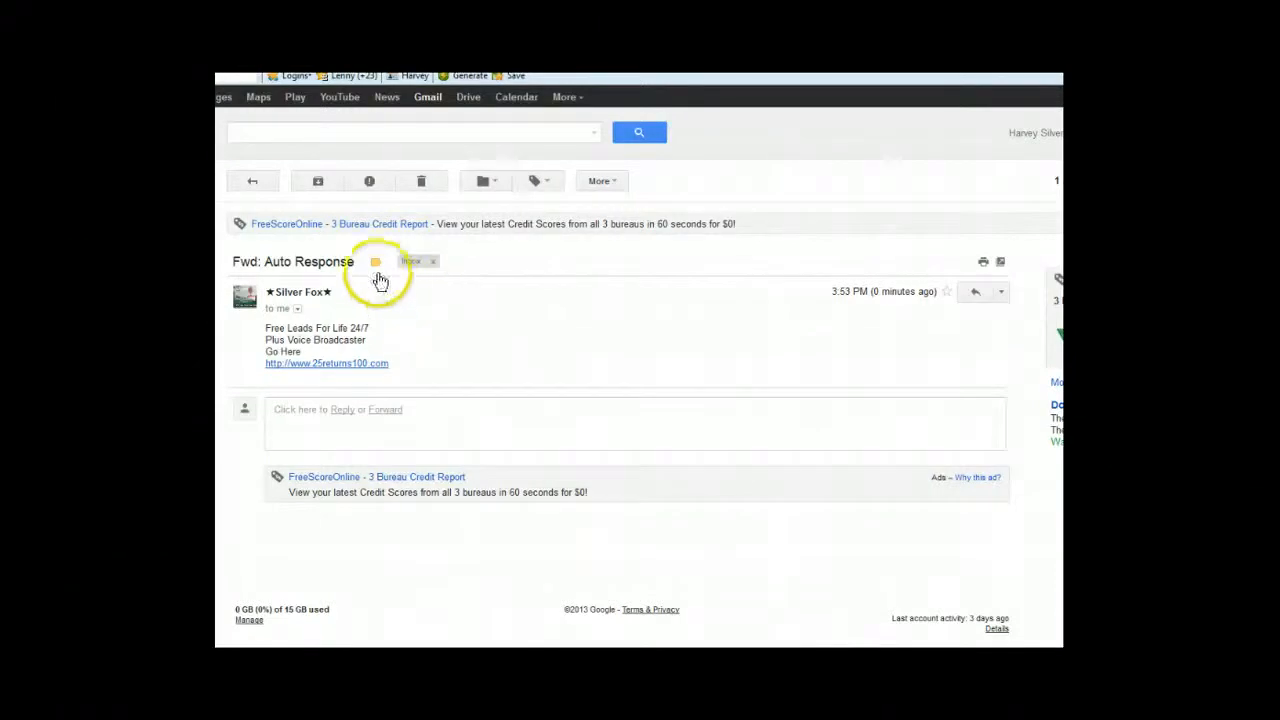
mouse_move(388, 297)
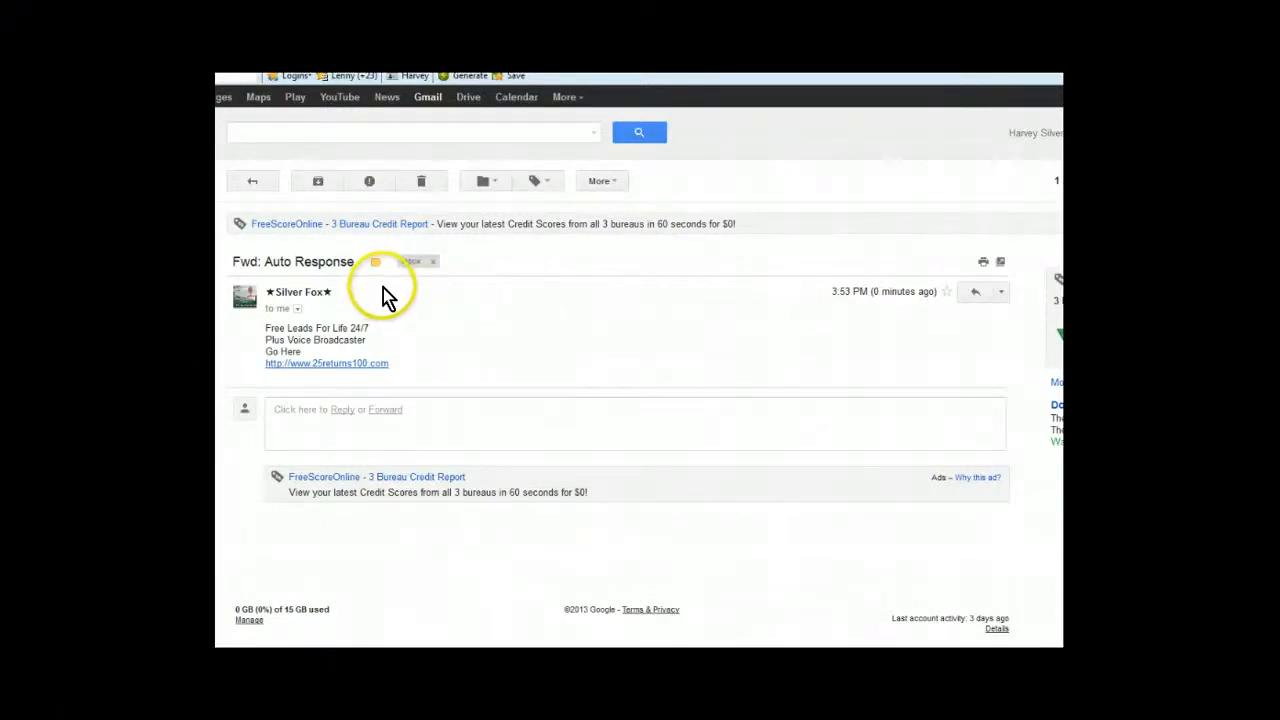
mouse_move(400, 303)
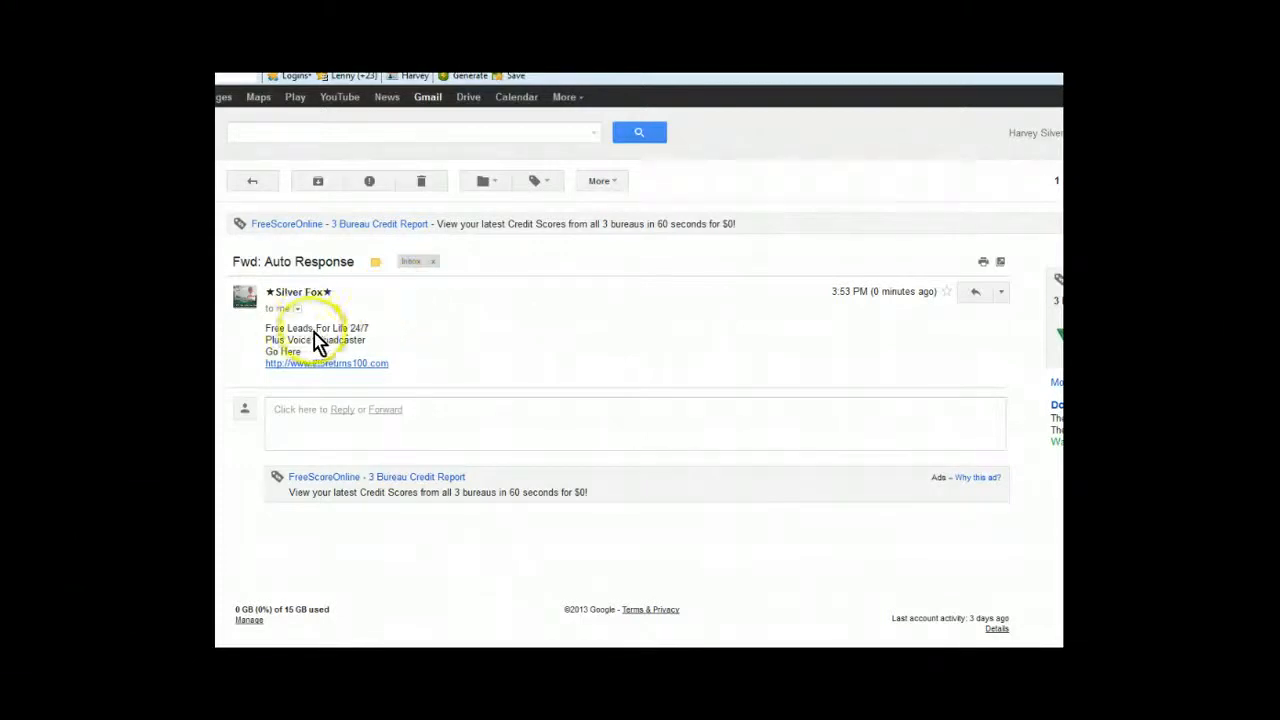
mouse_move(362, 355)
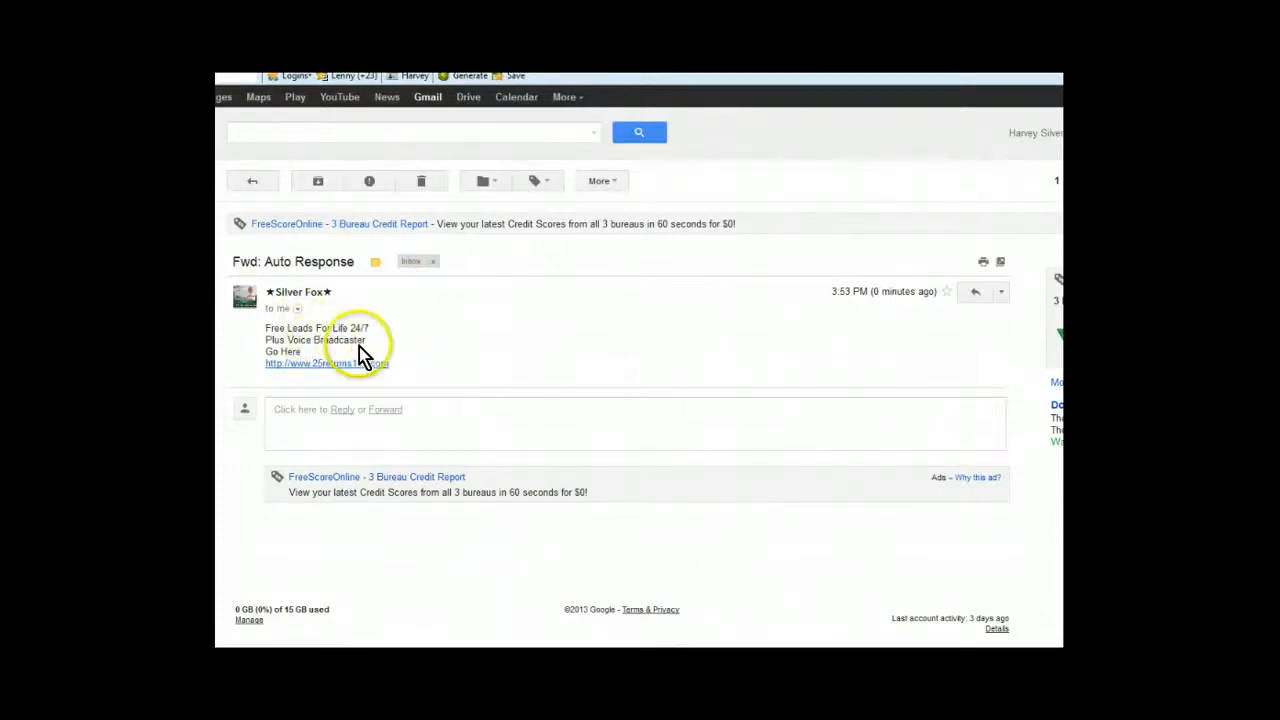
mouse_move(415, 375)
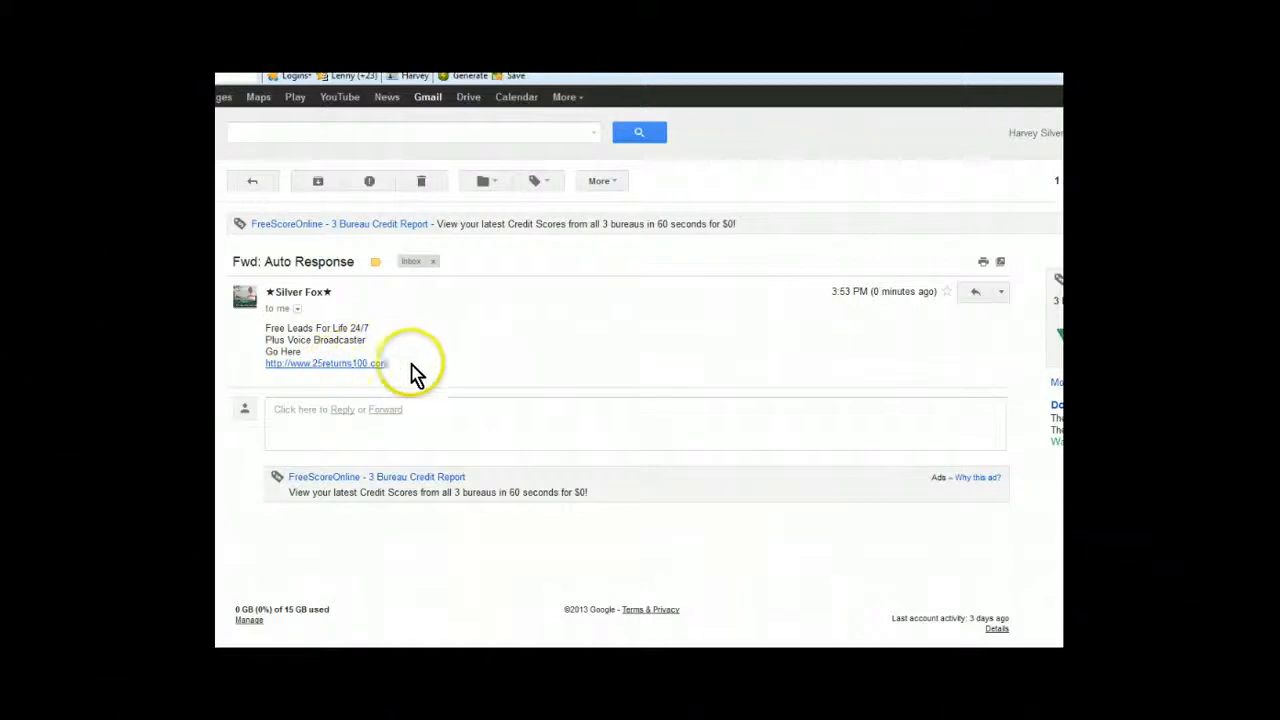
mouse_move(432, 305)
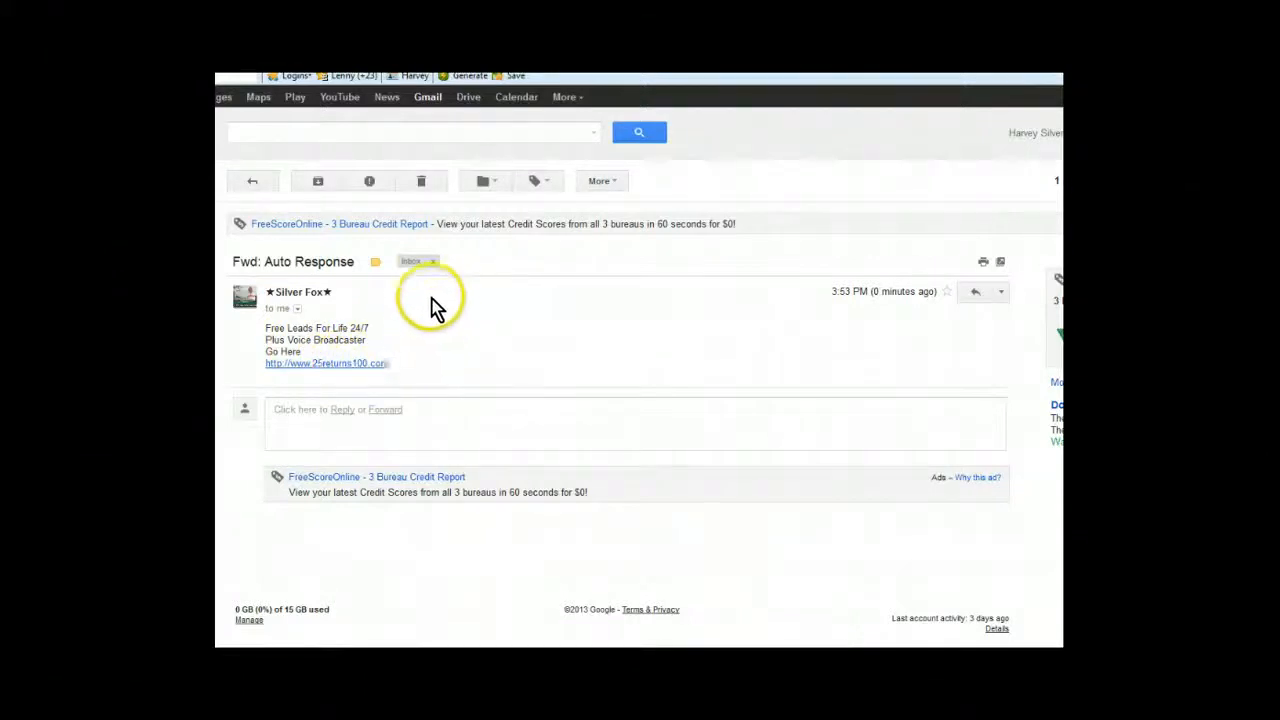
mouse_move(447, 315)
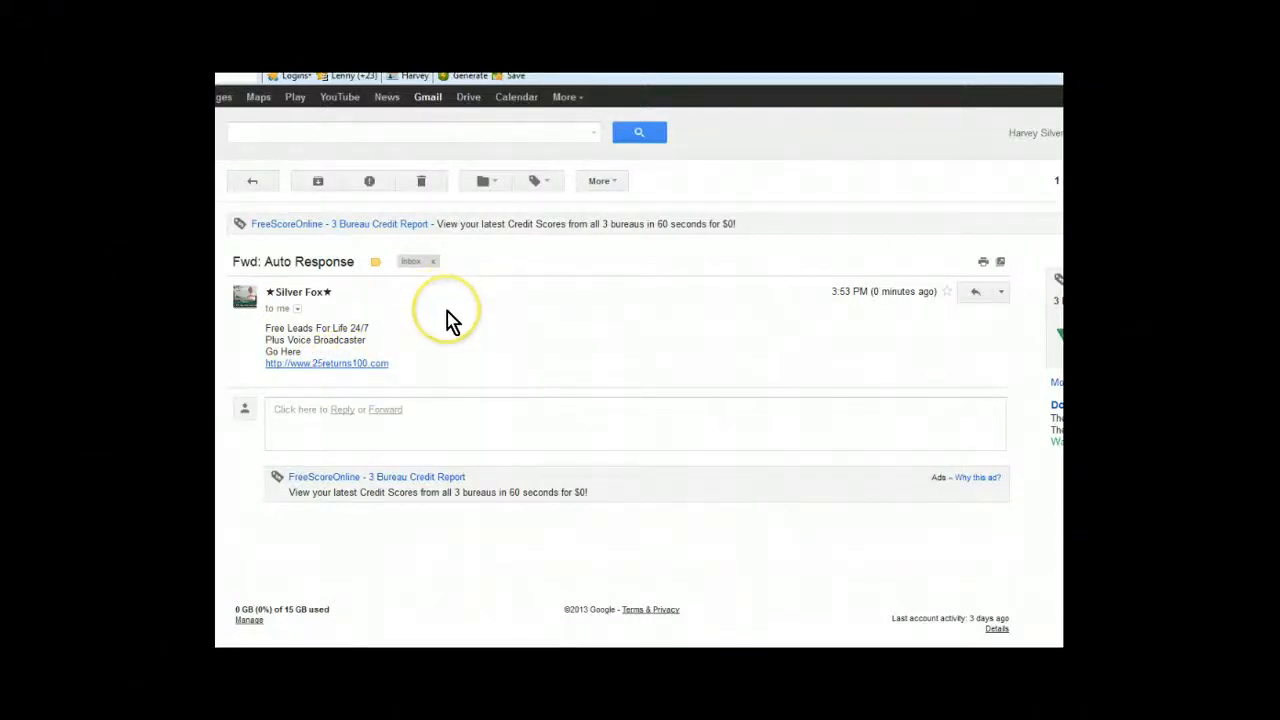
mouse_move(450, 320)
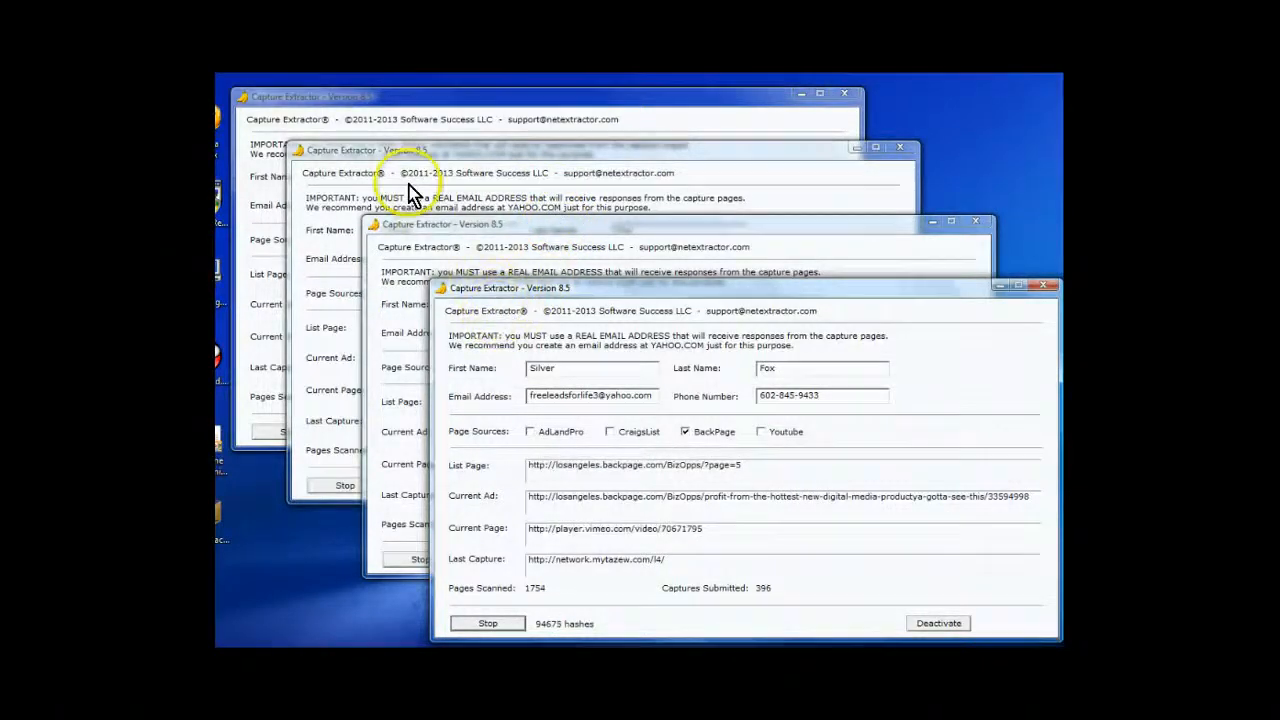
mouse_move(432, 180)
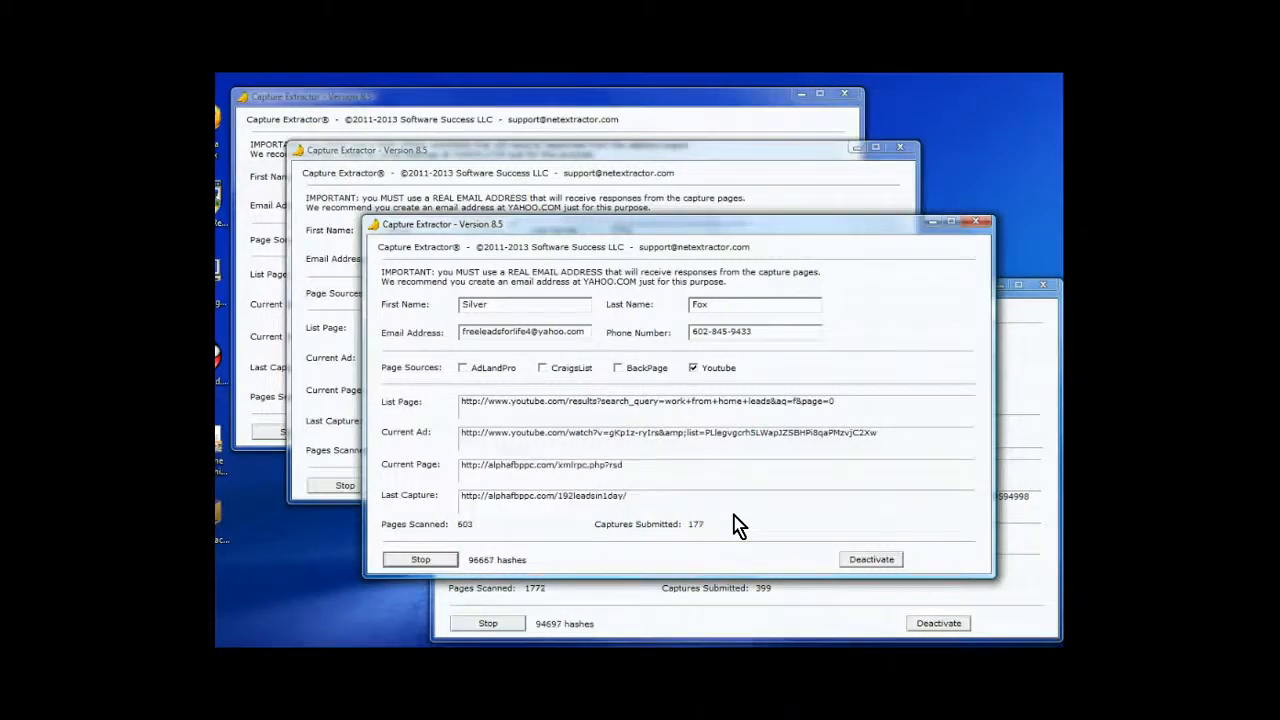
mouse_move(840, 165)
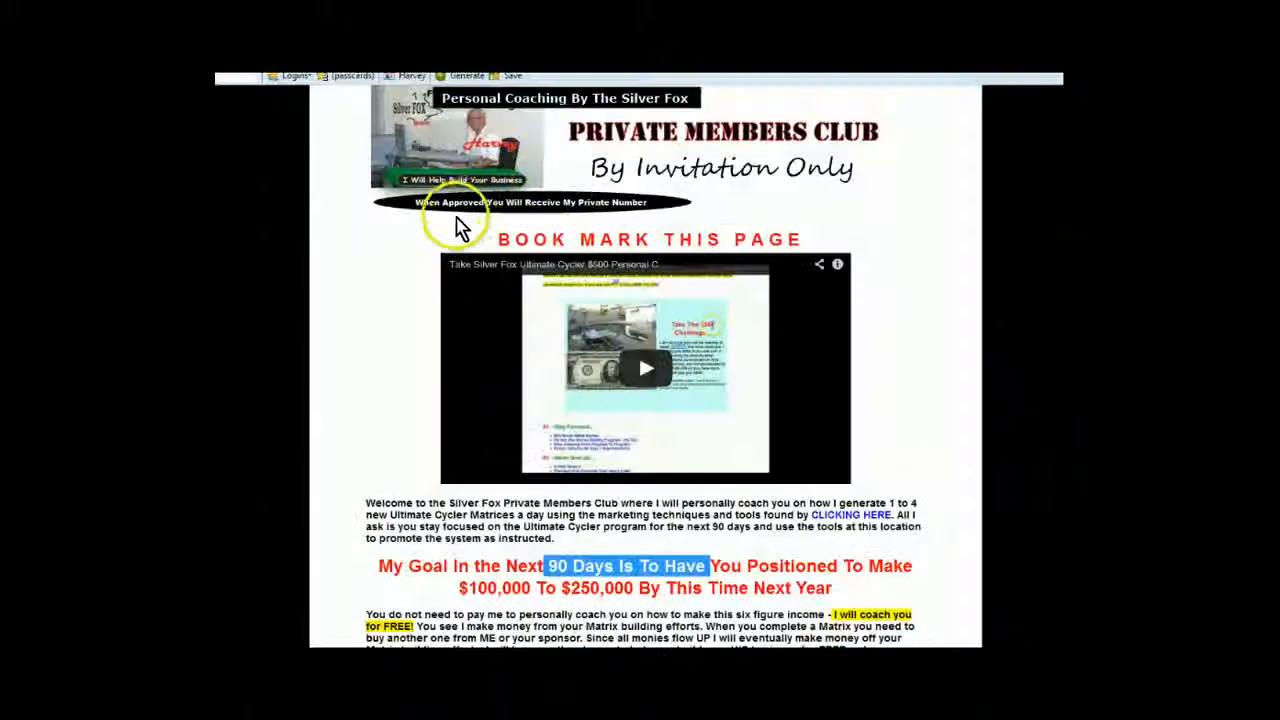
- Scroll the Private Members Club page past the daily routine to tips #6 and #7
scroll("down", 3)
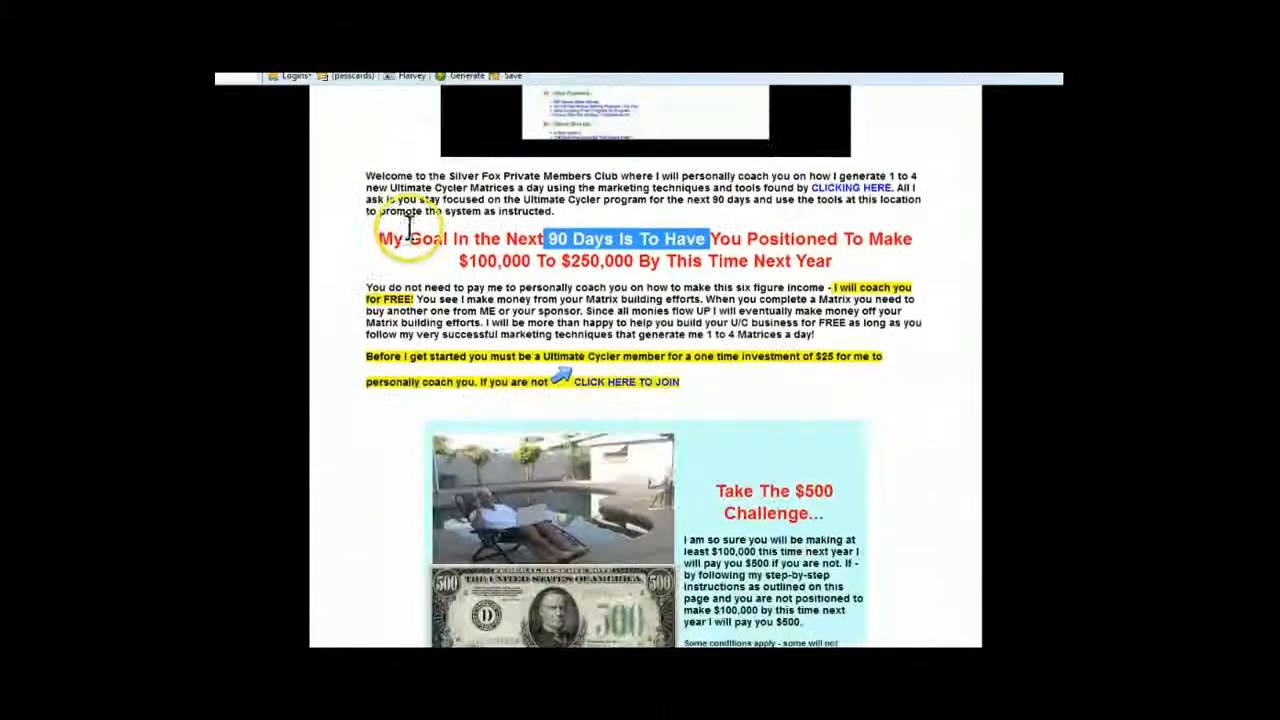
scroll("up", 3)
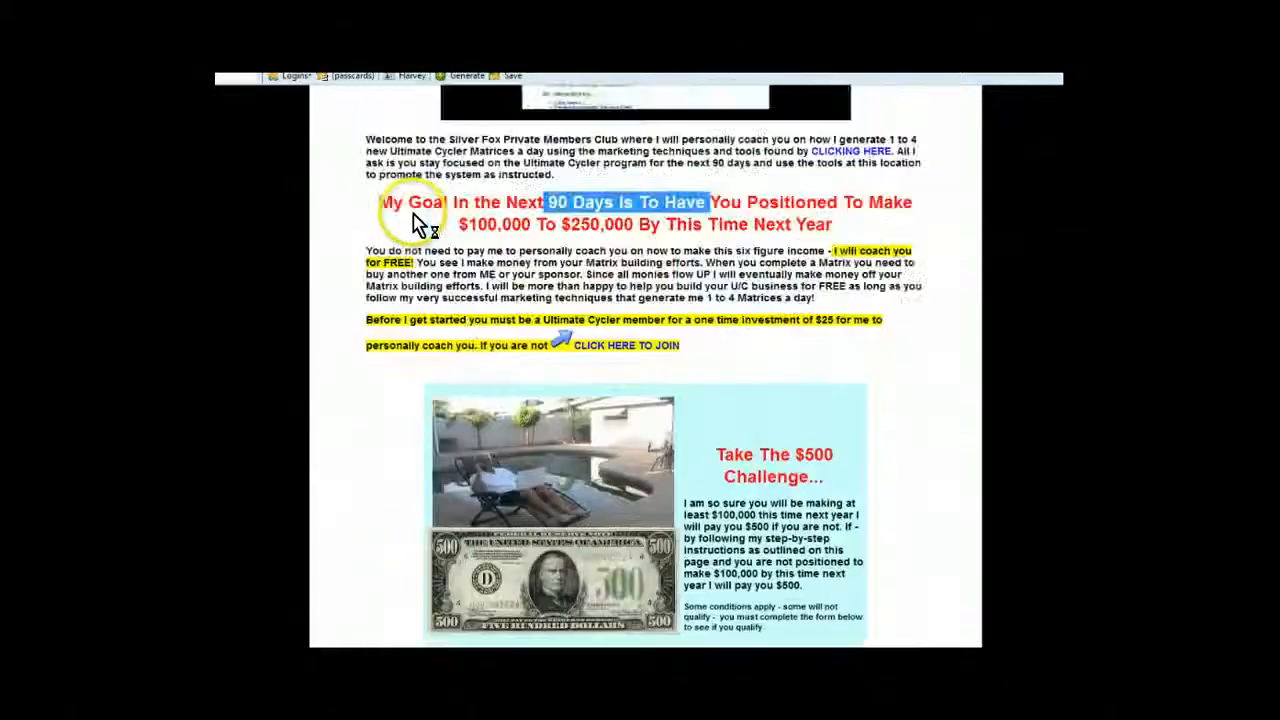
scroll("down", 3)
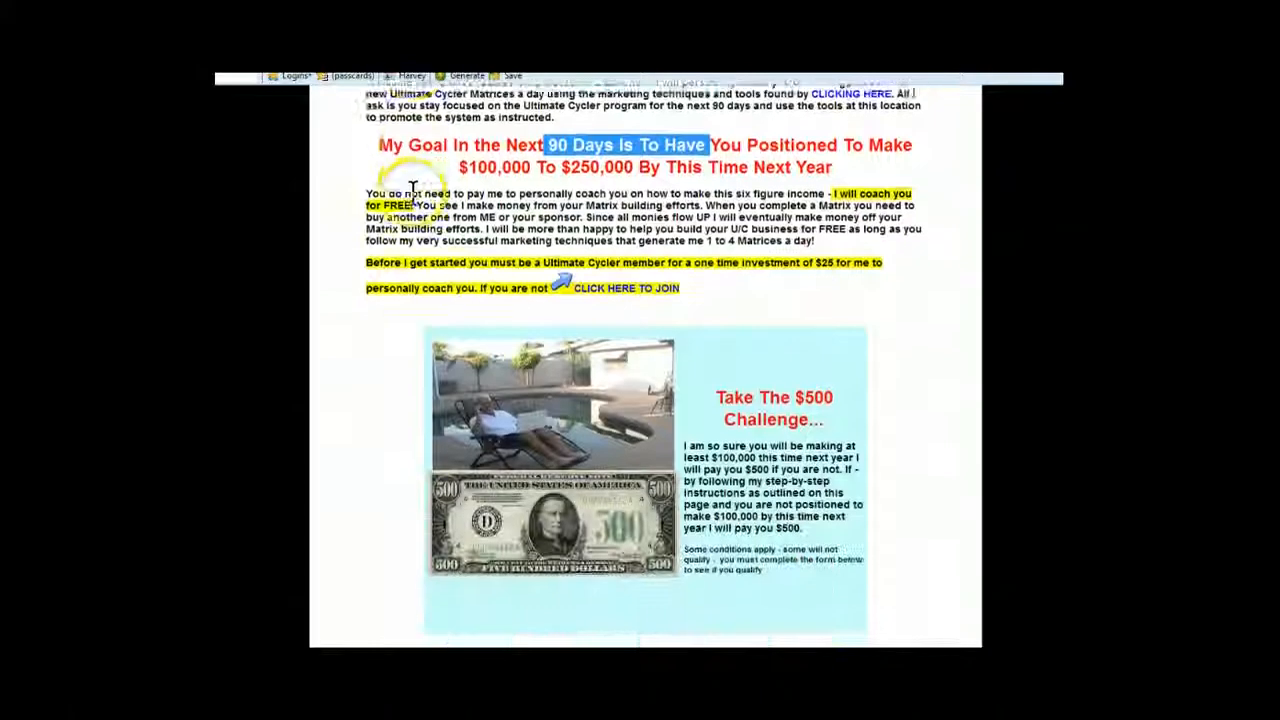
scroll("down", 3)
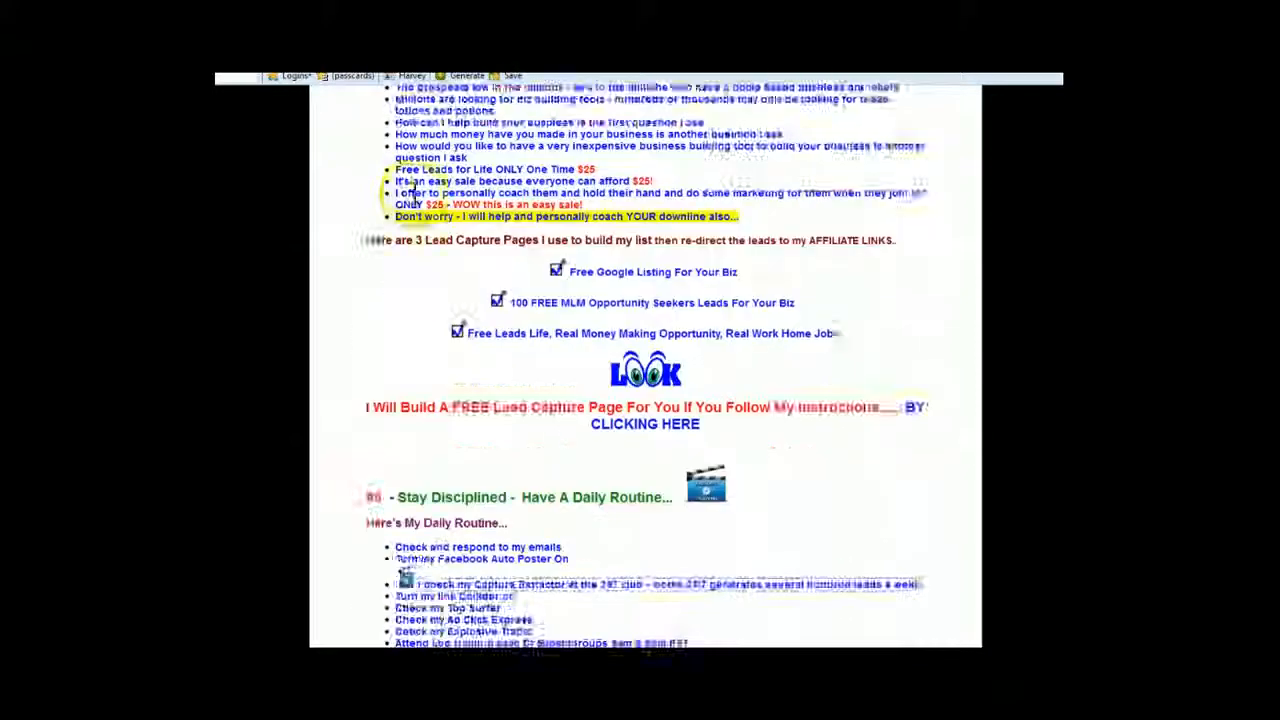
scroll("down", 3)
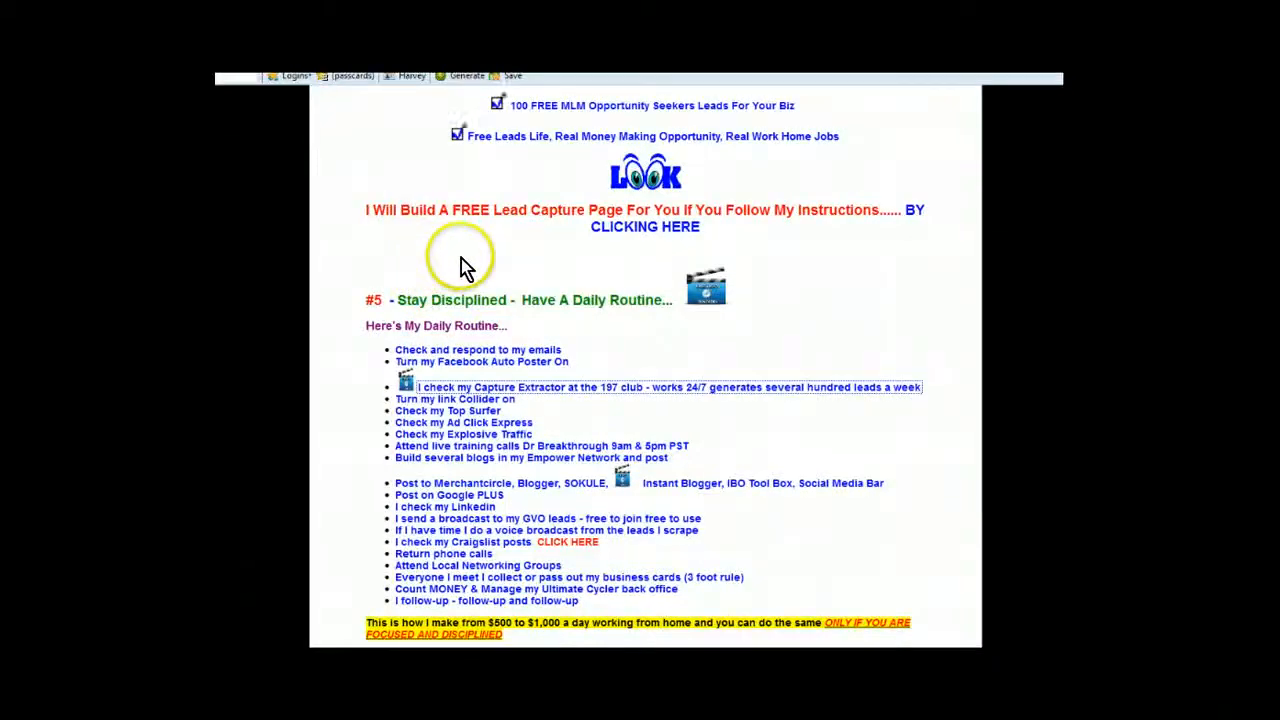
mouse_move(620, 343)
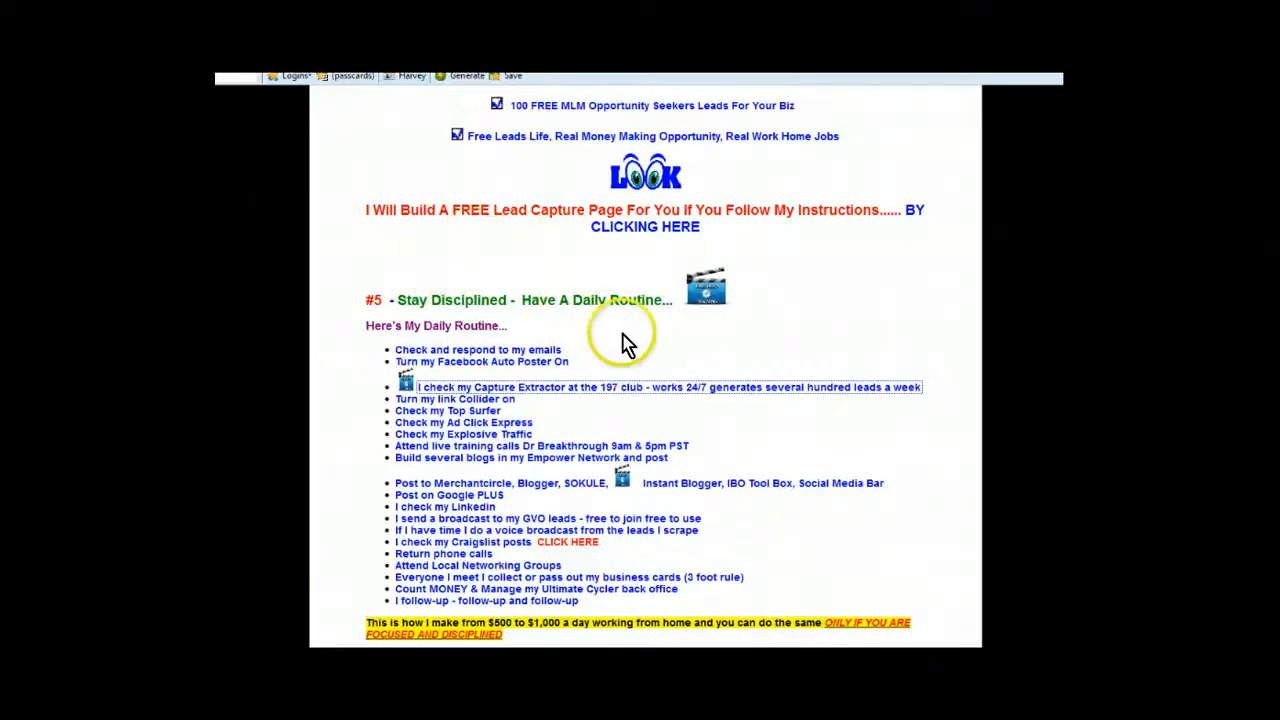
mouse_move(615, 353)
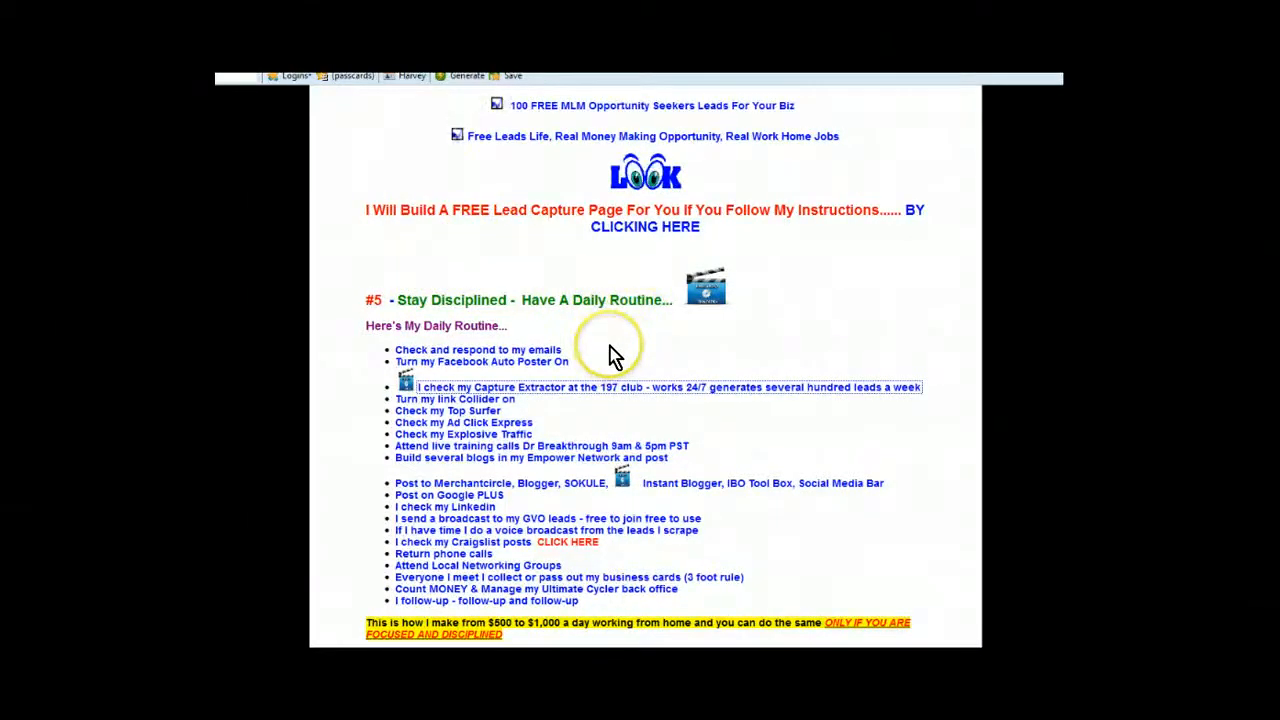
mouse_move(575, 355)
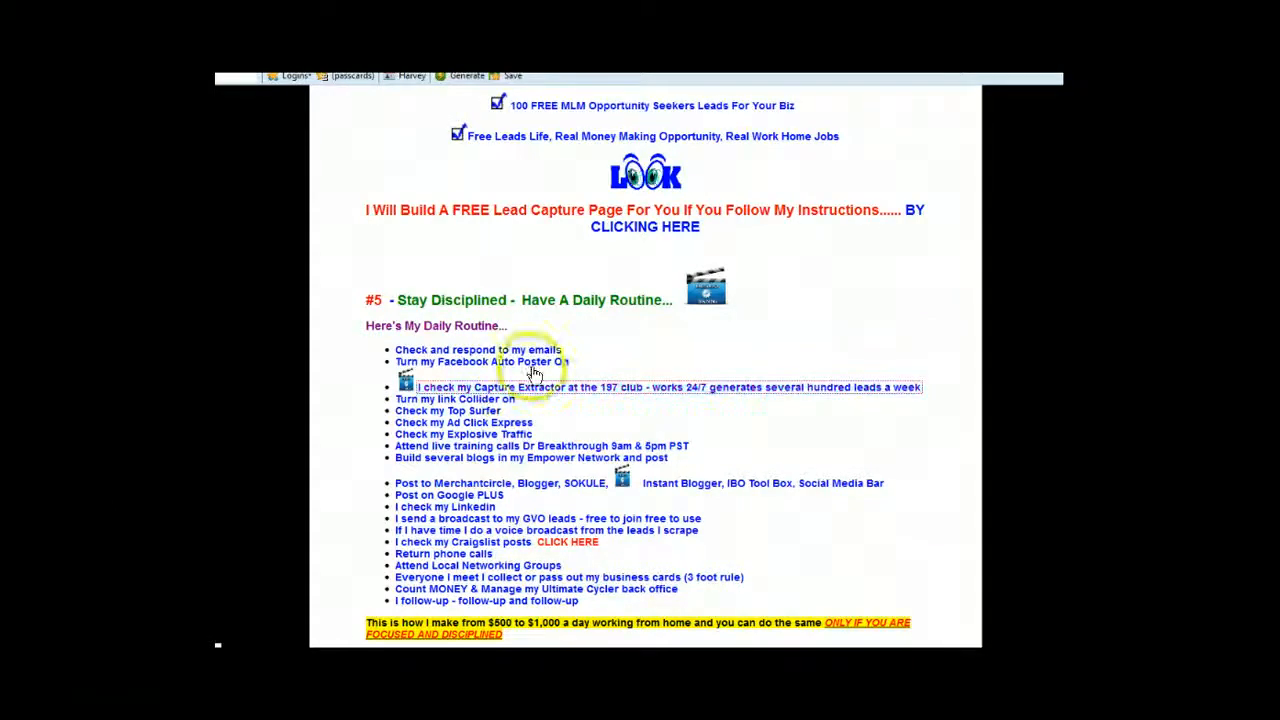
mouse_move(620, 350)
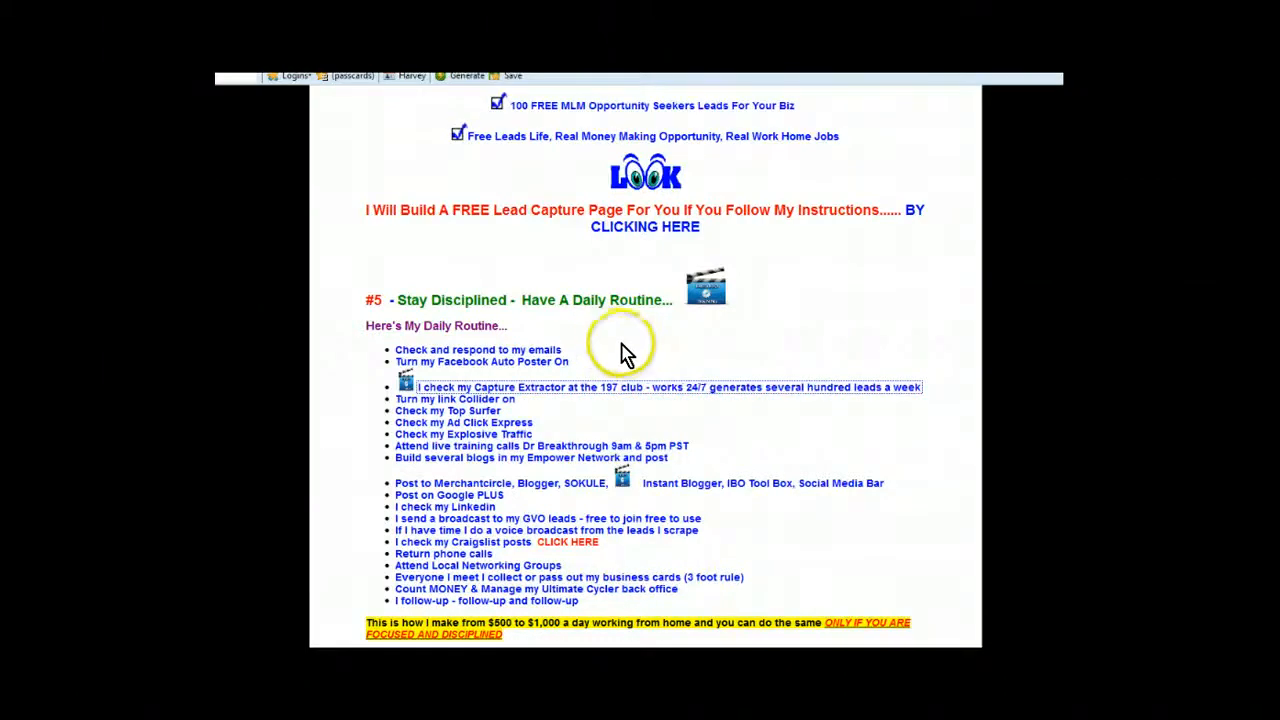
mouse_move(610, 345)
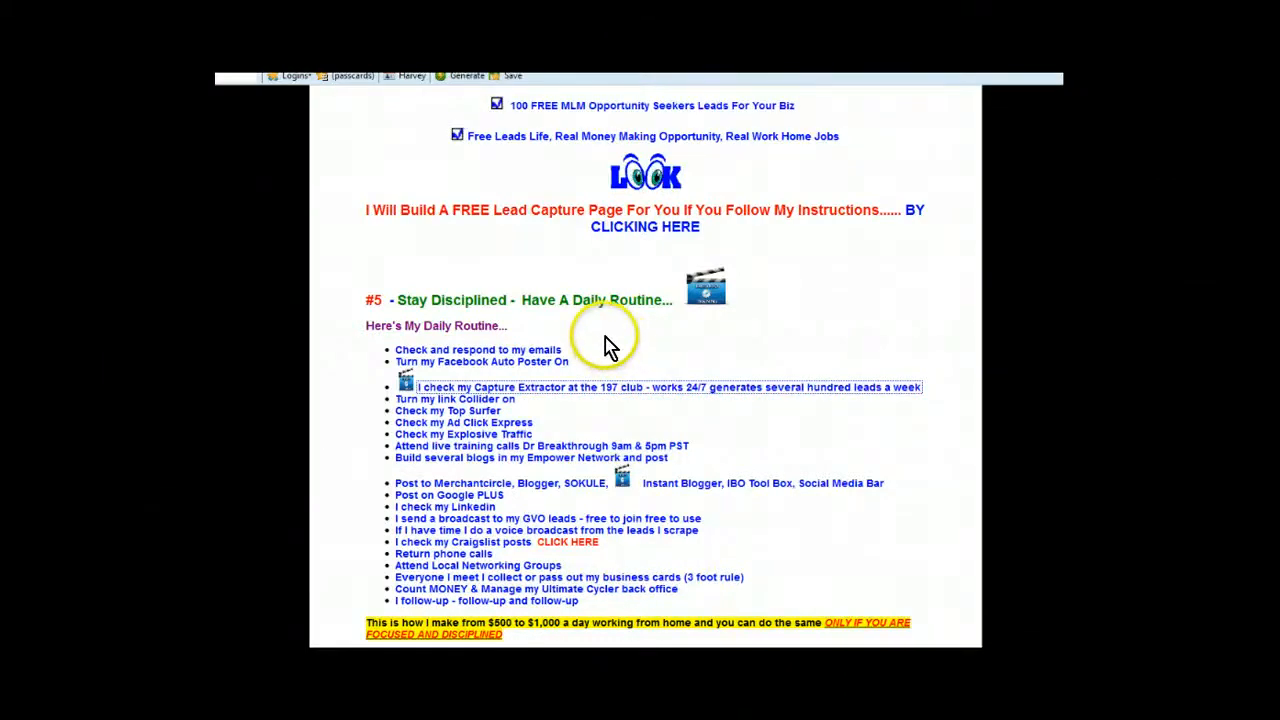
mouse_move(600, 335)
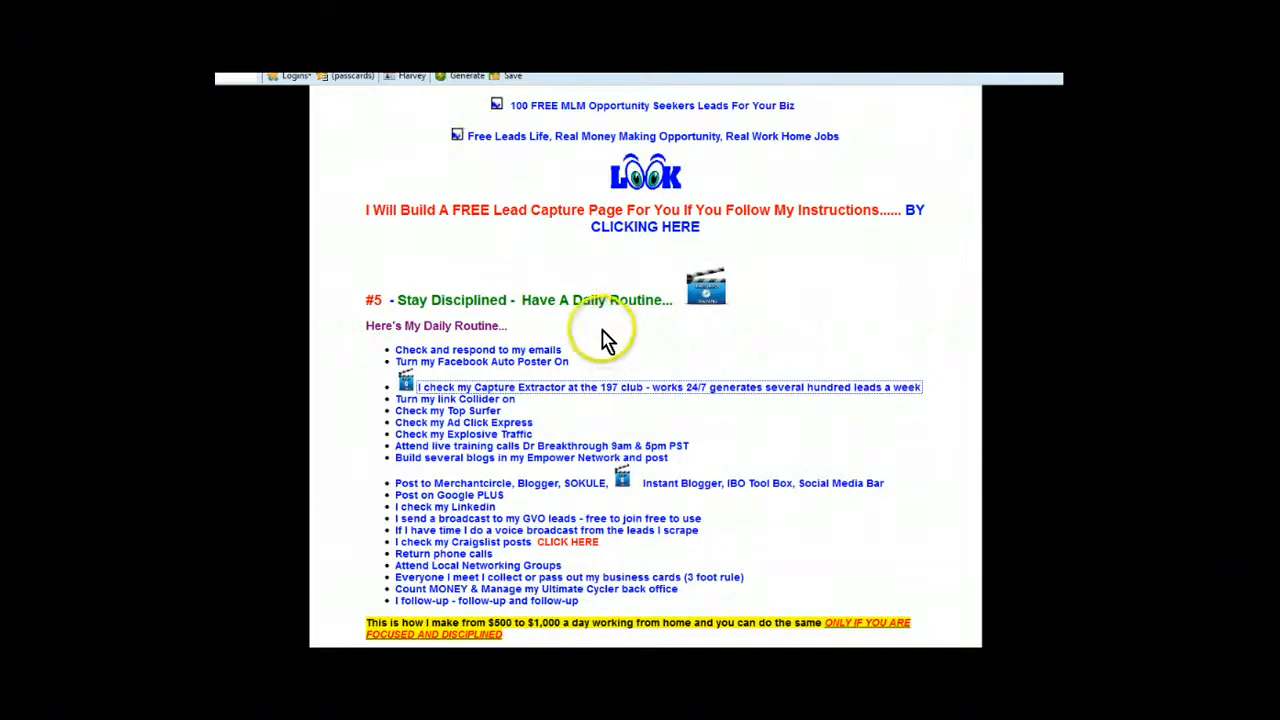
mouse_move(595, 345)
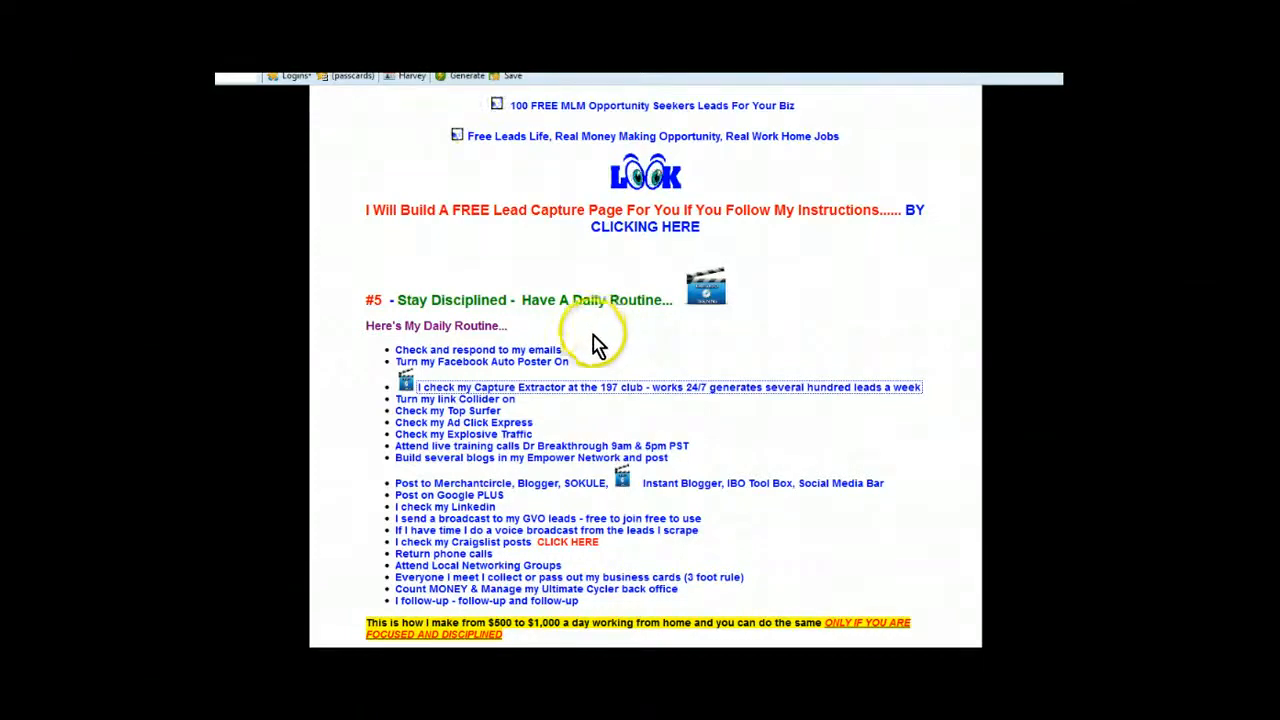
mouse_move(410, 388)
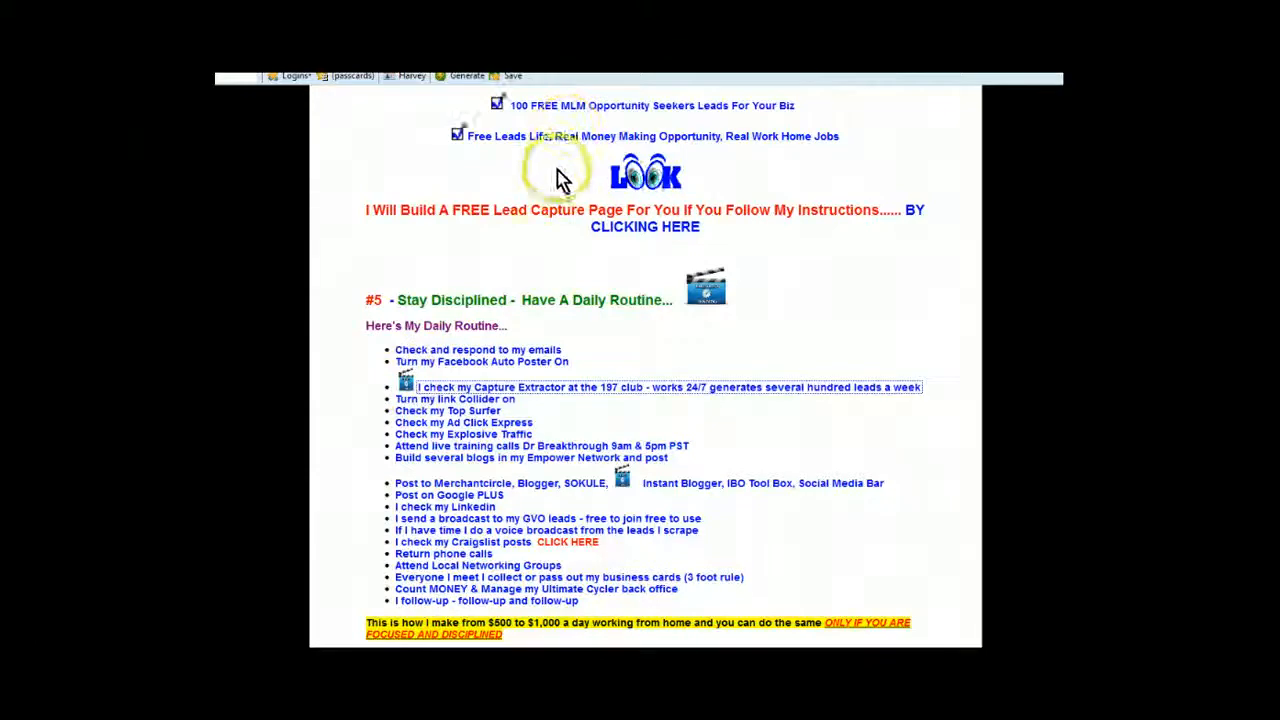
mouse_move(565, 248)
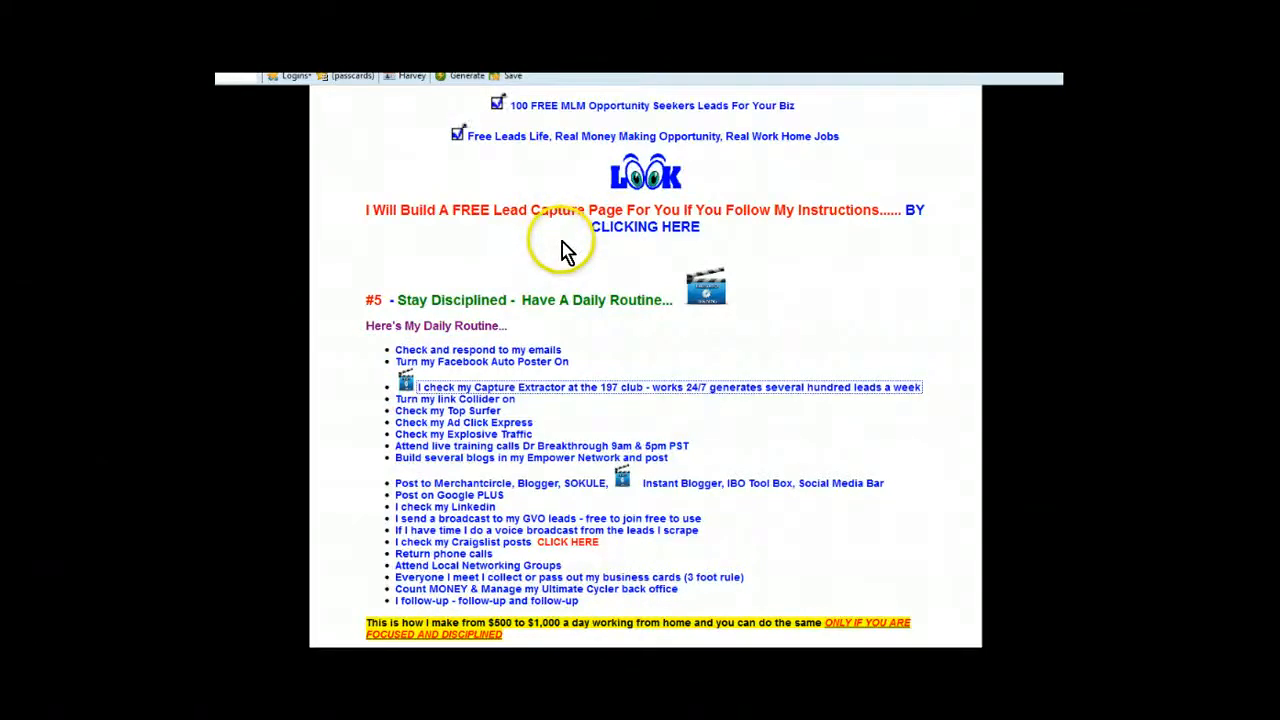
scroll("down", 3)
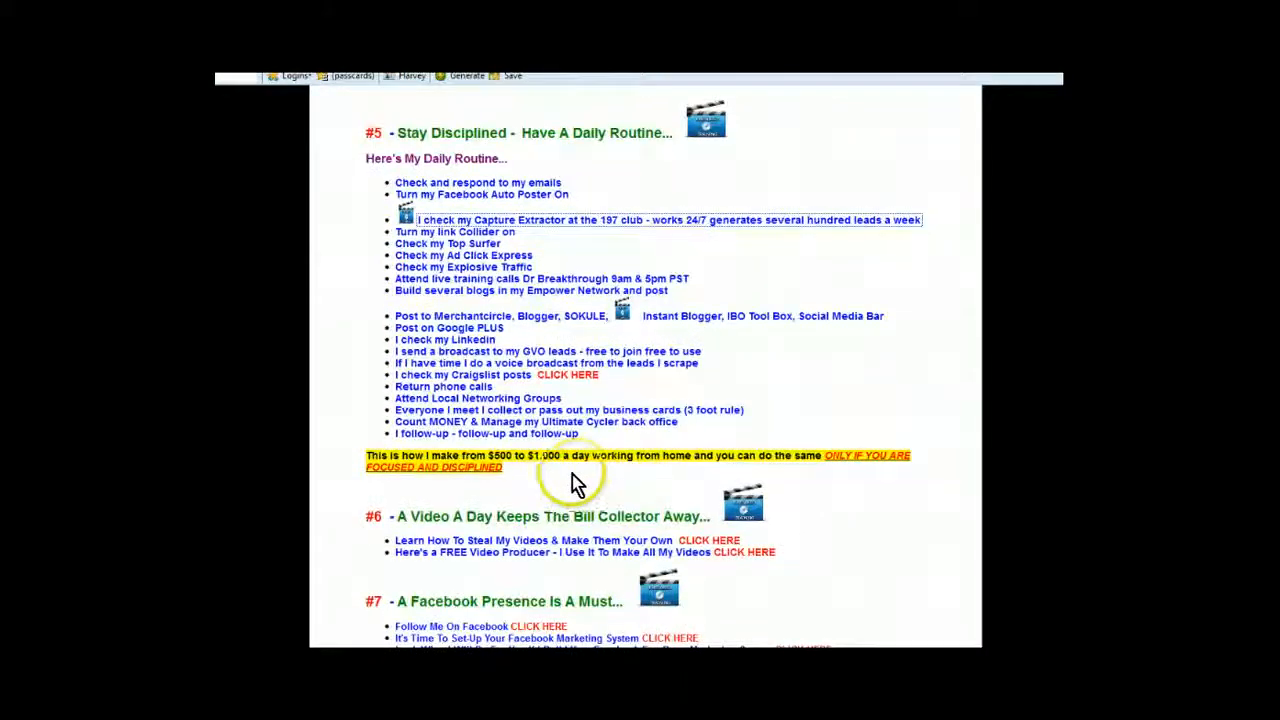
mouse_move(575, 115)
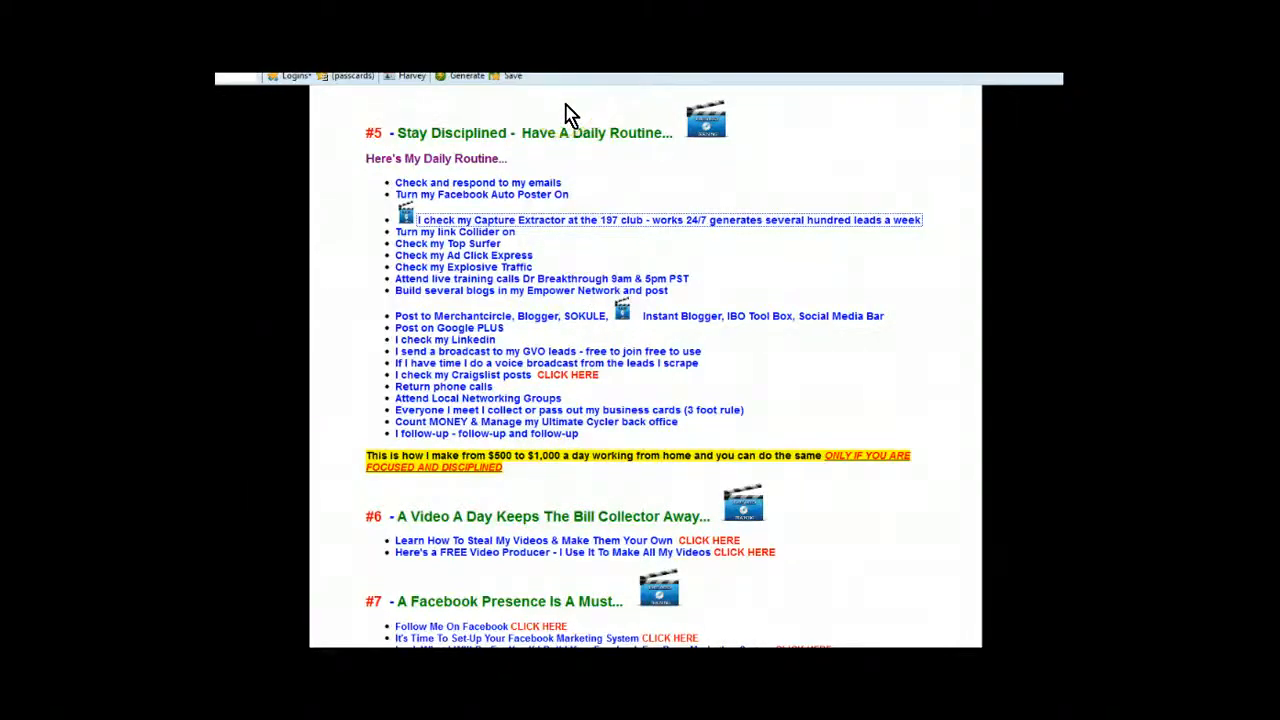
mouse_move(570, 110)
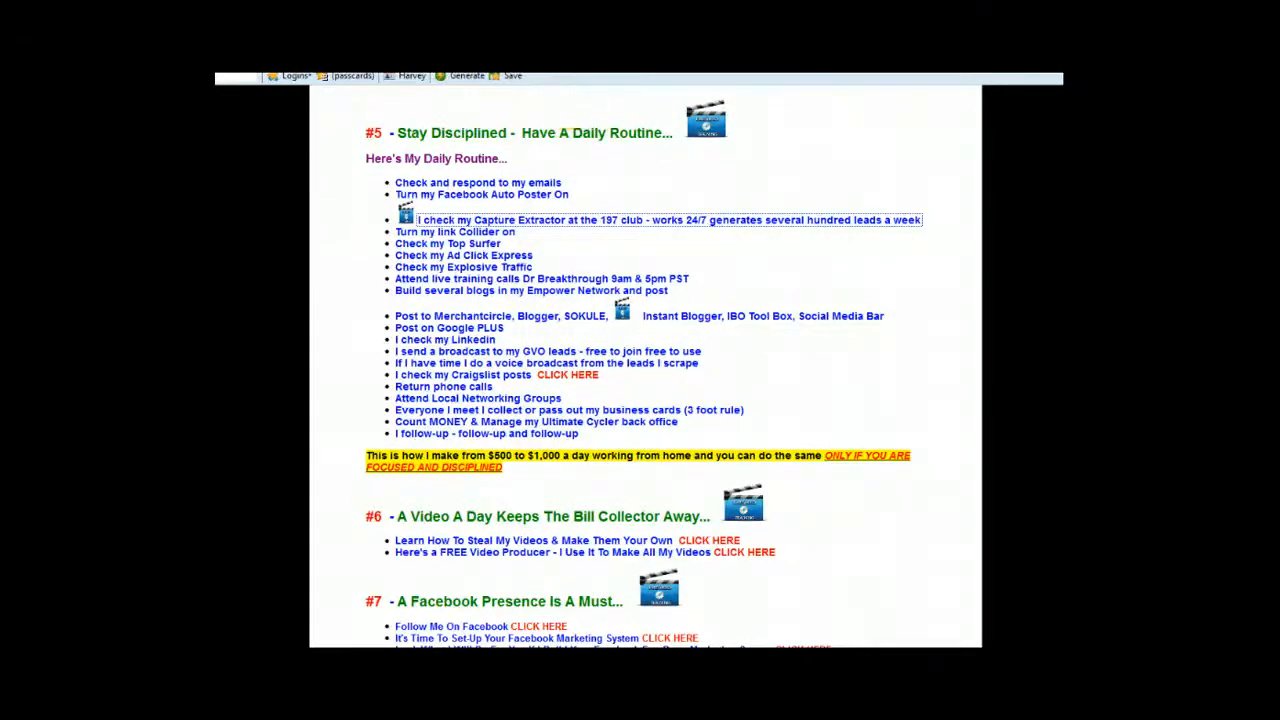